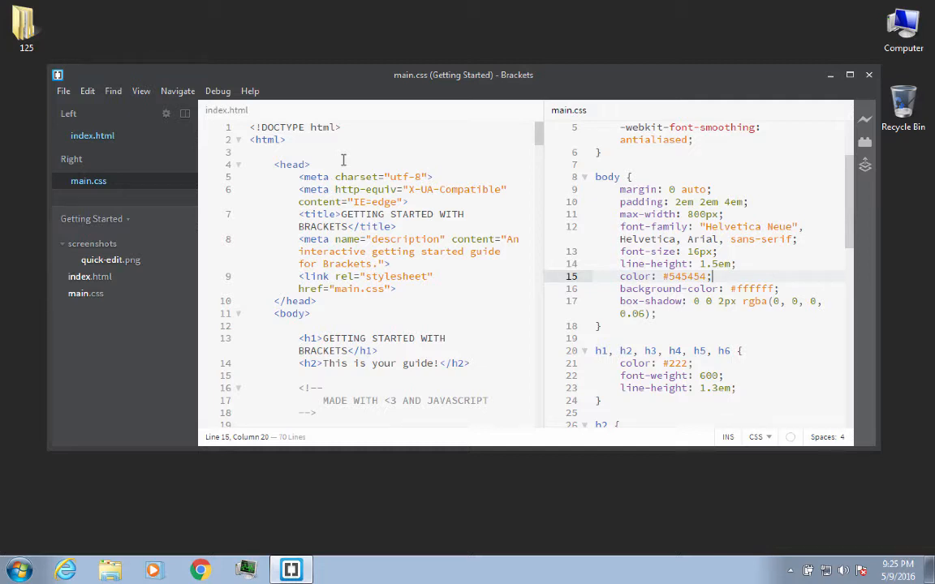
mouse_move(444, 247)
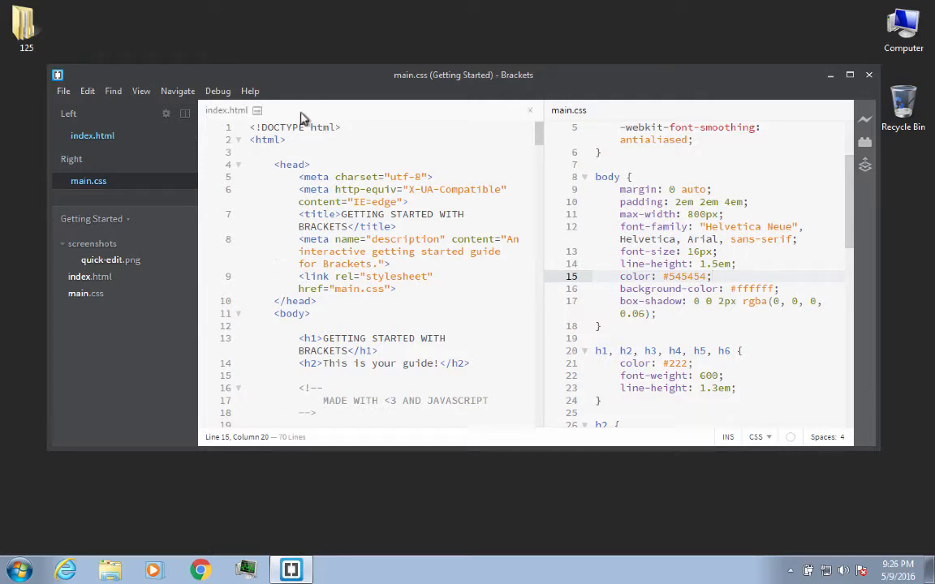
mouse_move(141, 90)
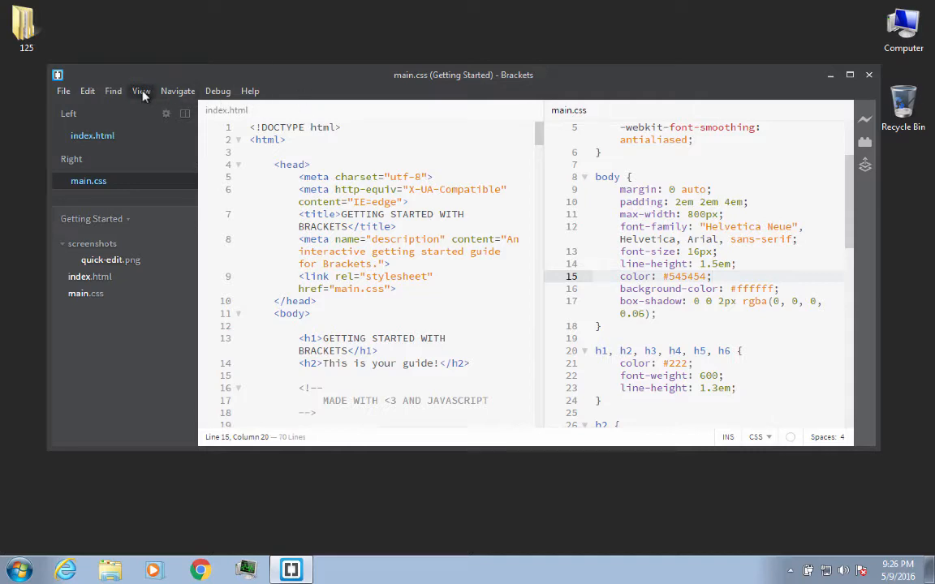
- Open View > Themes and expand the Current Theme dropdown to list available themes
click(140, 90)
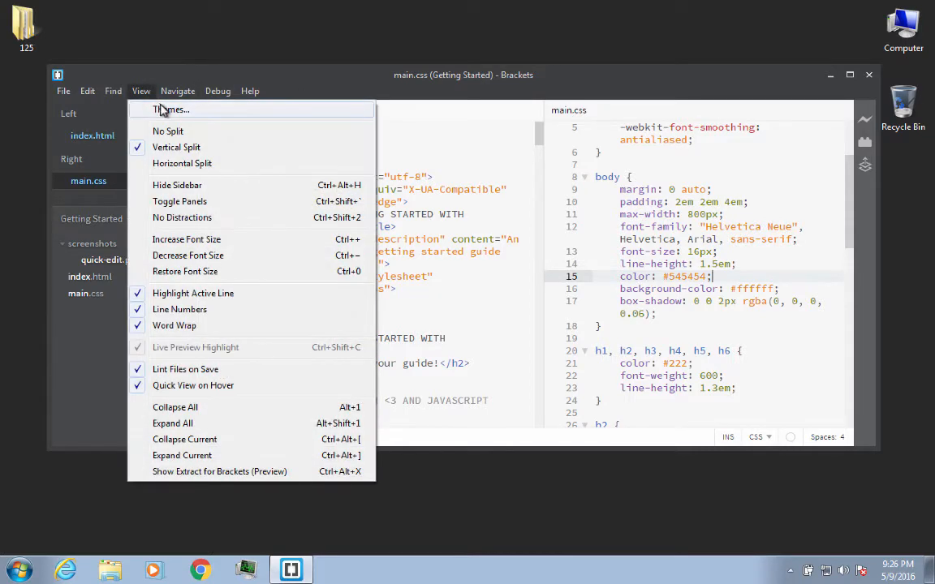
click(171, 109)
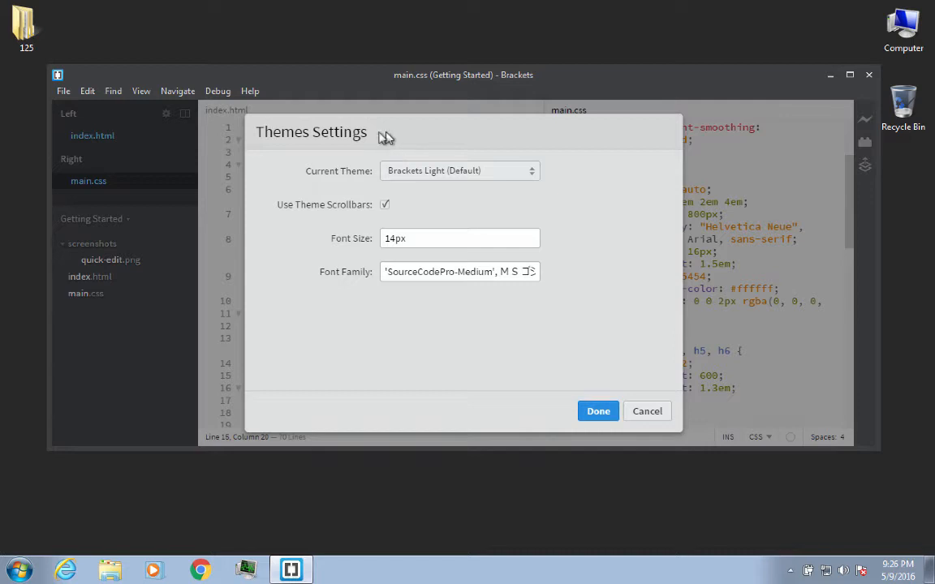
click(459, 171)
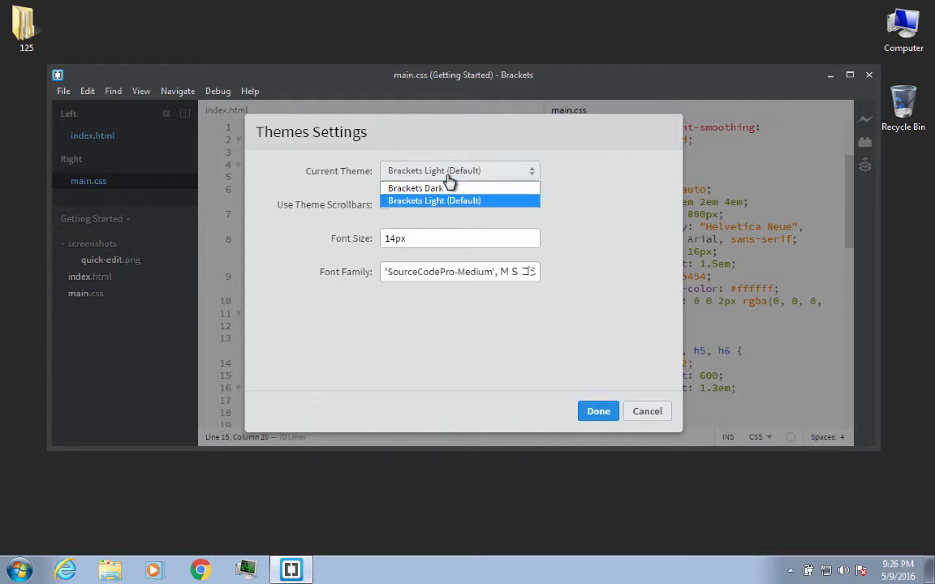
mouse_move(452, 211)
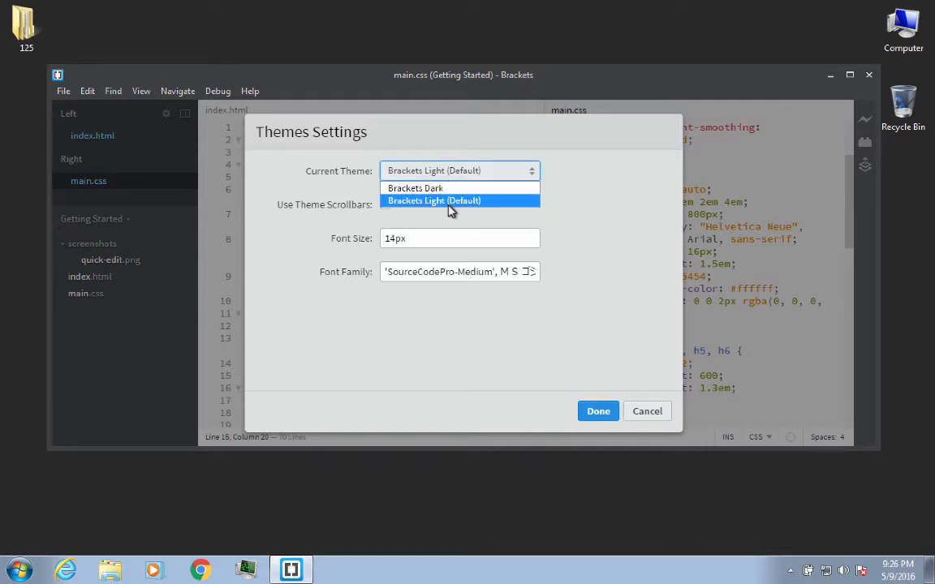
mouse_move(452, 201)
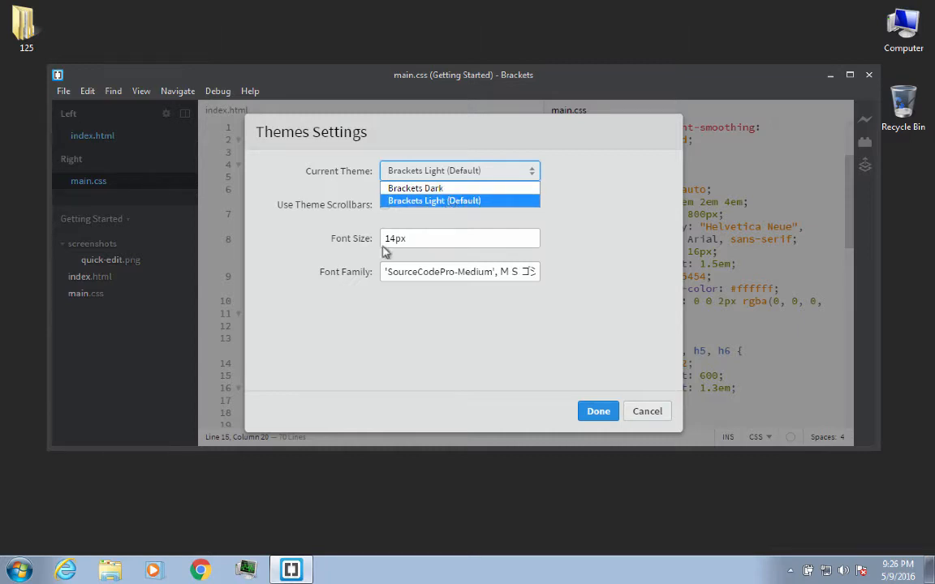
mouse_move(416, 238)
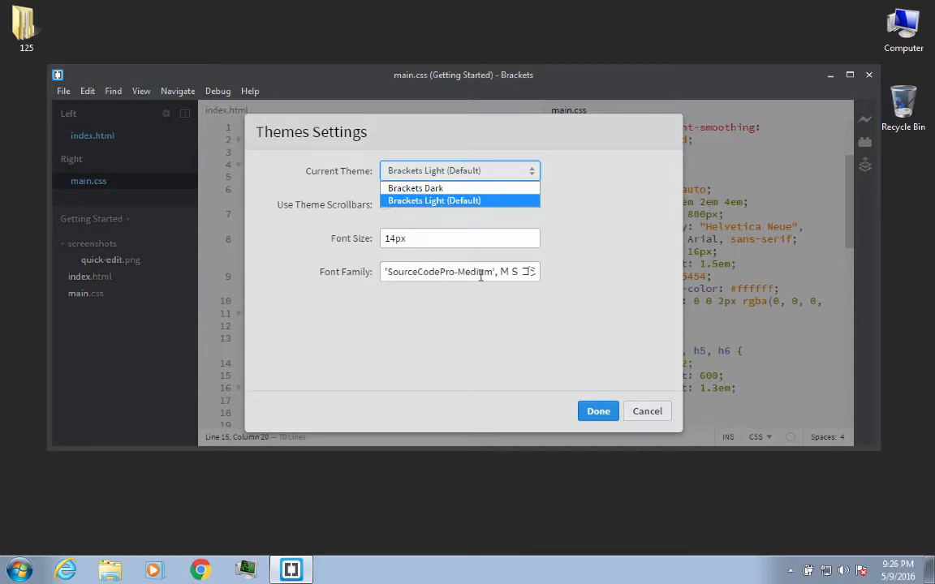
mouse_move(414, 187)
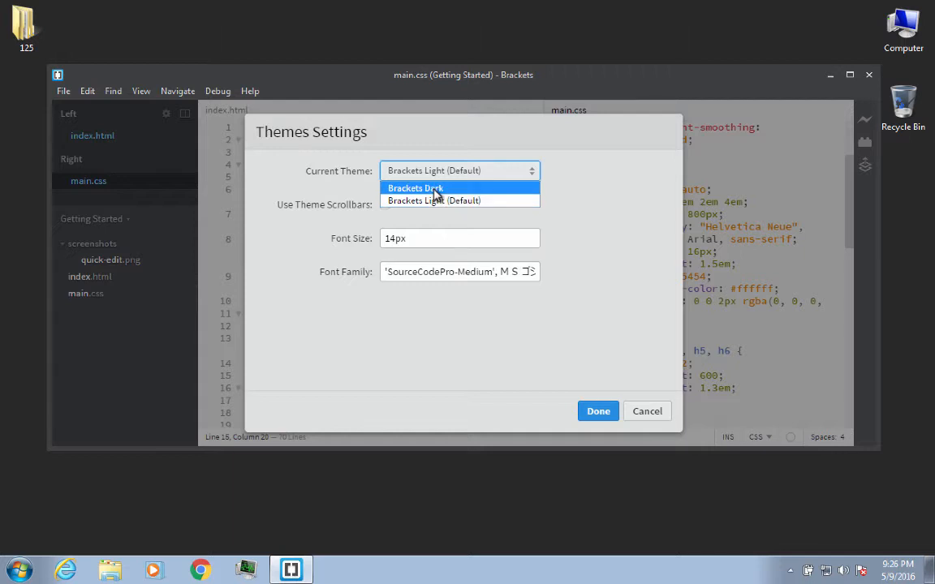
- Select Brackets Dark as the current theme and change the font size from 14px to 16px
click(415, 187)
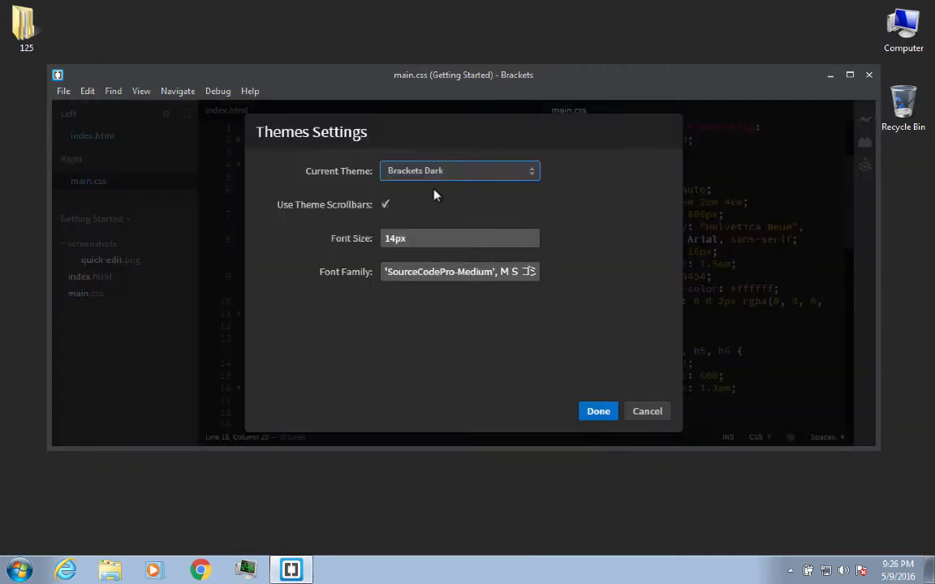
mouse_move(793, 429)
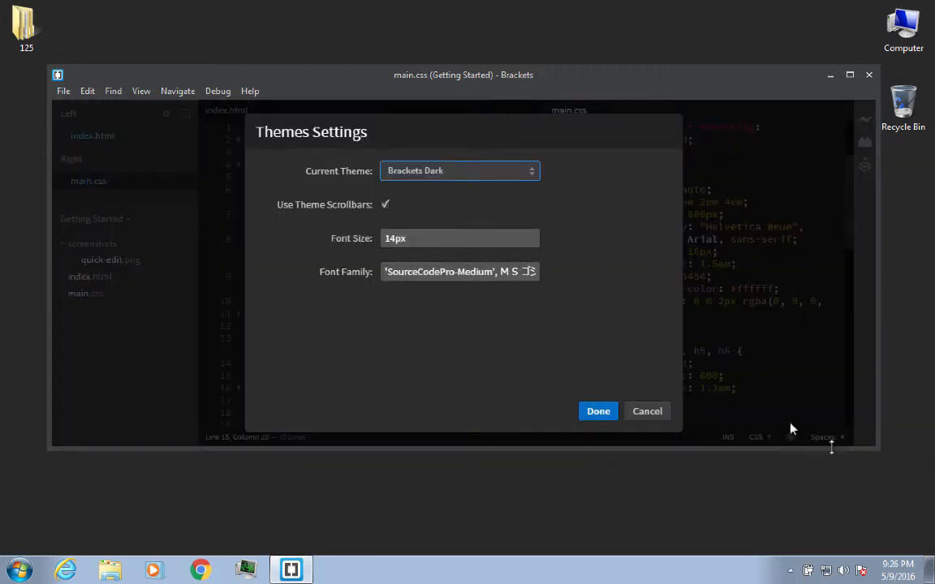
mouse_move(809, 362)
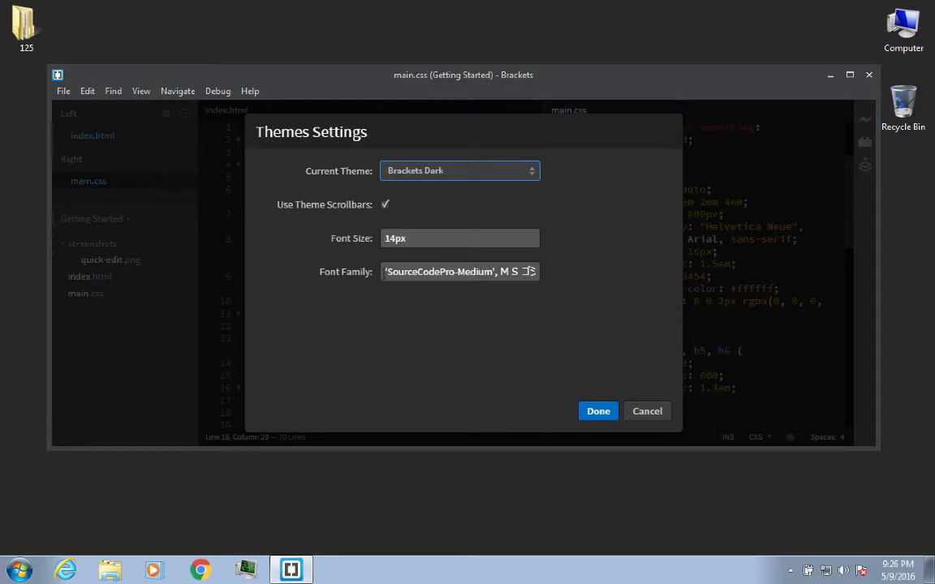
click(460, 238)
text(16)
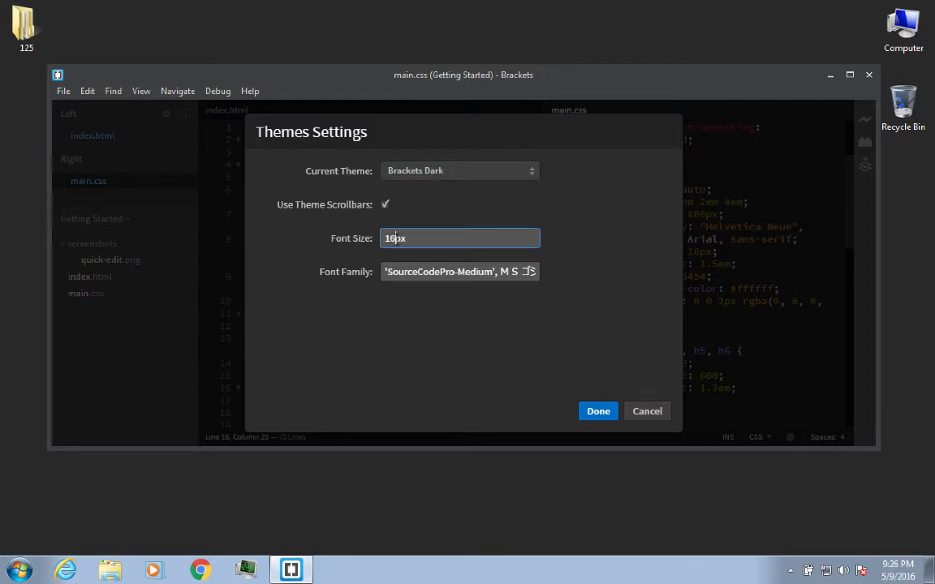
mouse_move(580, 280)
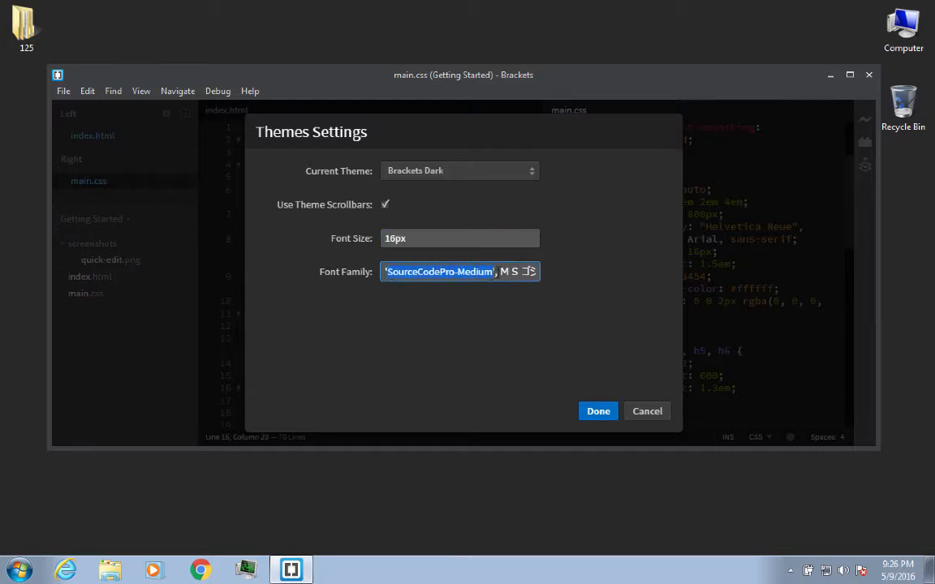
mouse_move(348, 279)
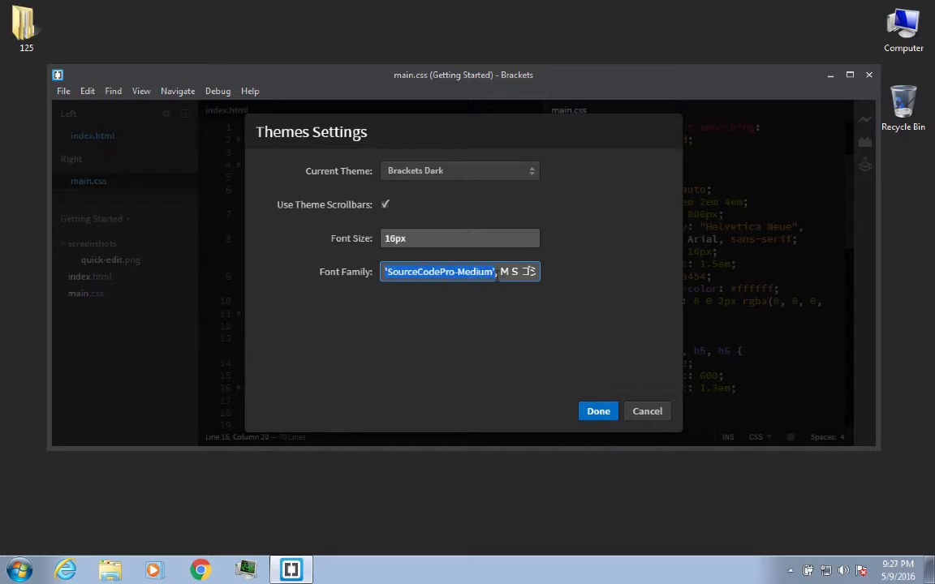
click(512, 271)
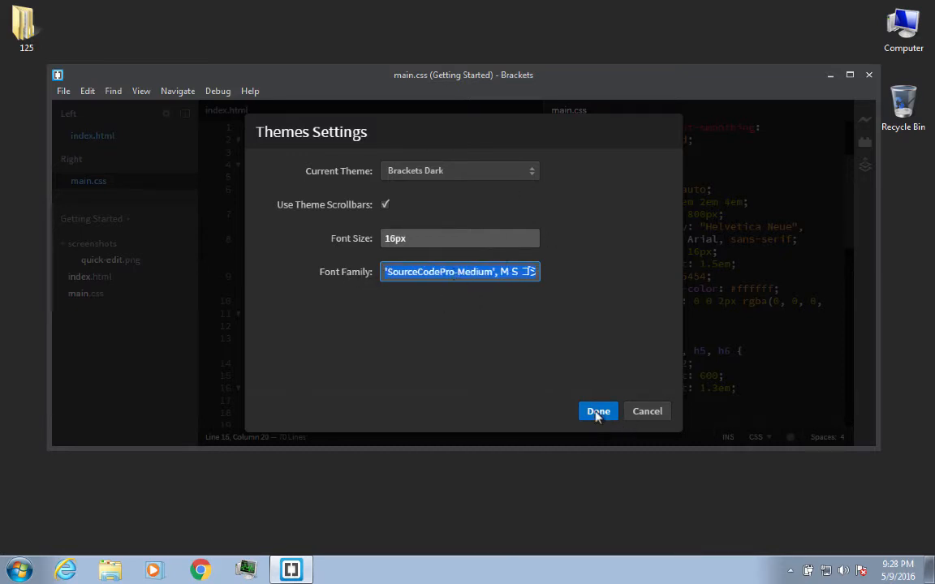
- Confirm Themes Settings so index.html and main.css show the dark theme at 16px
click(598, 411)
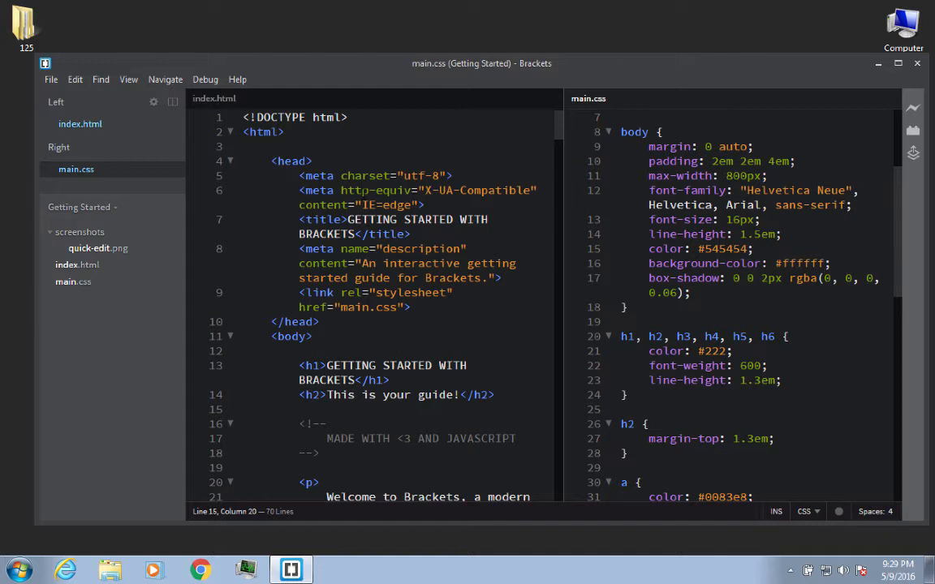
mouse_move(240, 6)
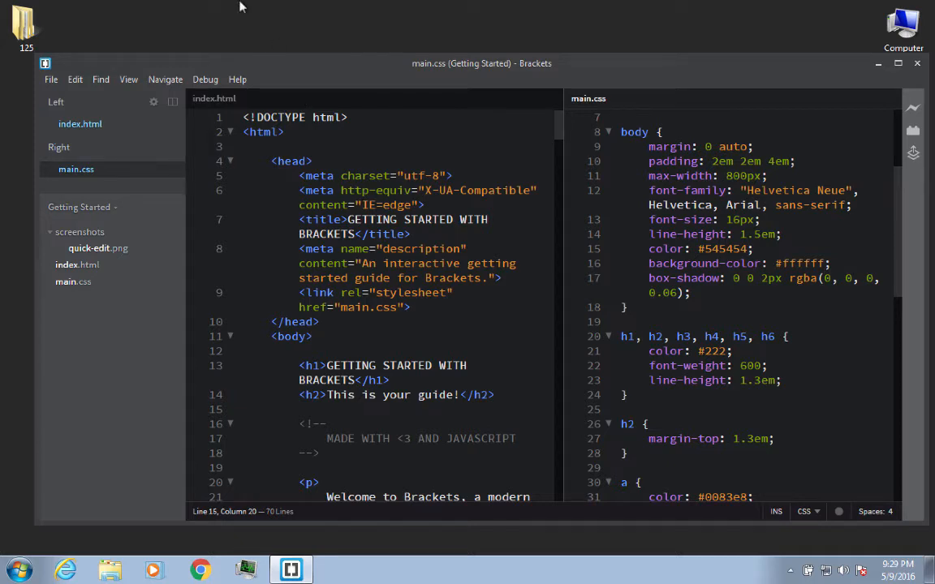
- Reopen View > Themes, showing Brackets Dark, 16px and the SourceCodePro-Medium font family
click(128, 79)
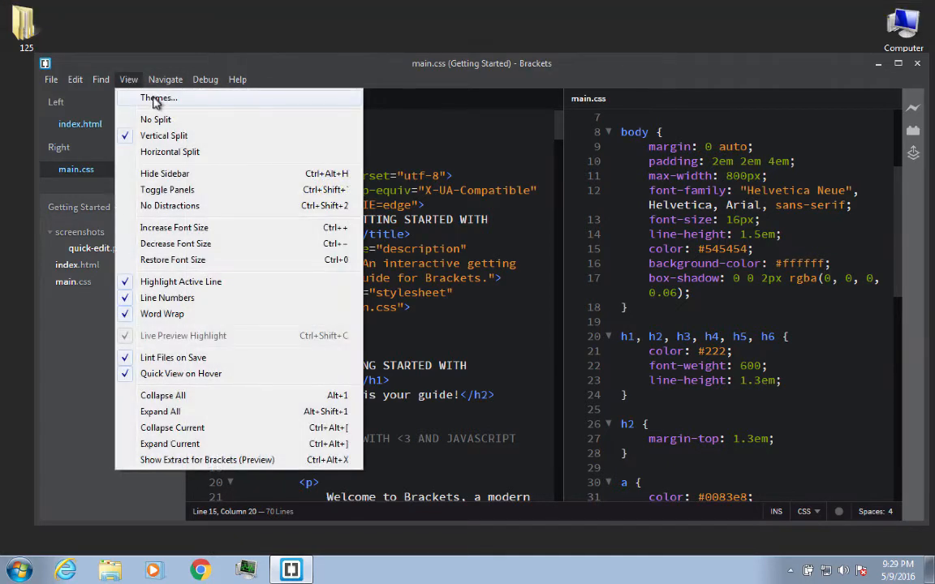
click(156, 98)
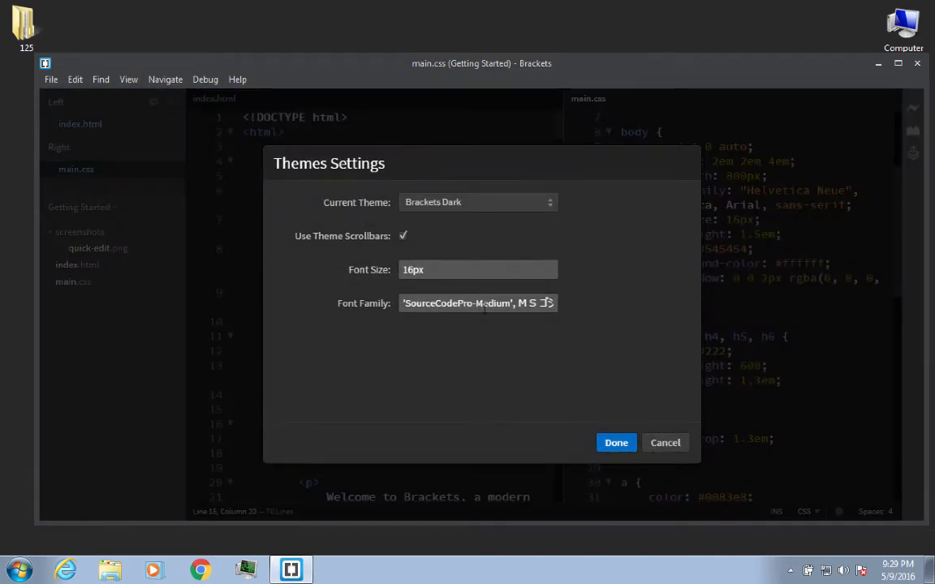
mouse_move(323, 402)
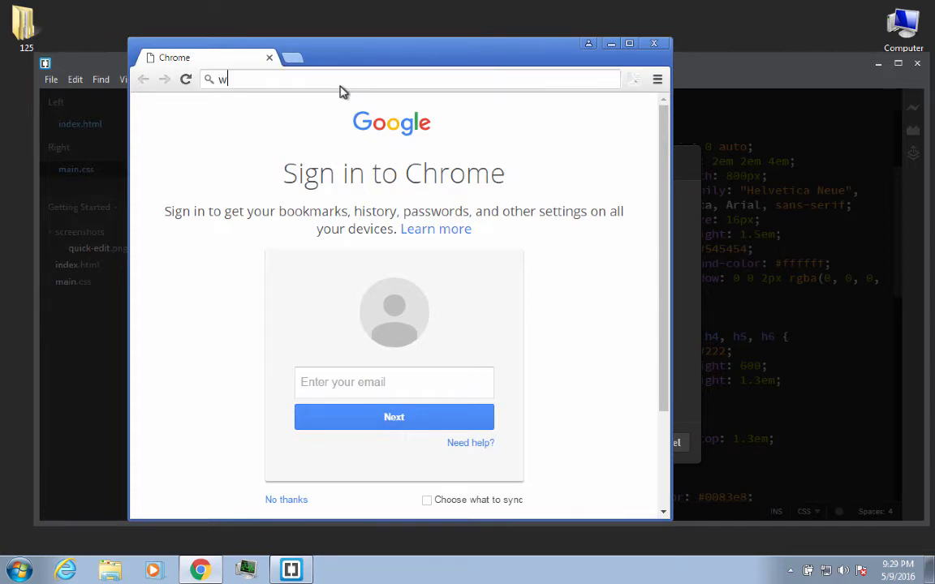
- Search 'windows monospace fonts' and open Microsoft-Supplied Monospaced TrueType Fonts in a new tab
text(indows mon)
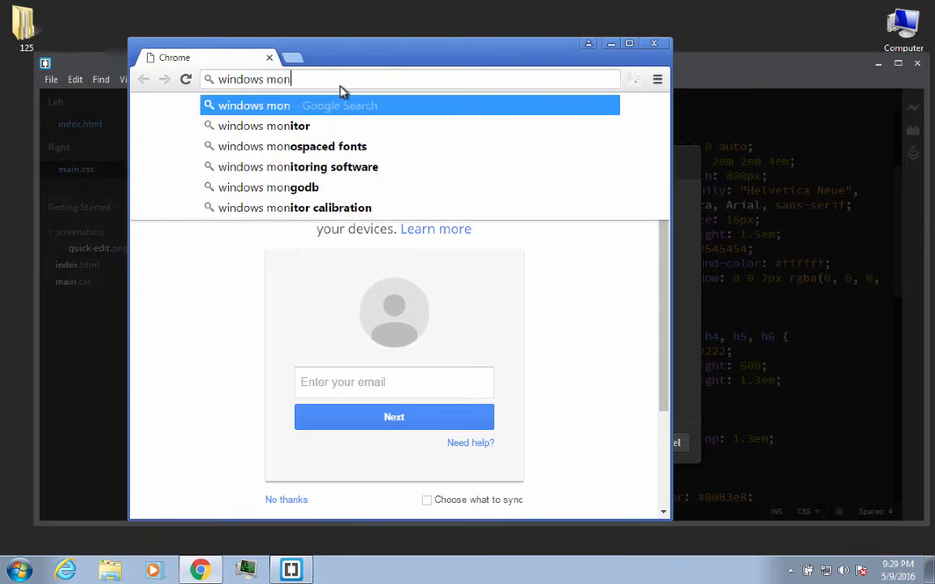
text(ospace fonts)
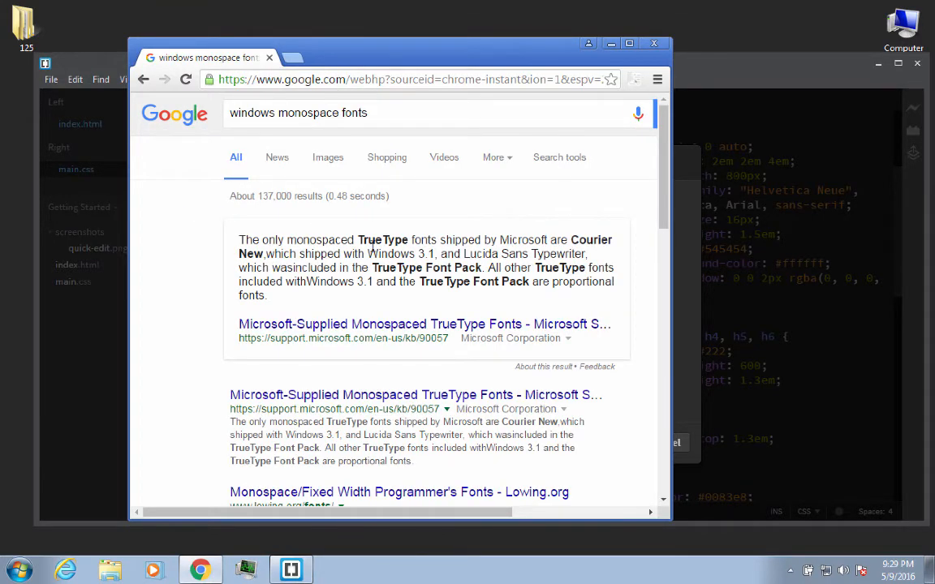
scroll(down, 3)
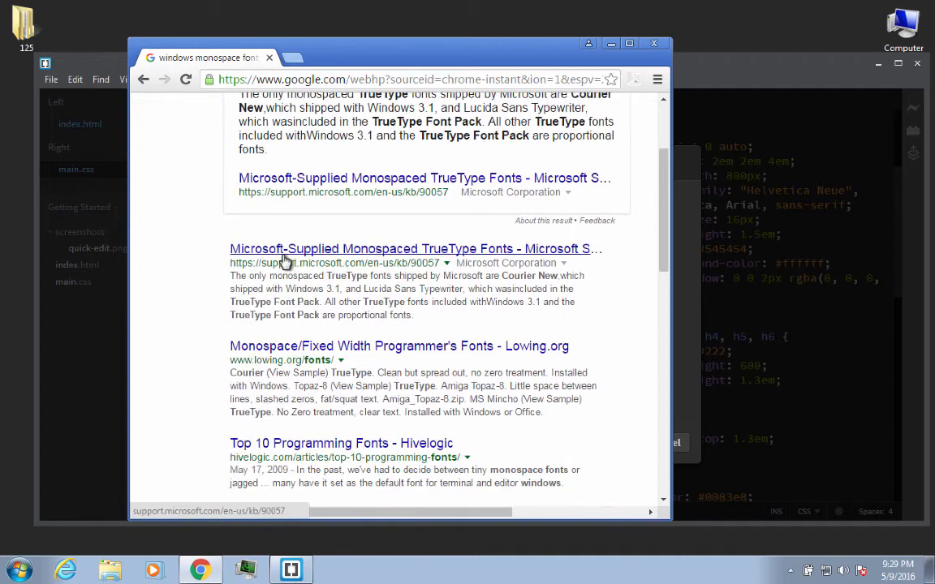
mouse_move(378, 255)
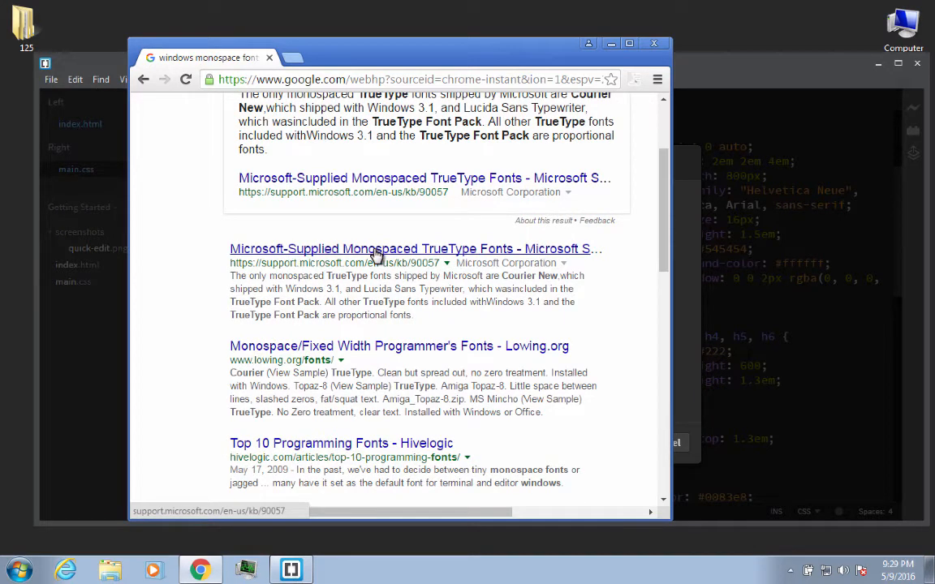
middle_click(416, 248)
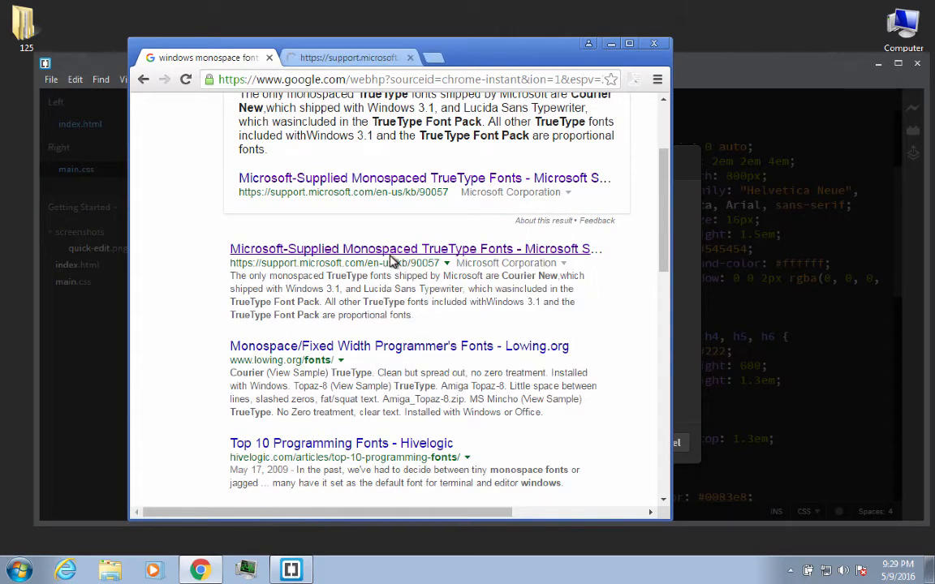
scroll(down, 3)
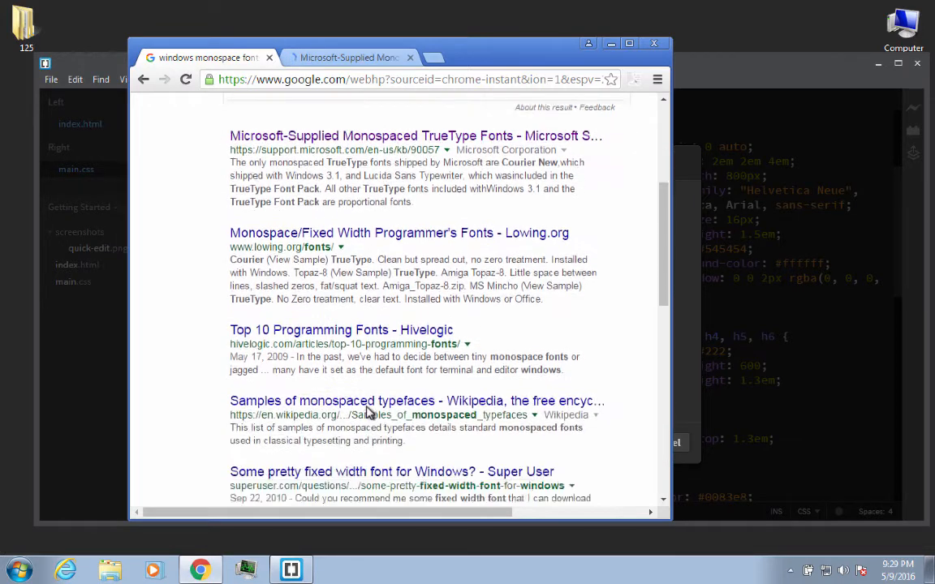
scroll(down, 3)
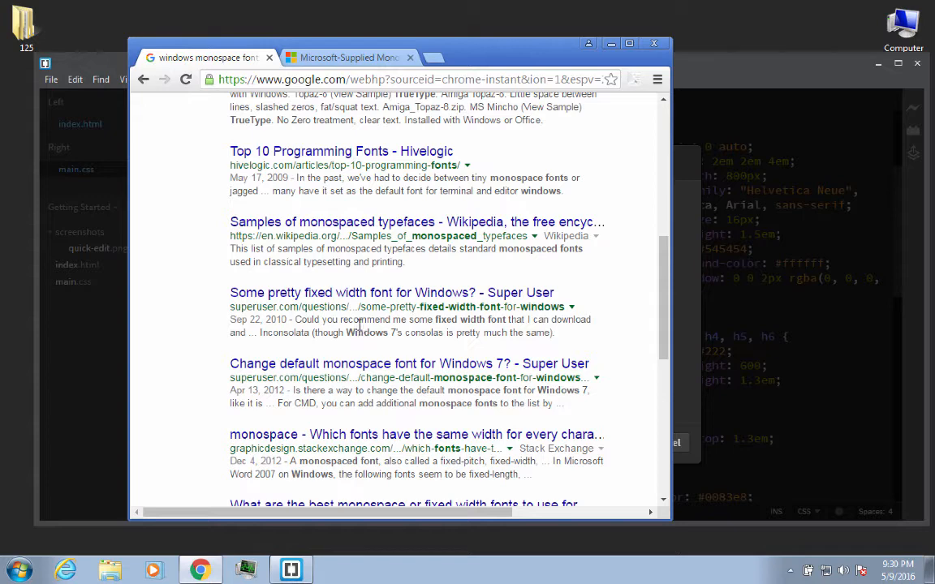
- In the Microsoft Support article's Summary, select and copy 'Lucida Sans Typewriter'
click(349, 57)
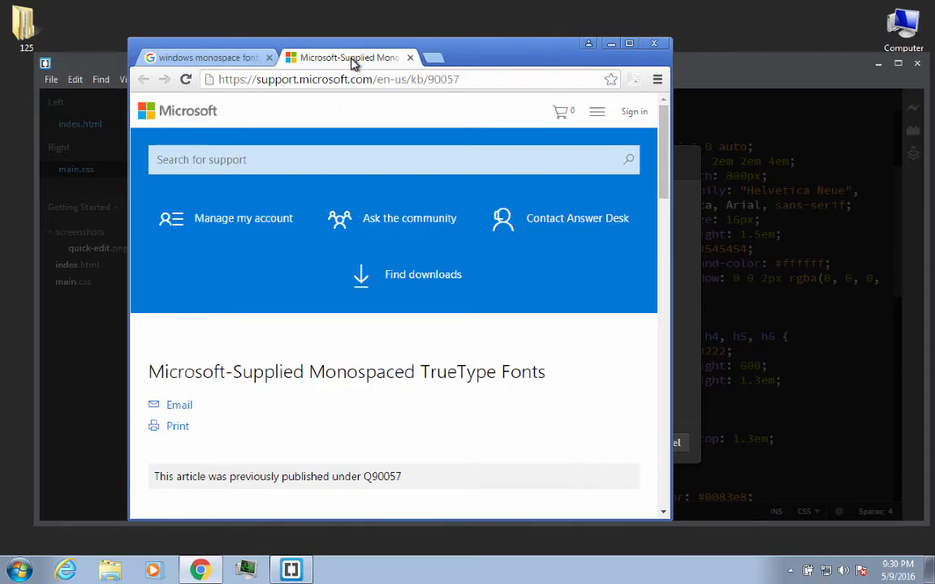
scroll(down, 3)
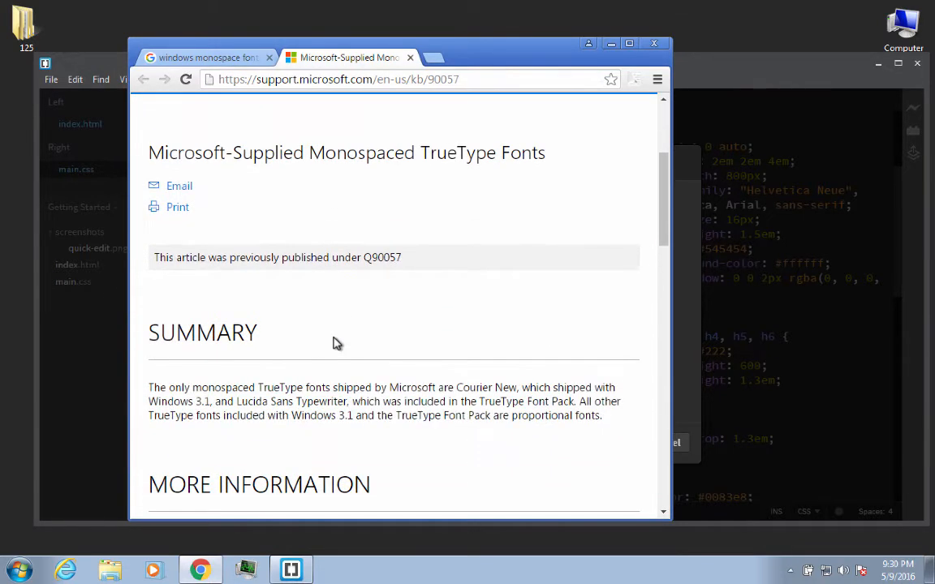
scroll(down, 3)
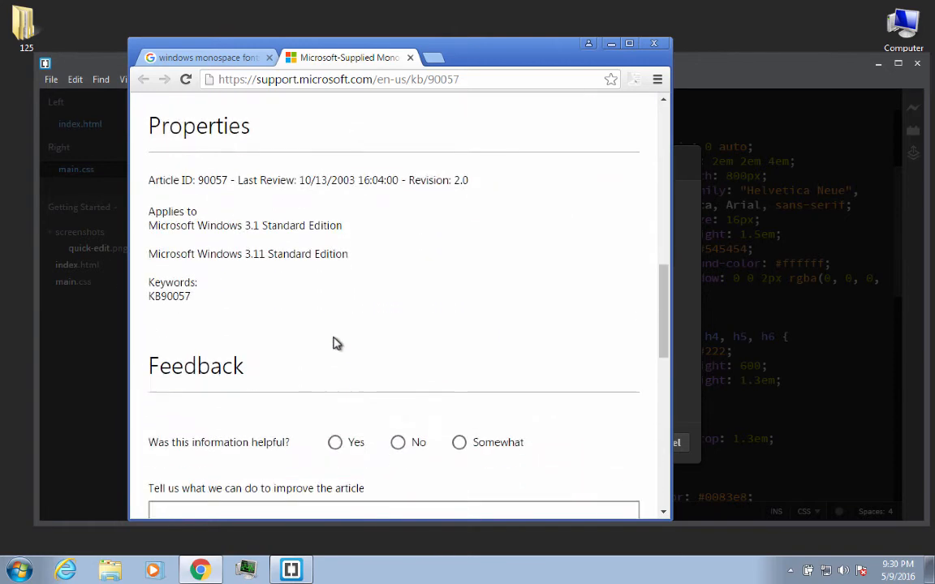
scroll(up, 3)
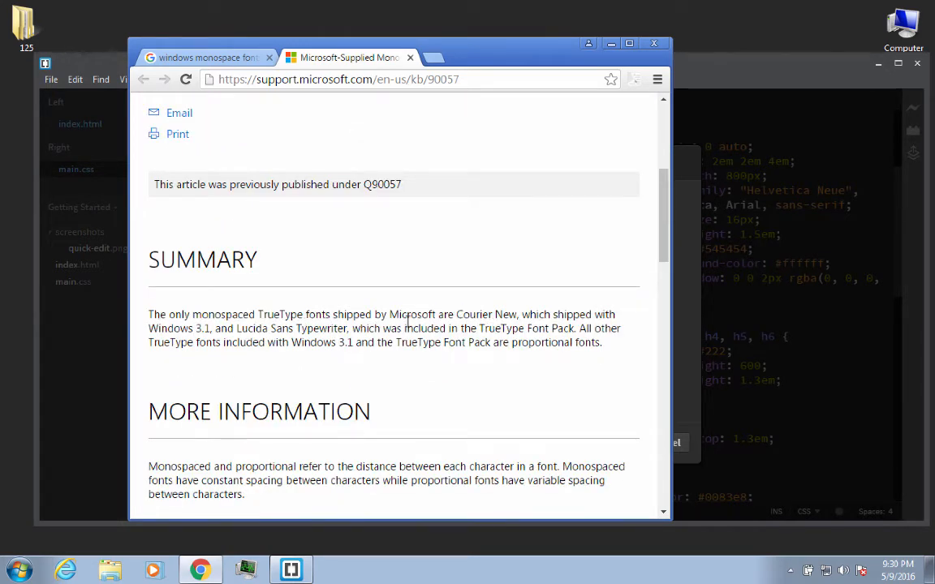
double_click(484, 314)
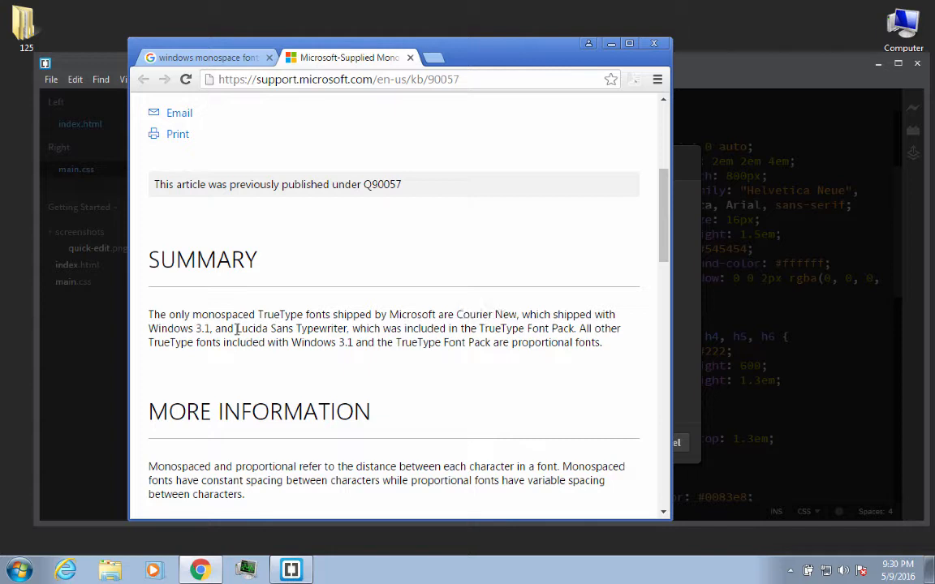
double_click(290, 328)
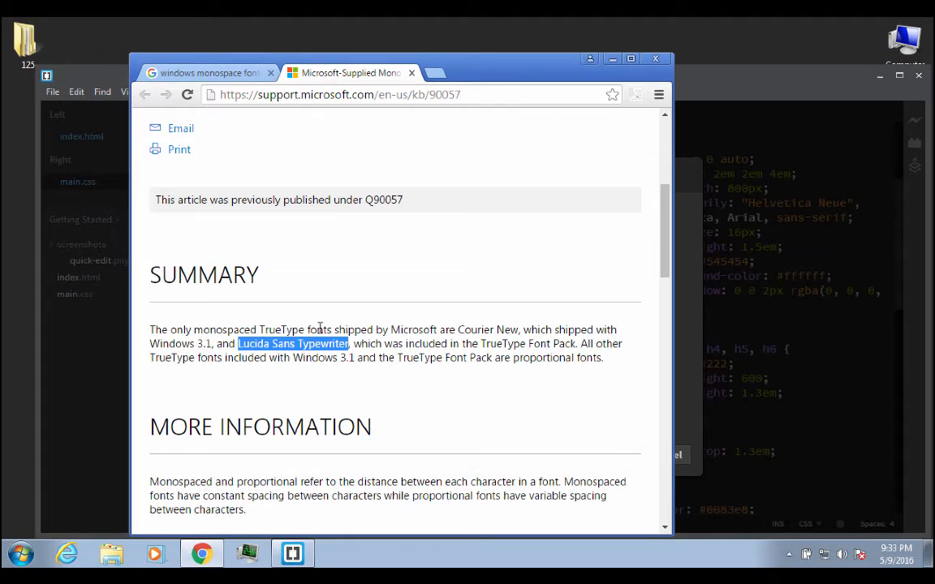
mouse_move(241, 252)
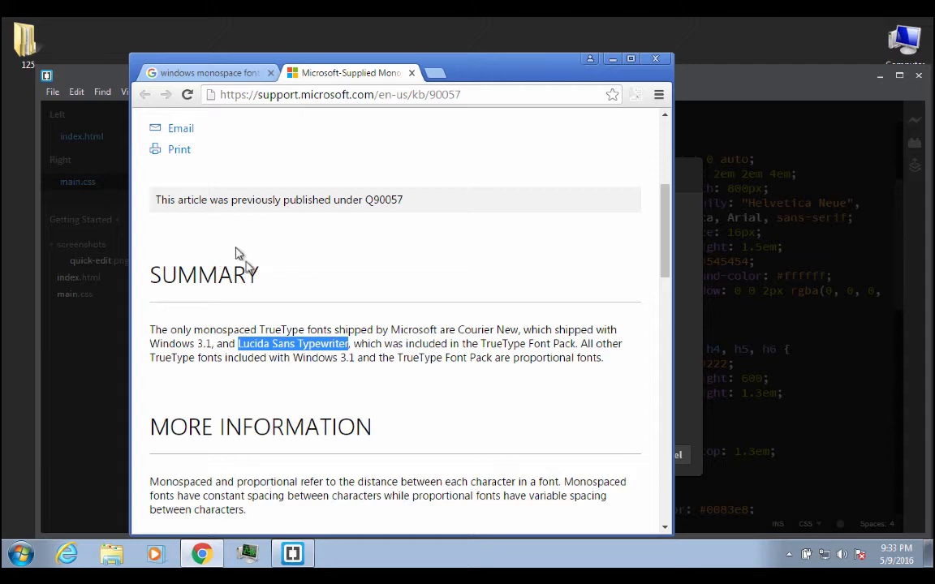
right_click(292, 344)
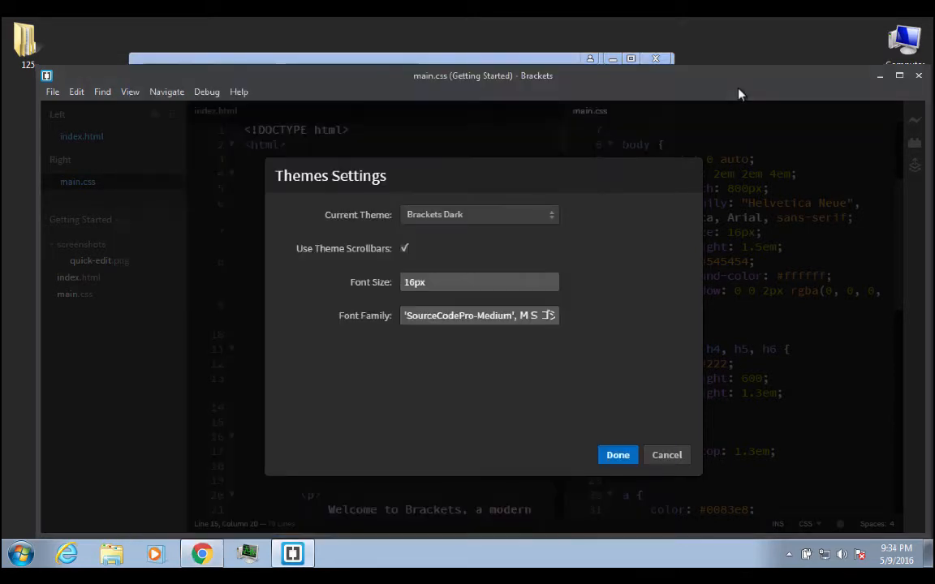
- Paste 'Lucida Sans Typewriter' at the start of Font Family and apply with Done
click(479, 316)
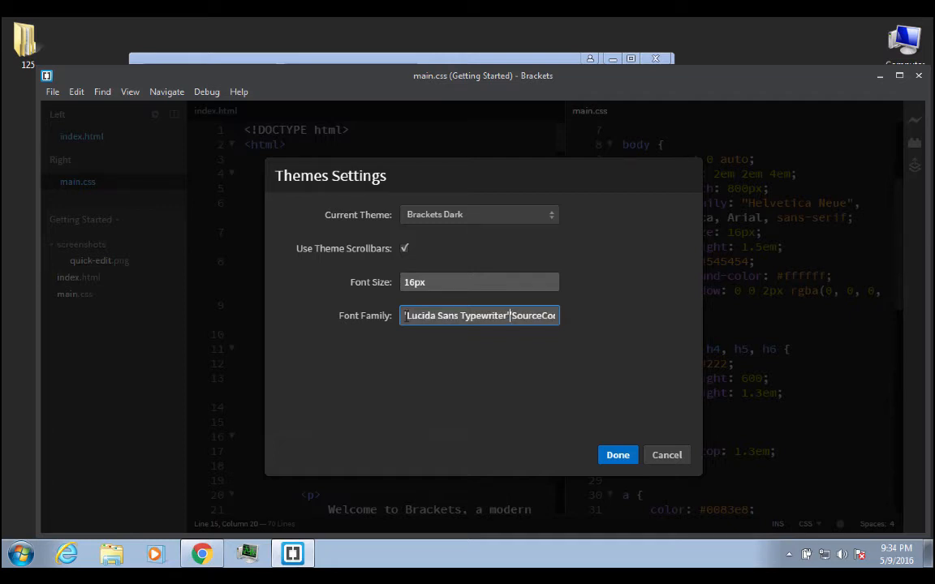
click(617, 455)
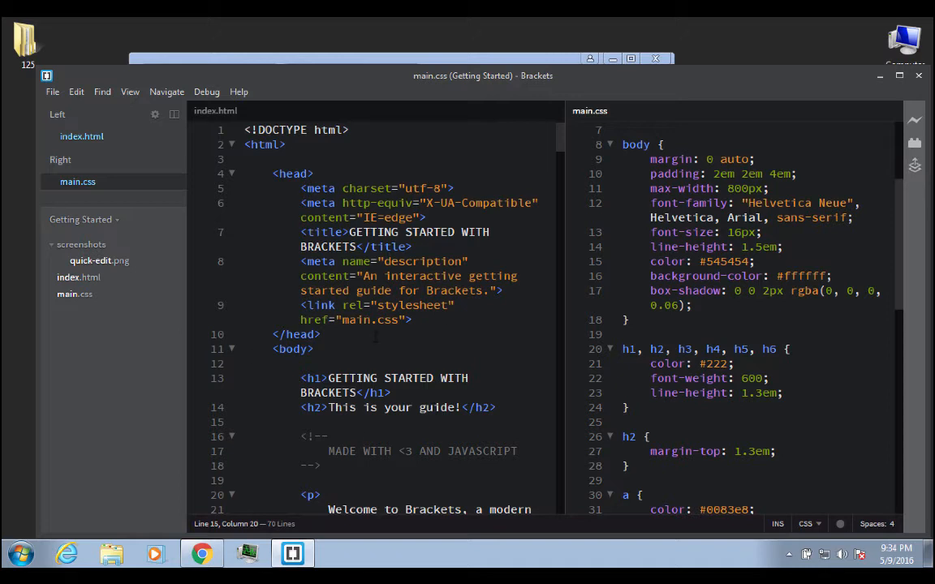
mouse_move(130, 91)
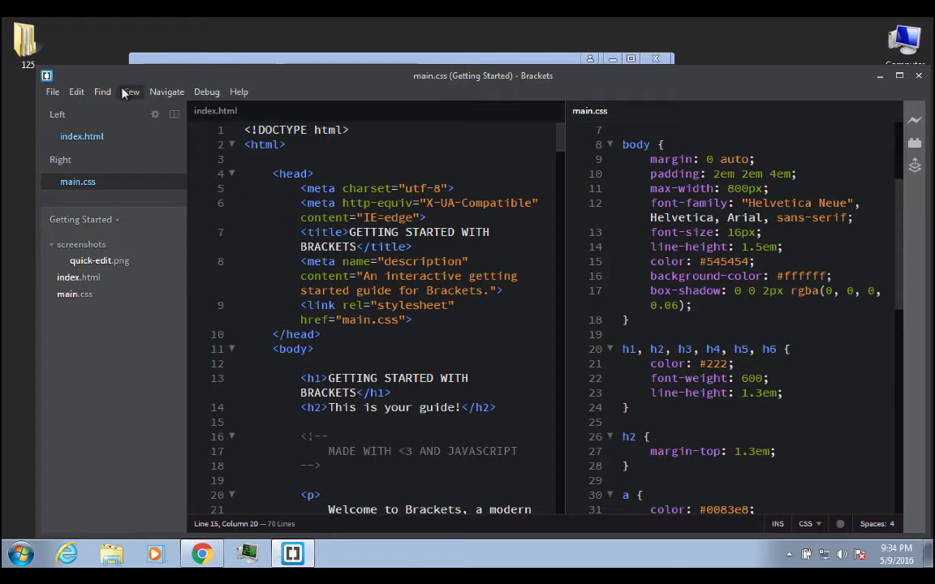
- Reopen Themes Settings, prepend 'Courier New' to Font Family, and confirm with Done
click(130, 91)
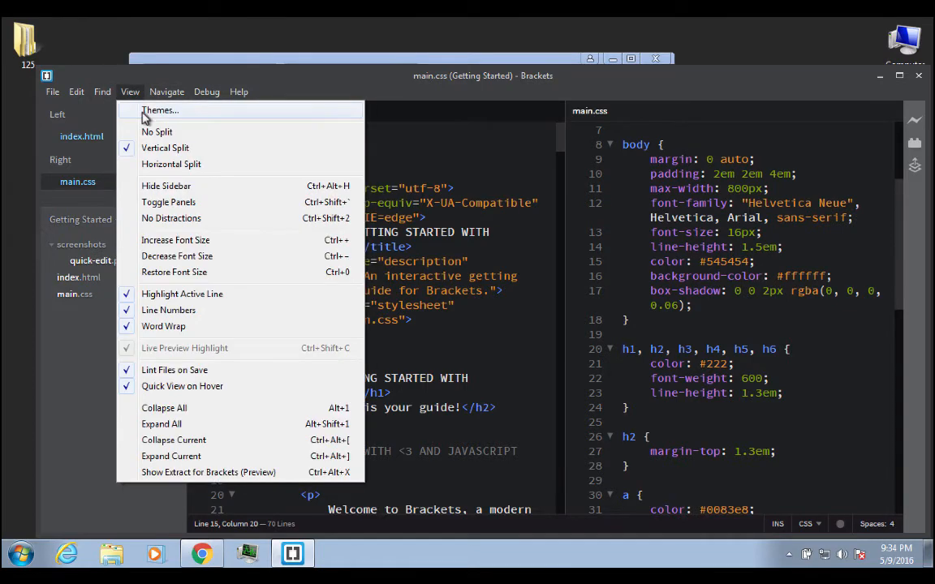
click(159, 109)
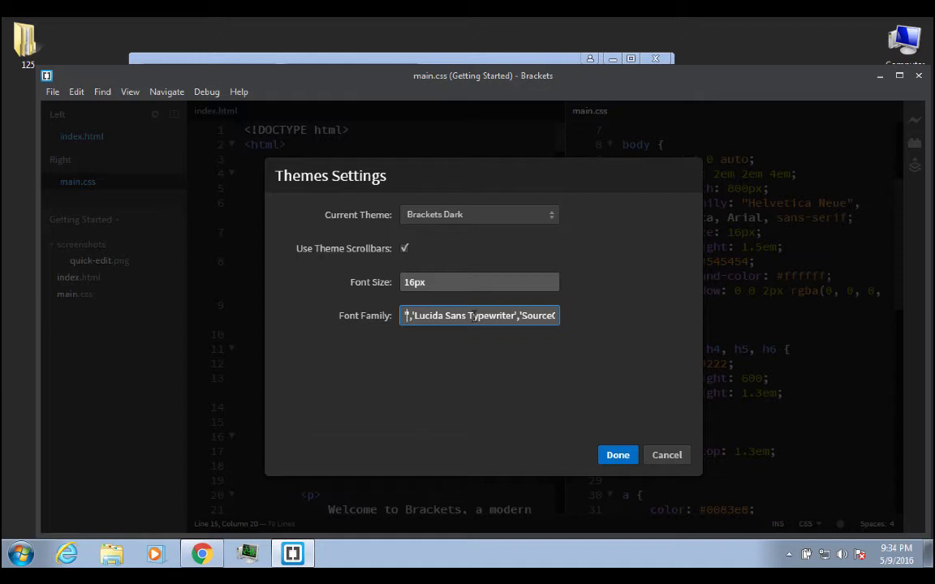
text(Courier N)
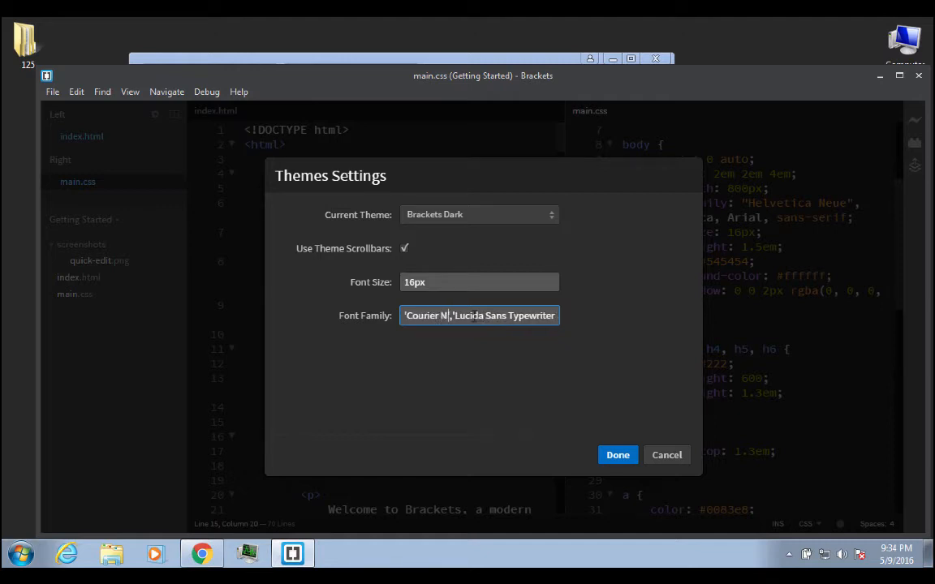
click(618, 454)
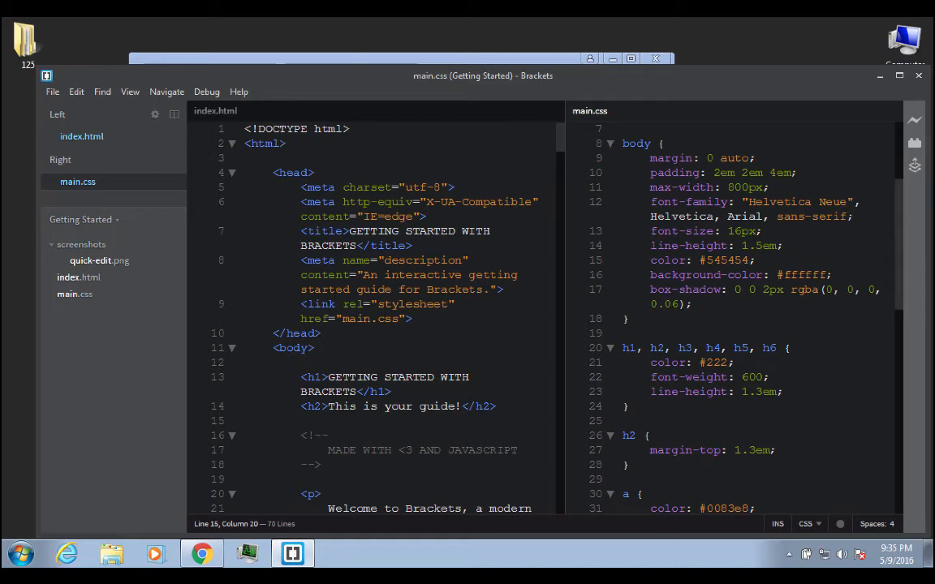
mouse_move(130, 91)
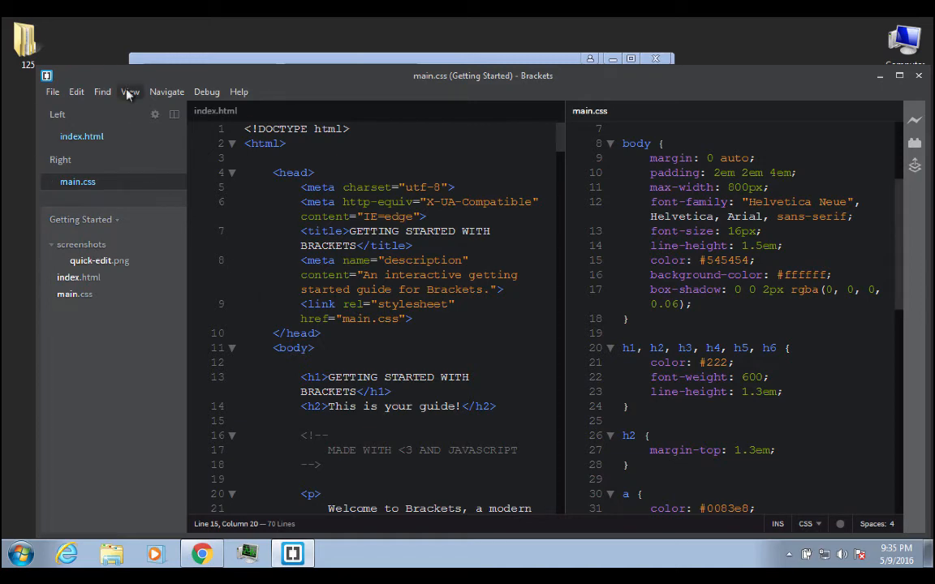
- Reopen Themes Settings, select the entire Font Family value, and close the dialog with Done
click(130, 91)
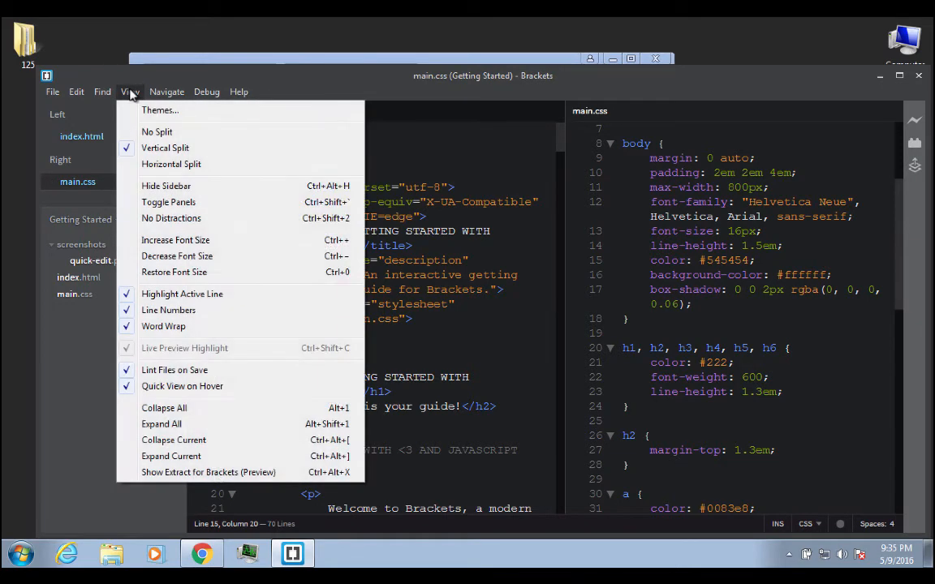
click(160, 110)
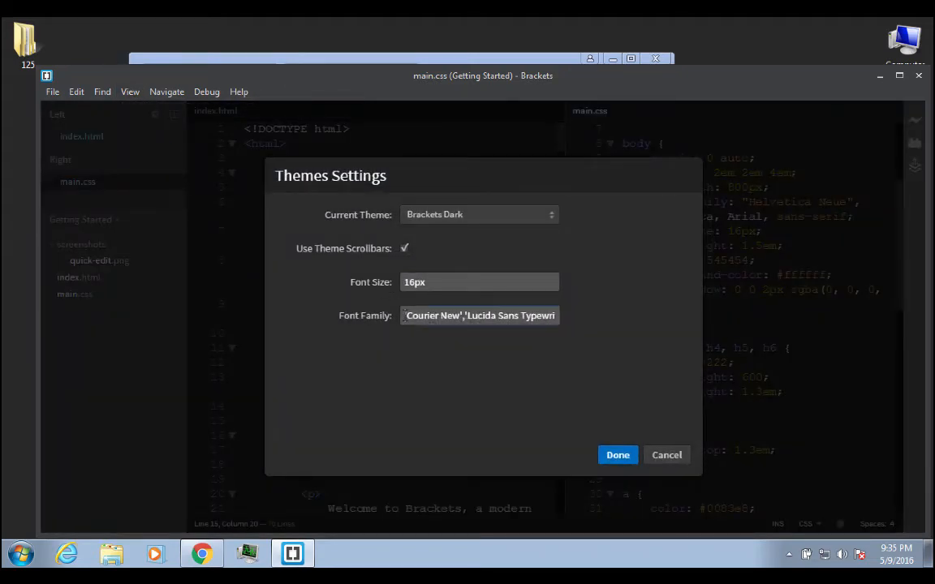
triple_click(478, 315)
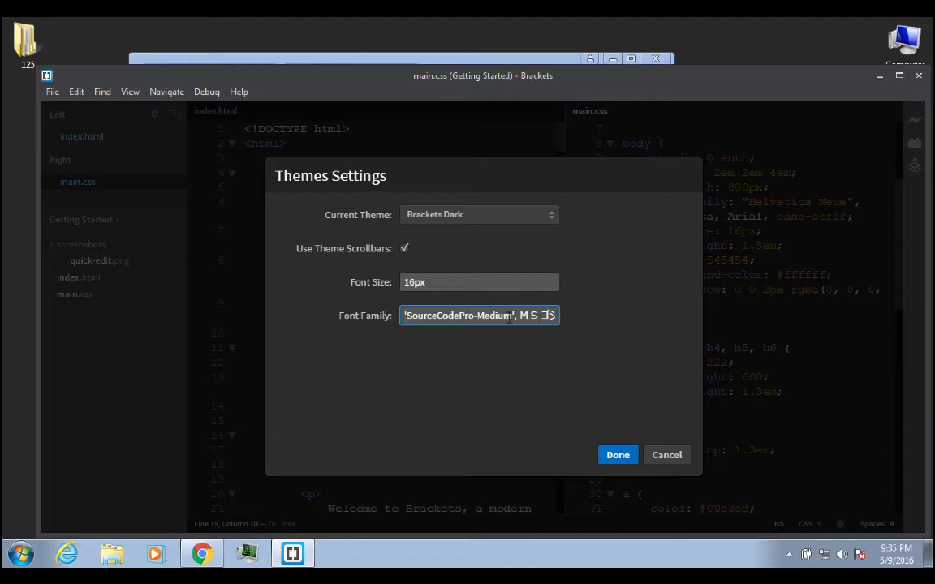
click(618, 455)
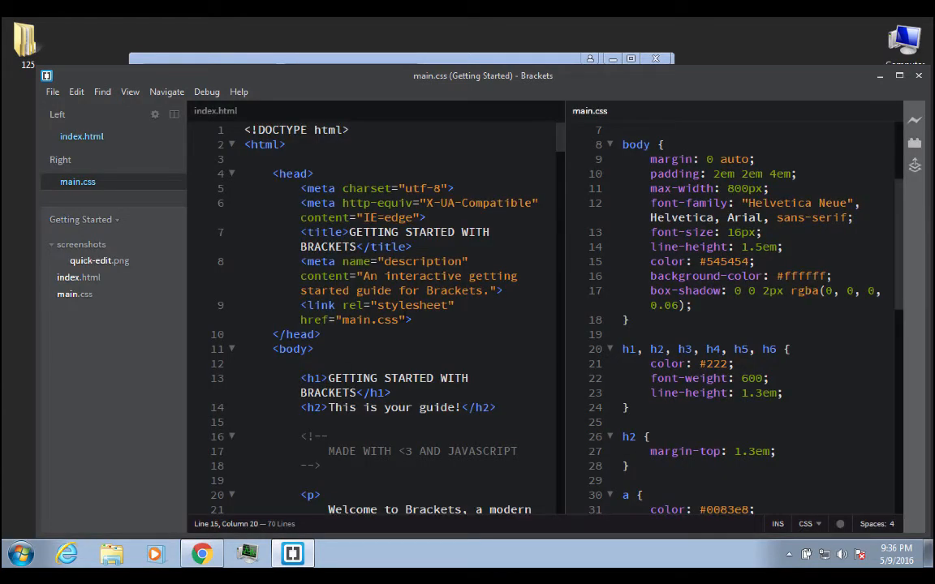
mouse_move(647, 111)
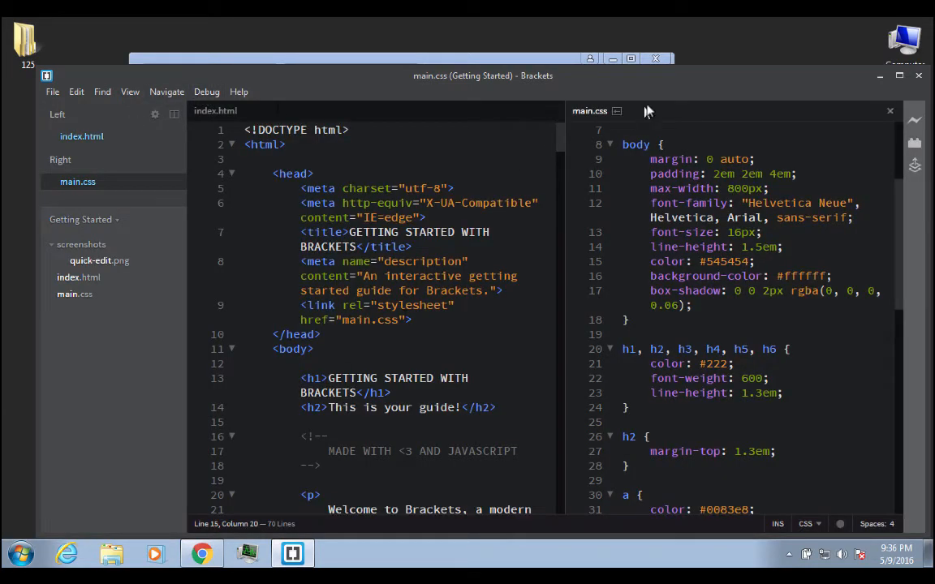
mouse_move(914, 143)
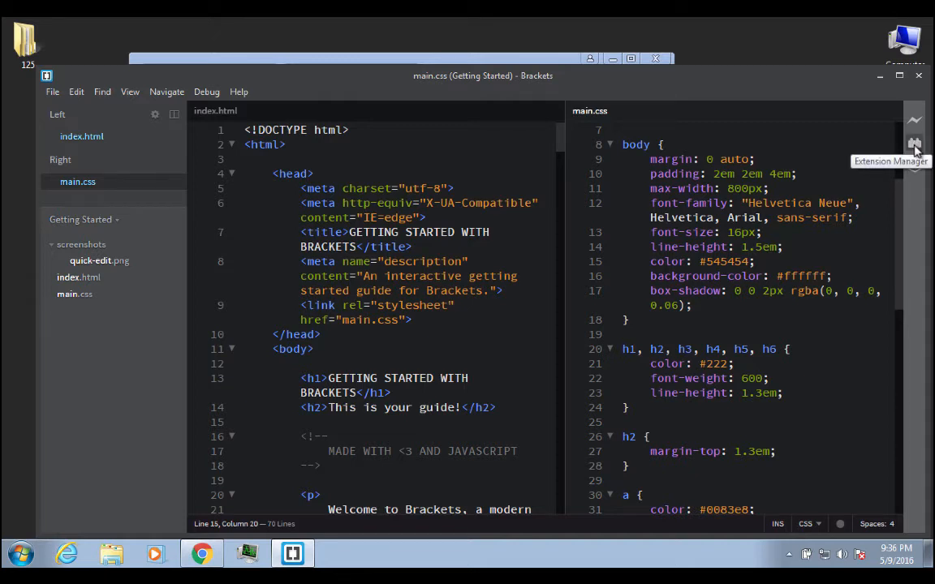
mouse_move(916, 168)
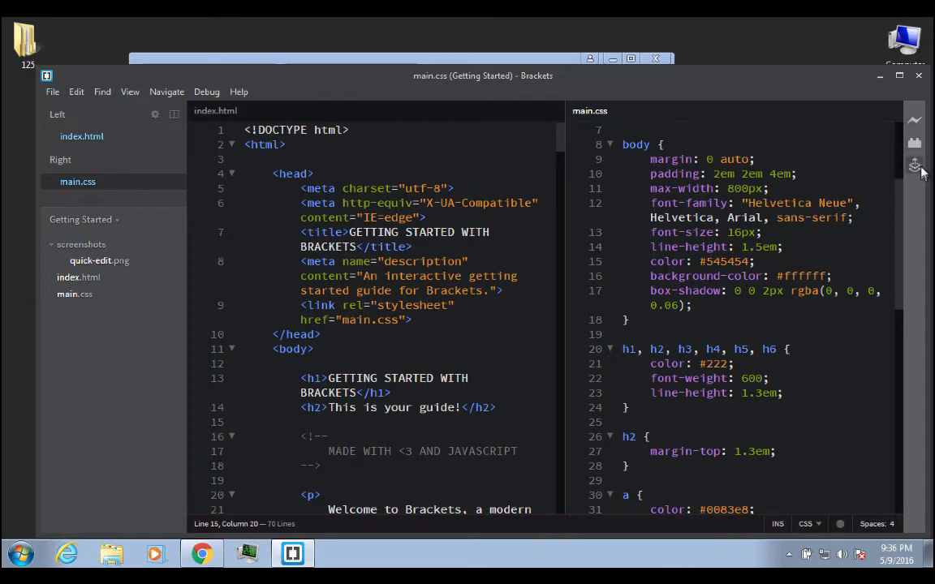
- Browse the Extension Manager's Themes tab and open the Raven theme's More info page
click(915, 165)
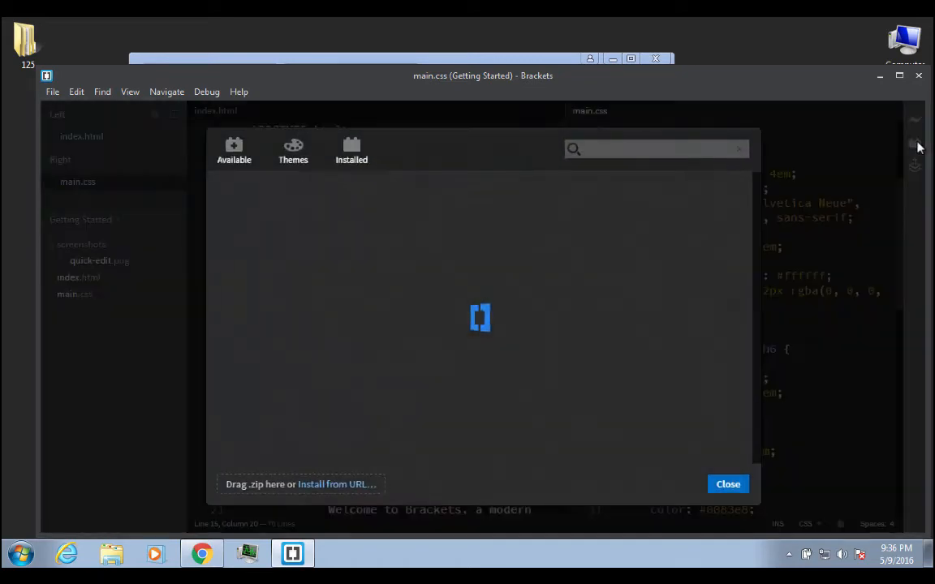
mouse_move(455, 149)
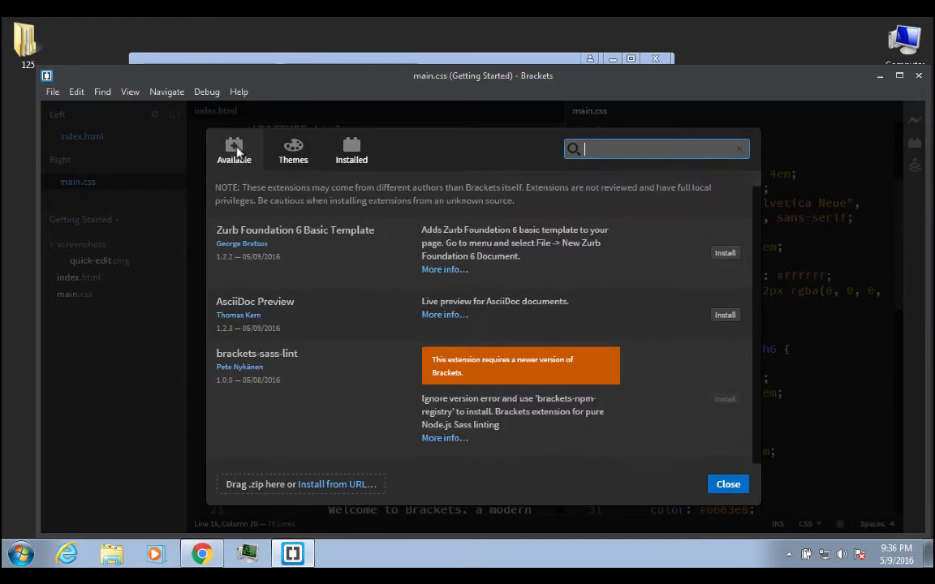
click(293, 151)
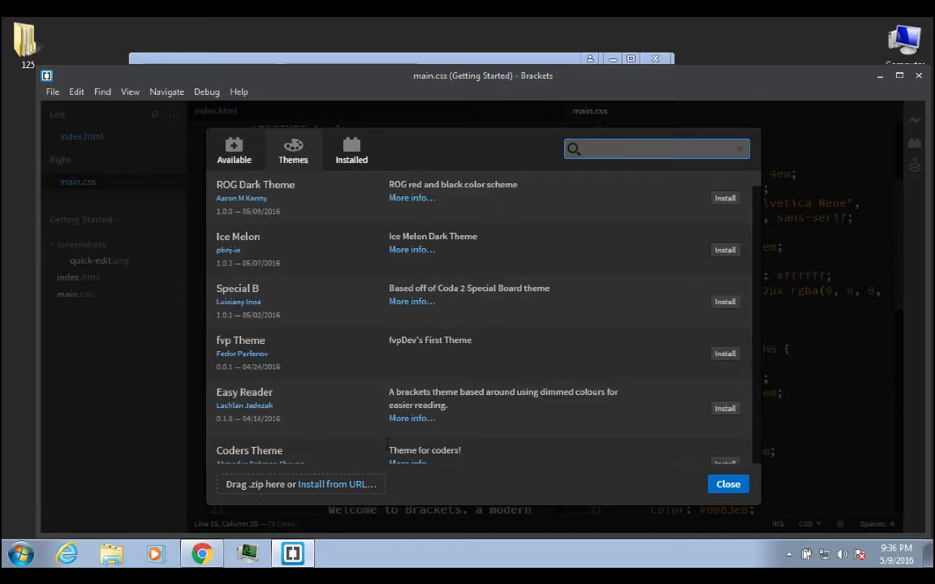
mouse_move(355, 366)
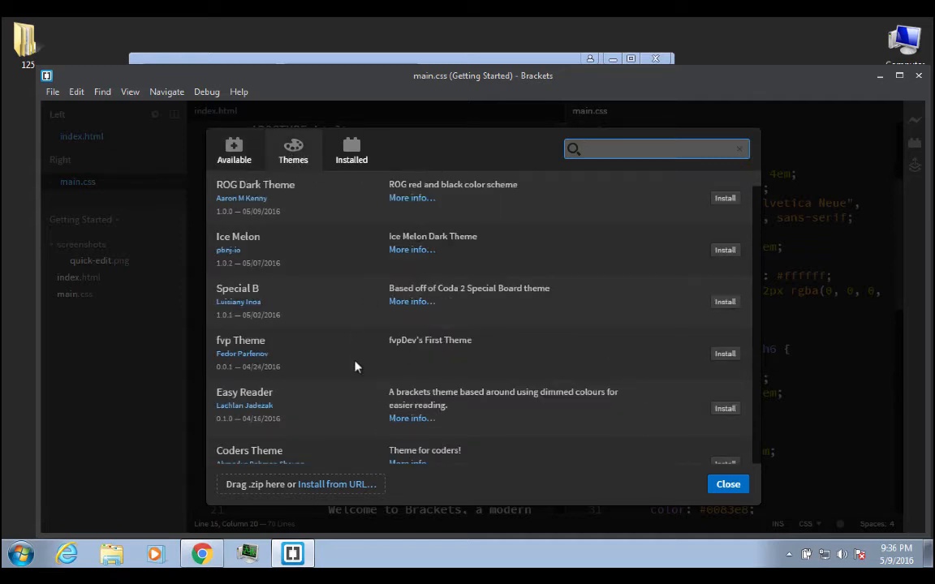
mouse_move(434, 375)
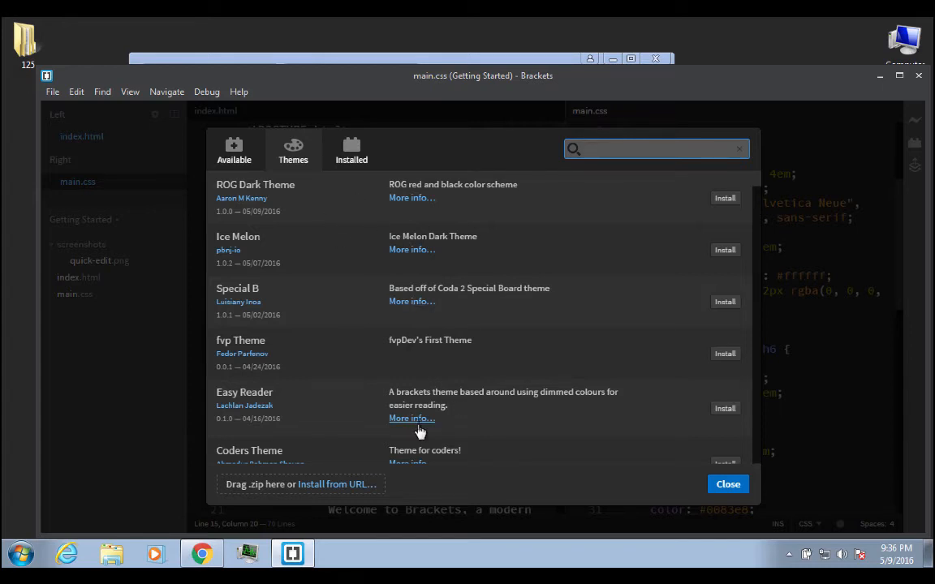
scroll(down, 3)
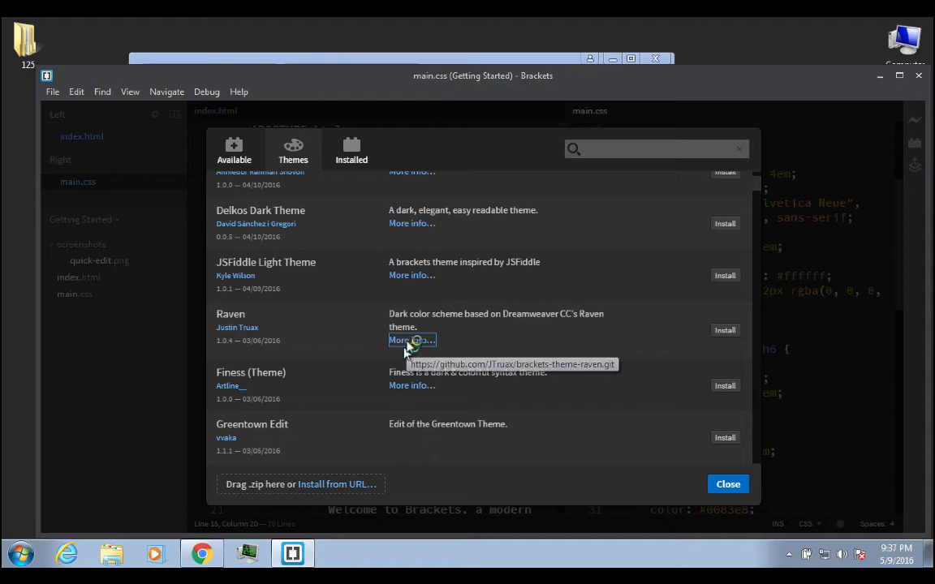
click(412, 340)
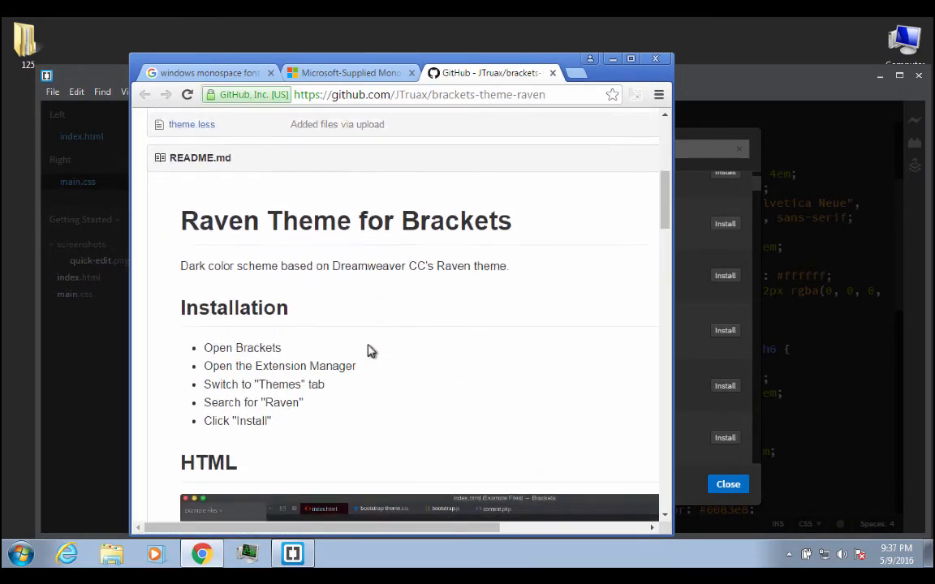
- Scroll Raven's GitHub README past Installation to the themed HTML screenshot
scroll(down, 3)
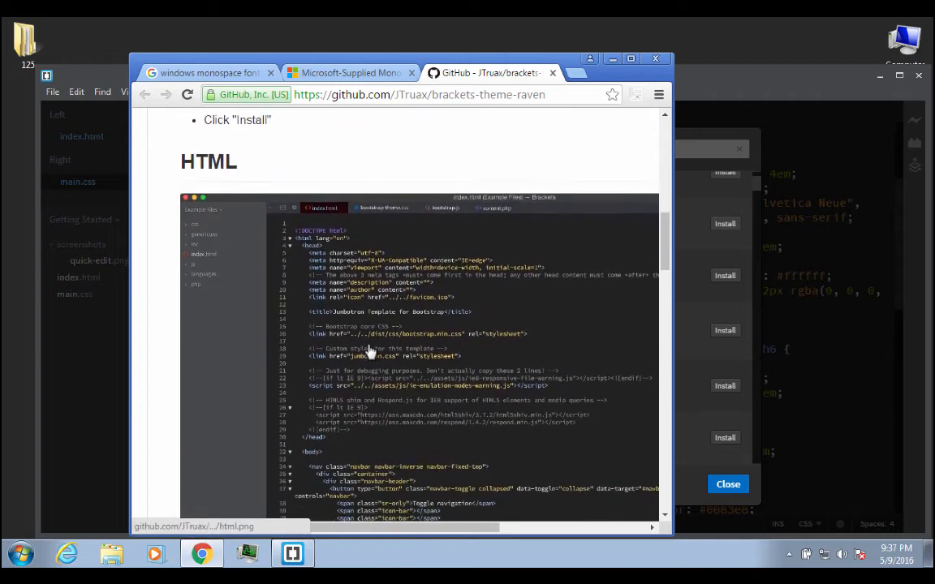
scroll(down, 3)
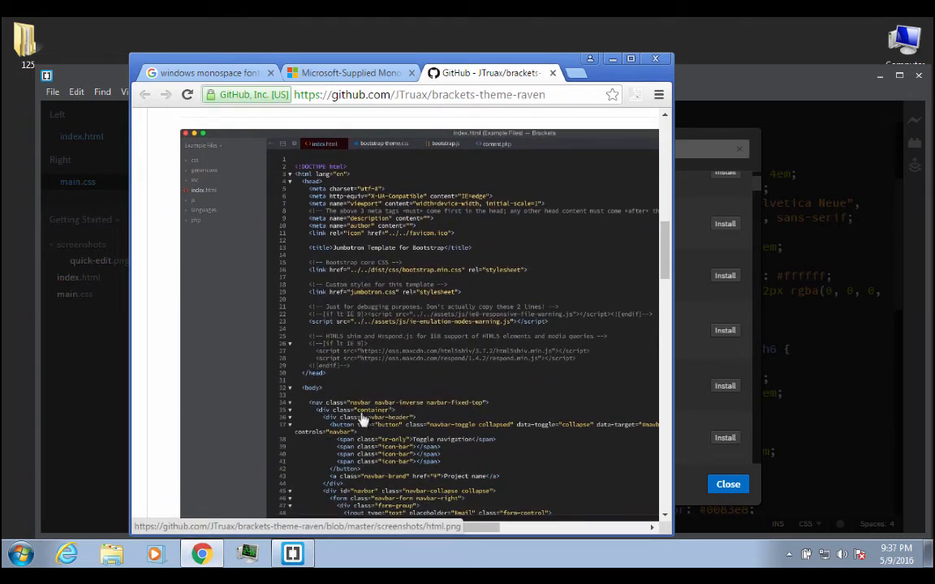
scroll(down, 3)
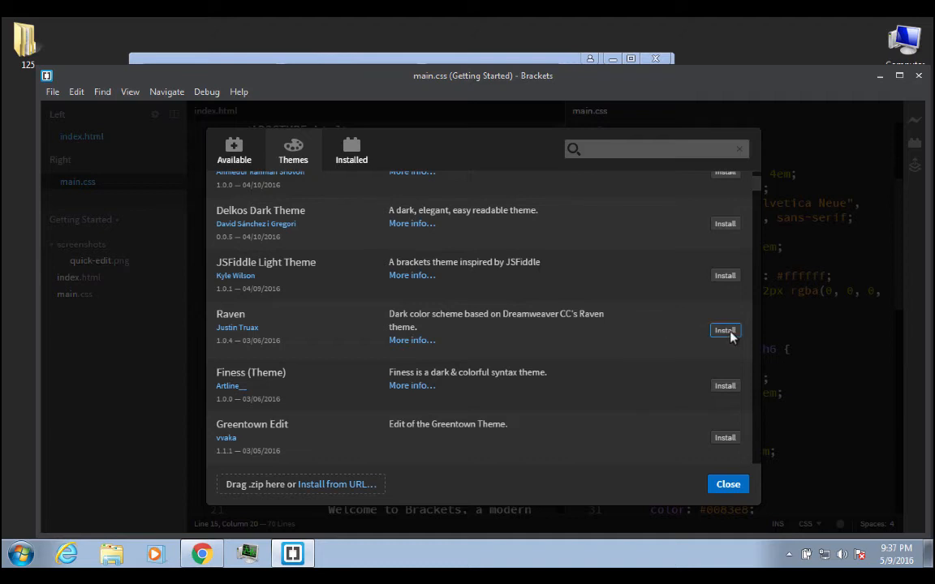
- Install Raven, dismiss the install dialog, and close the Extension Manager
click(724, 331)
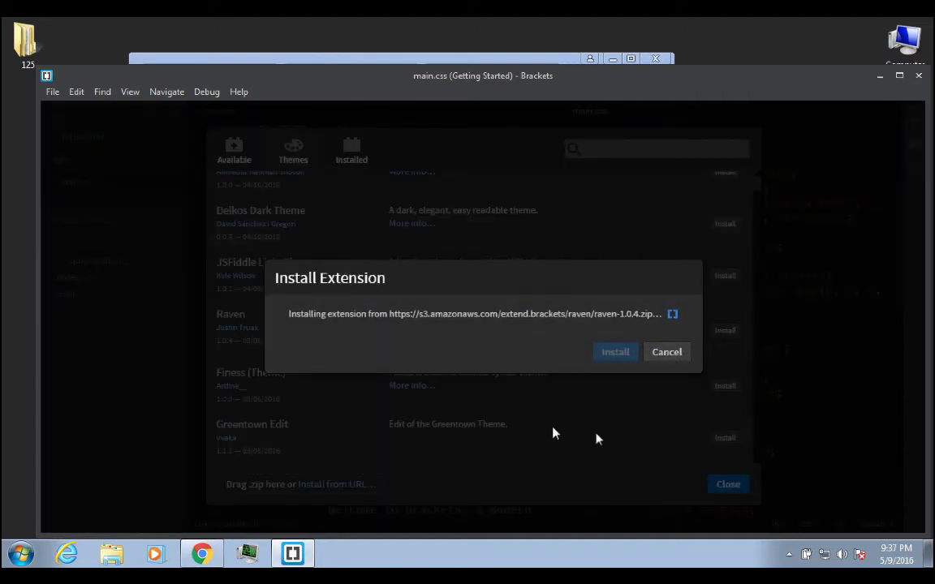
click(616, 352)
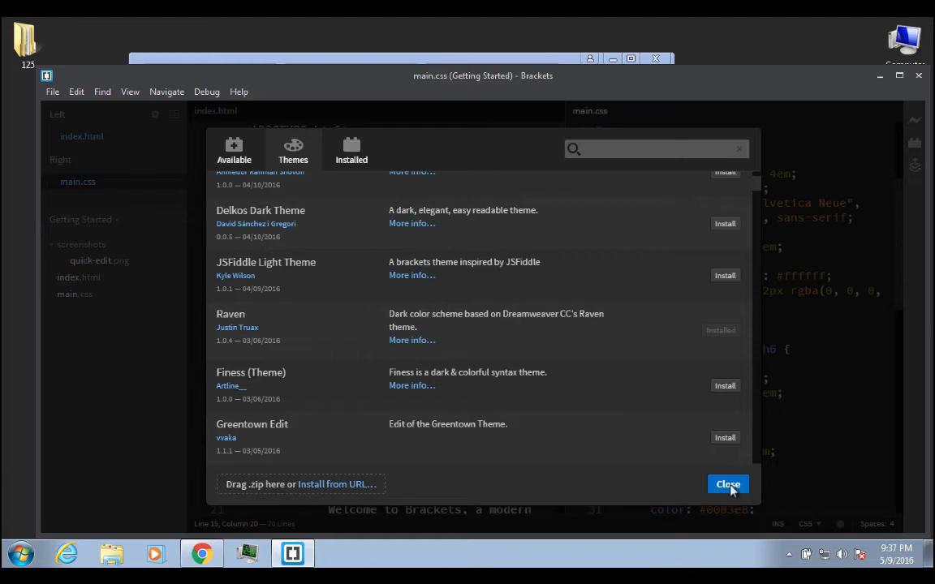
click(727, 485)
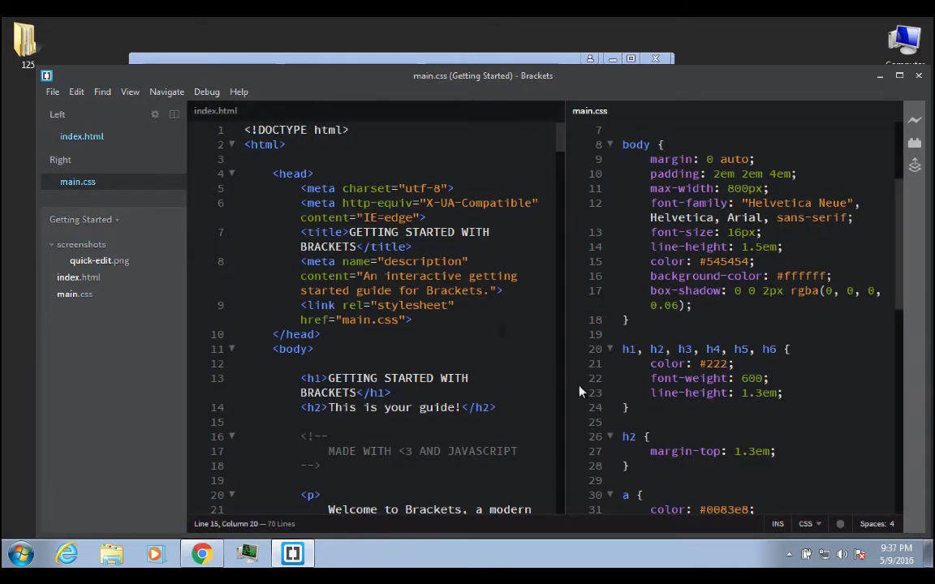
- Apply the Raven theme via View > Themes and look over the themed code
click(130, 91)
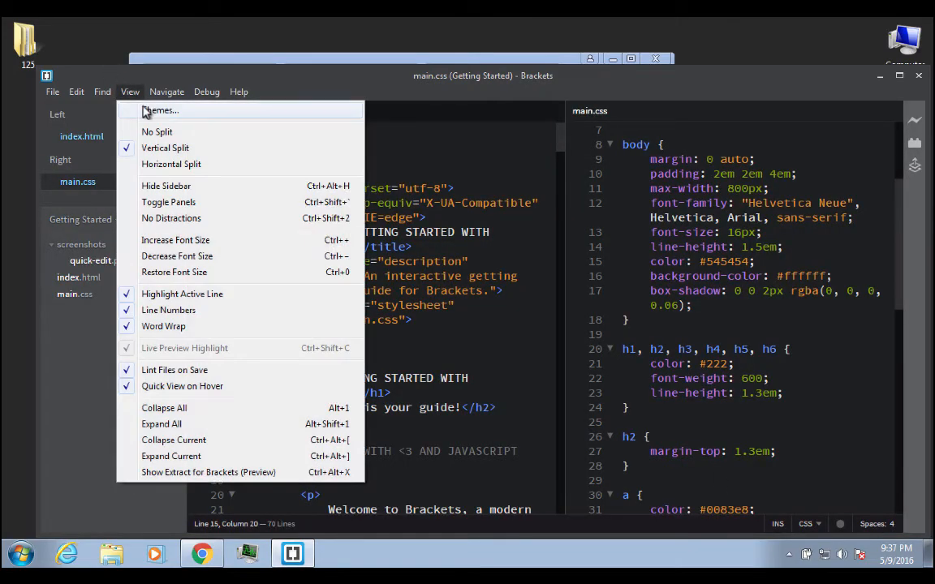
click(160, 110)
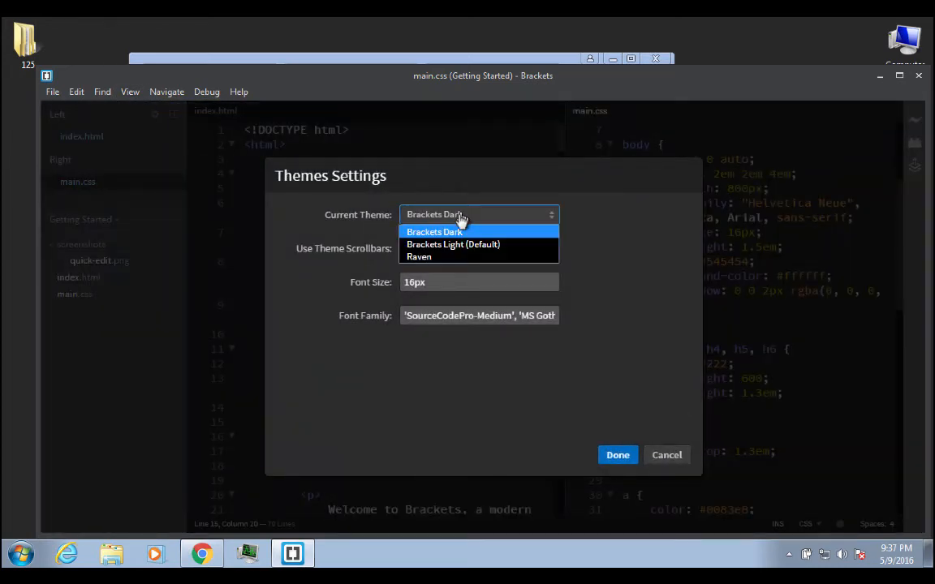
click(418, 256)
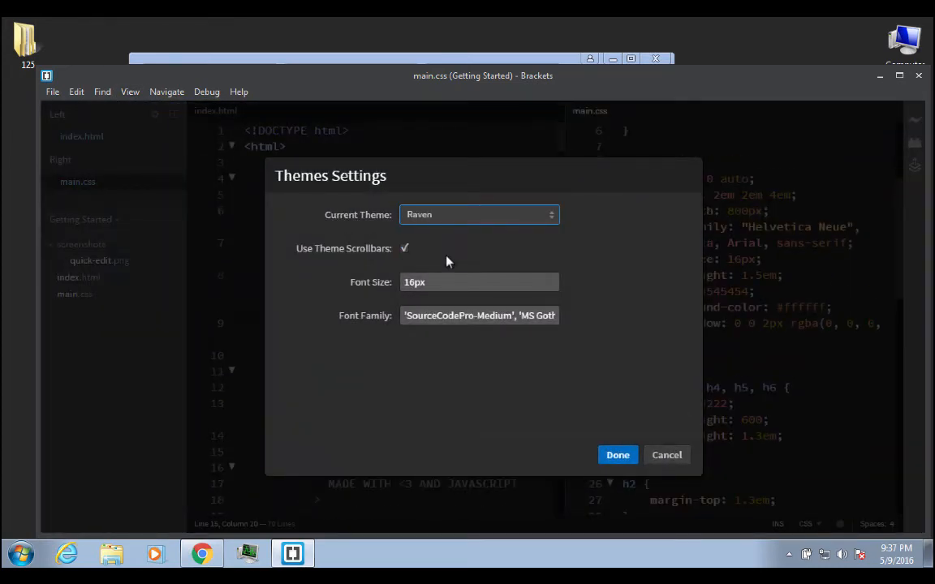
click(618, 455)
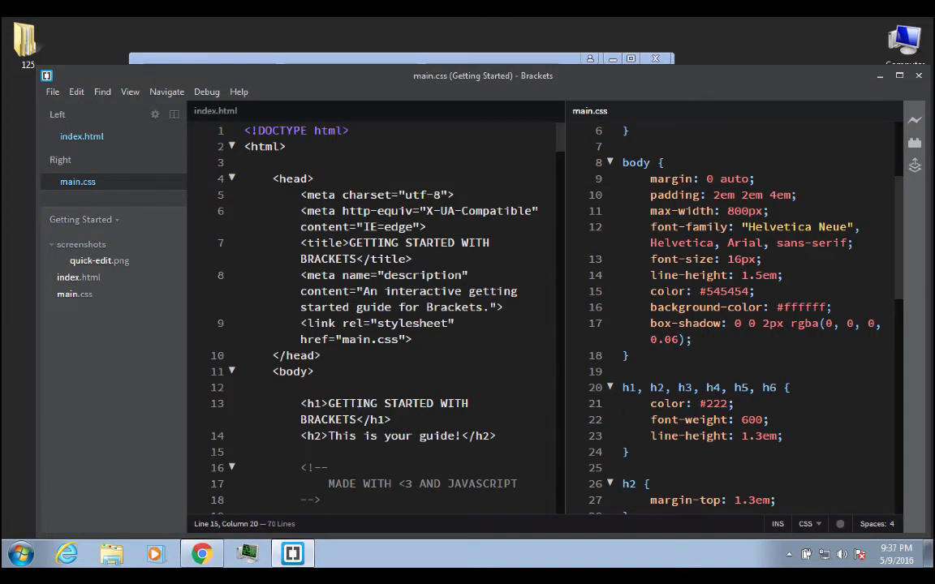
scroll(up, 3)
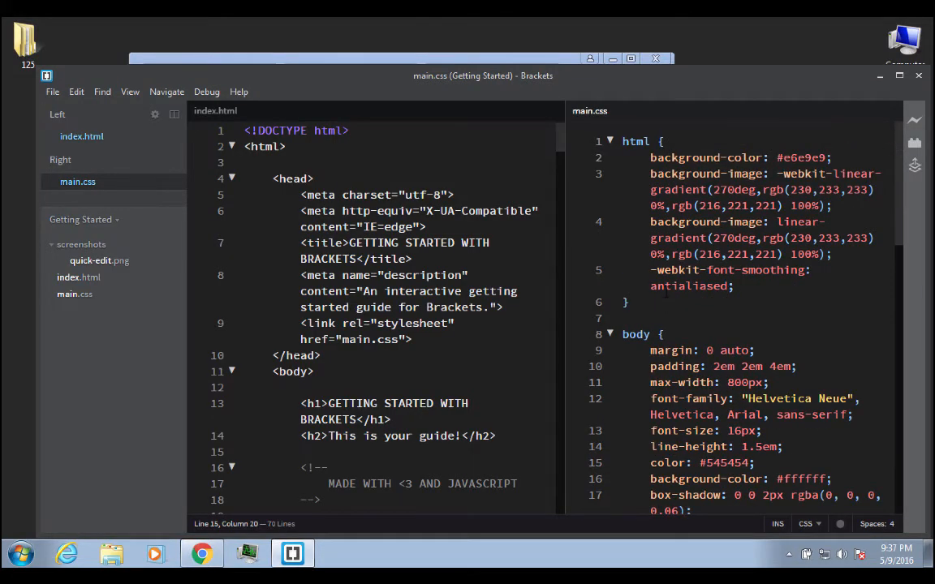
scroll(down, 3)
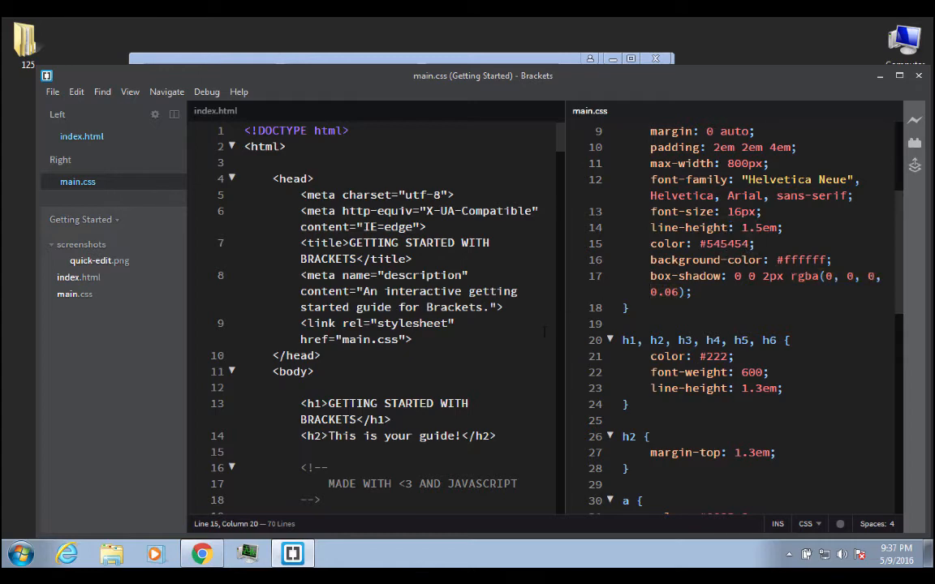
- Set the current theme back to Brackets Dark in the Themes dialog
click(130, 91)
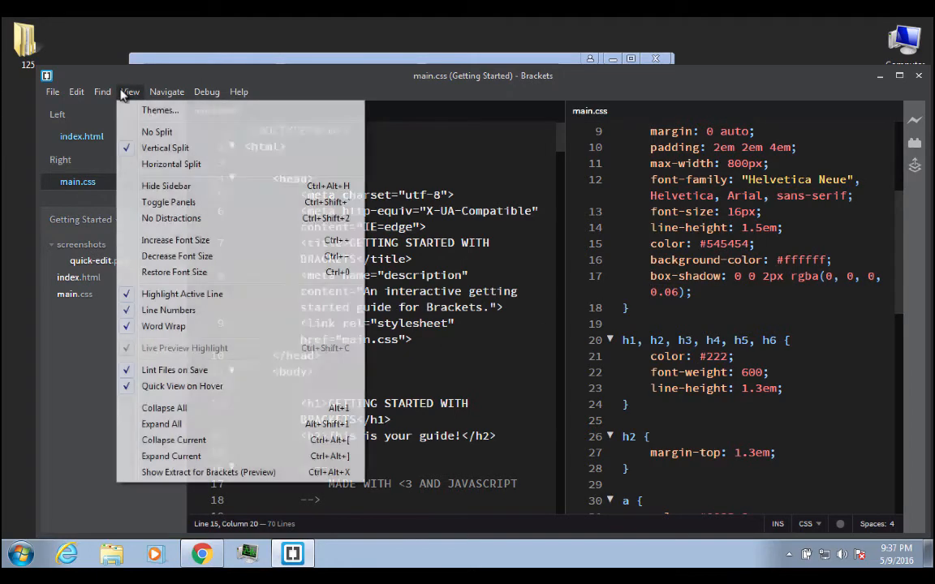
click(158, 110)
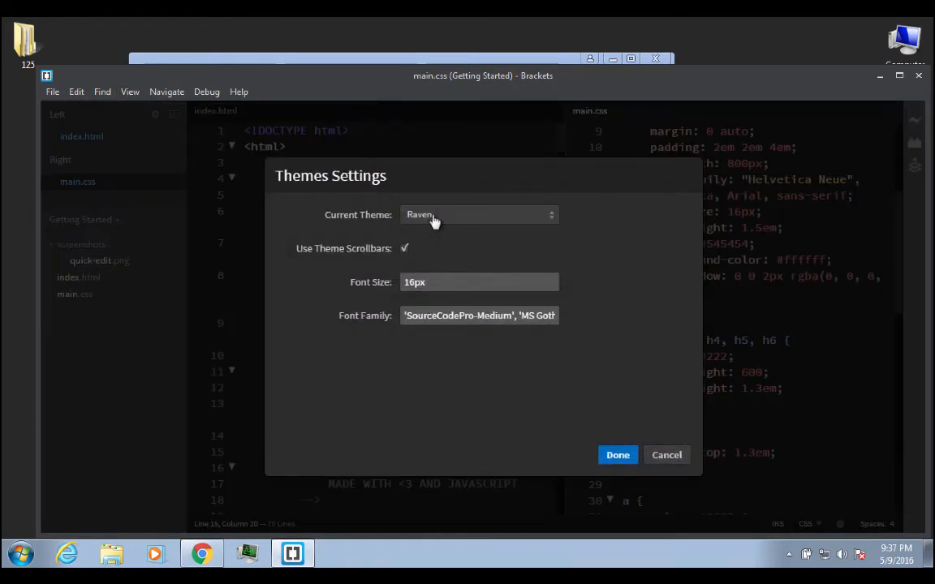
click(478, 214)
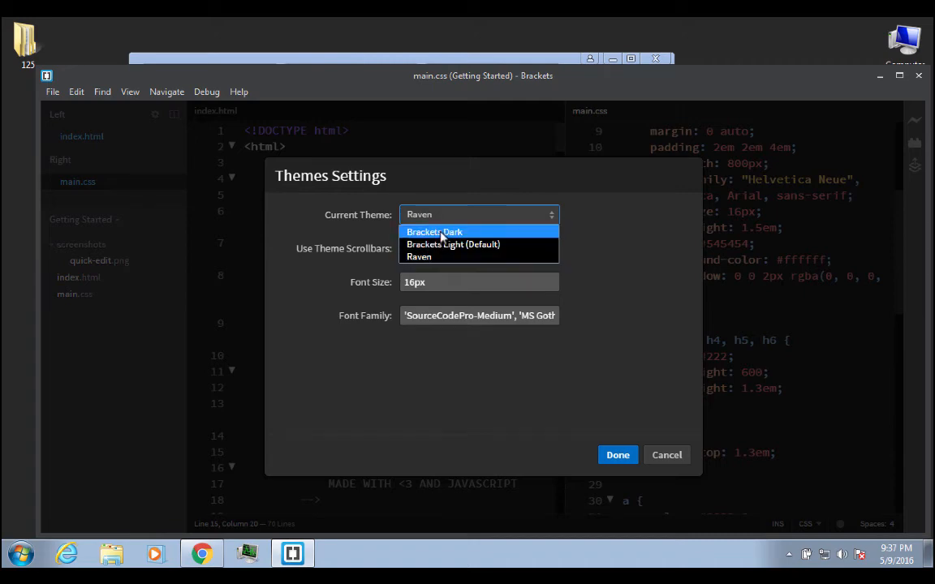
click(618, 454)
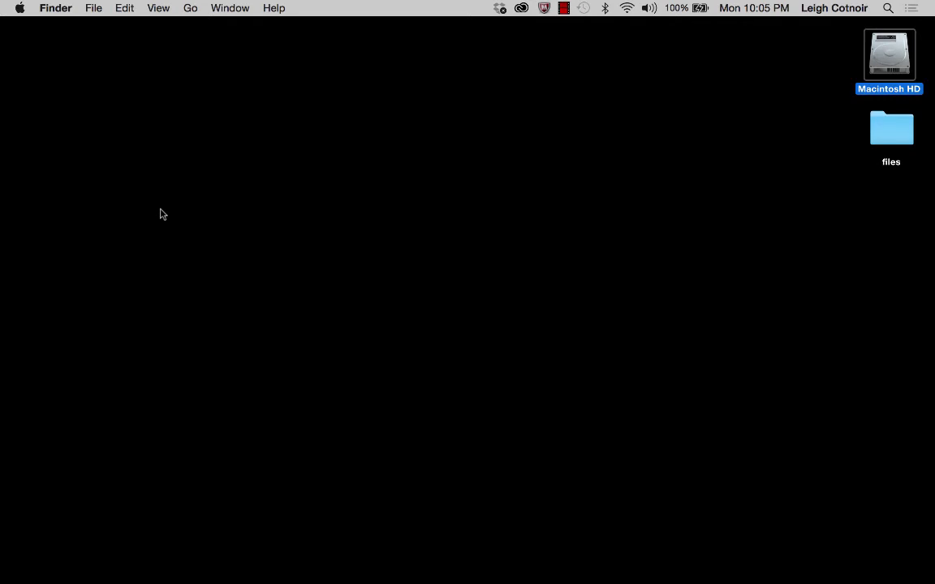
mouse_move(565, 168)
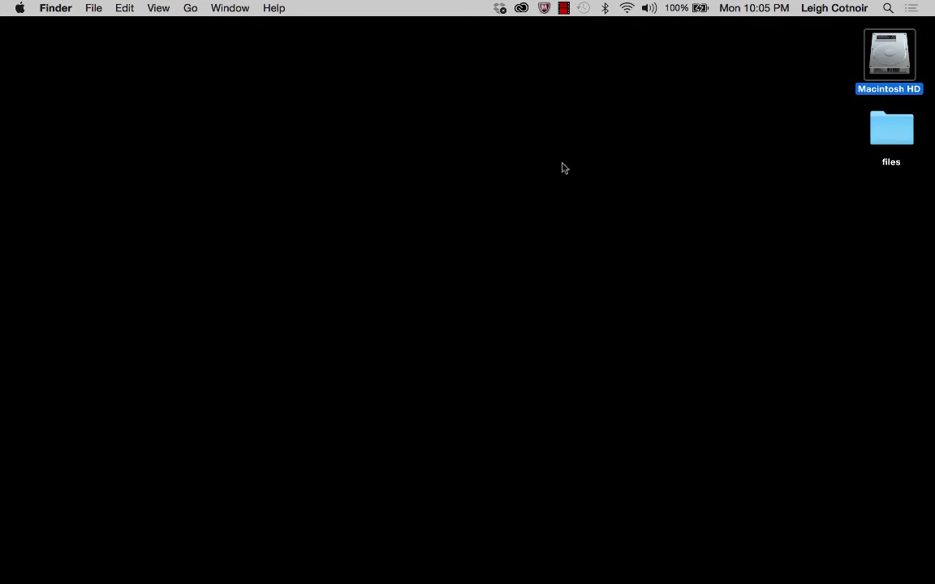
- Open Font Book on the Fixed Width collection listing 18 monospaced fonts
click(888, 8)
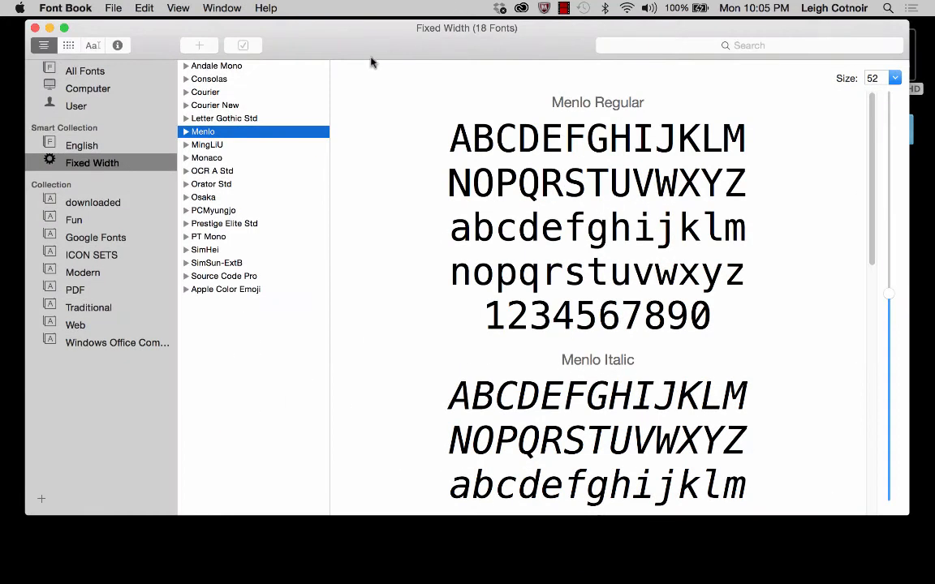
mouse_move(332, 37)
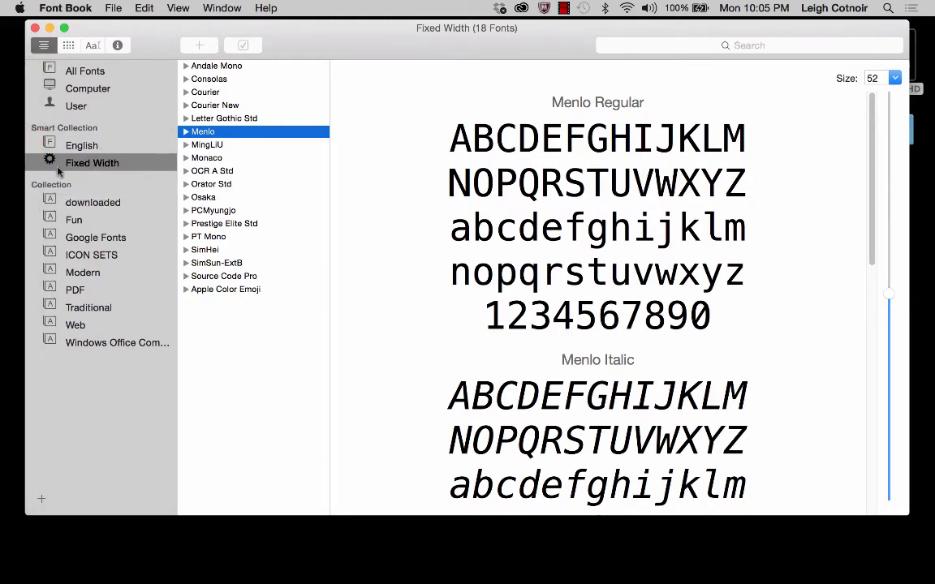
mouse_move(92, 162)
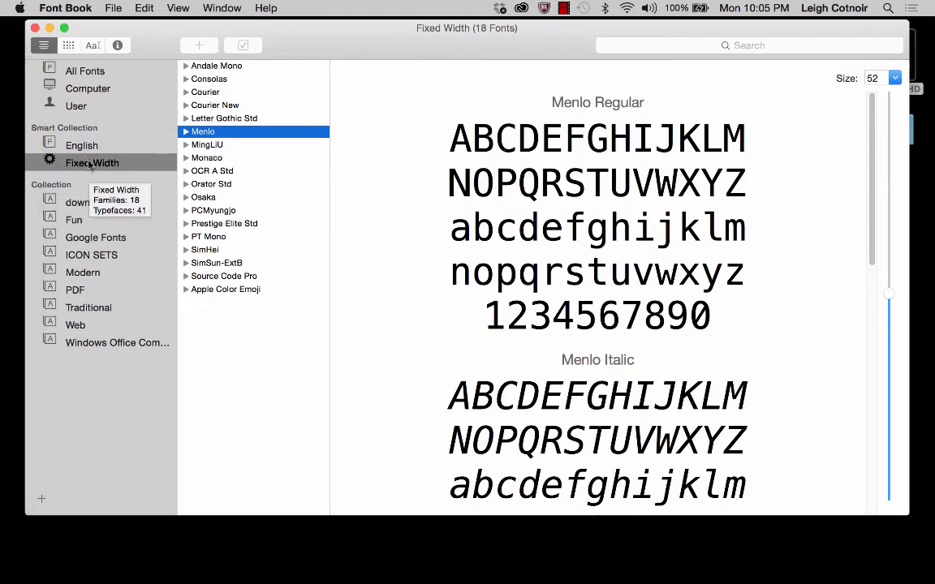
mouse_move(127, 150)
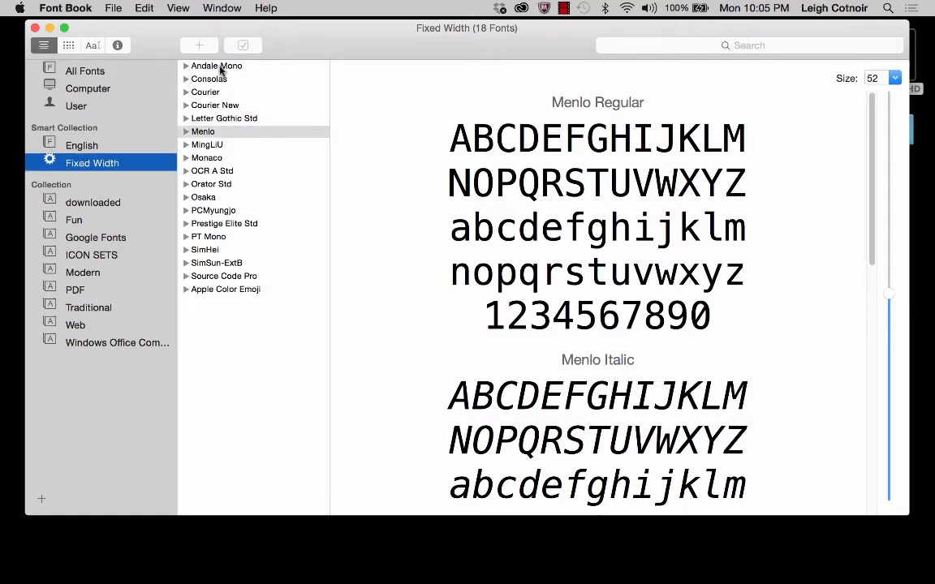
mouse_move(230, 294)
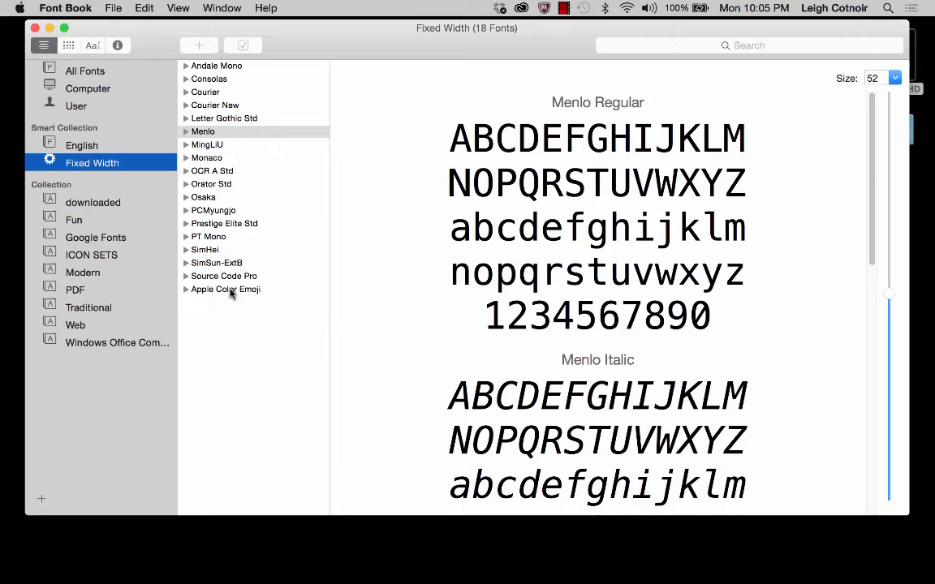
mouse_move(203, 88)
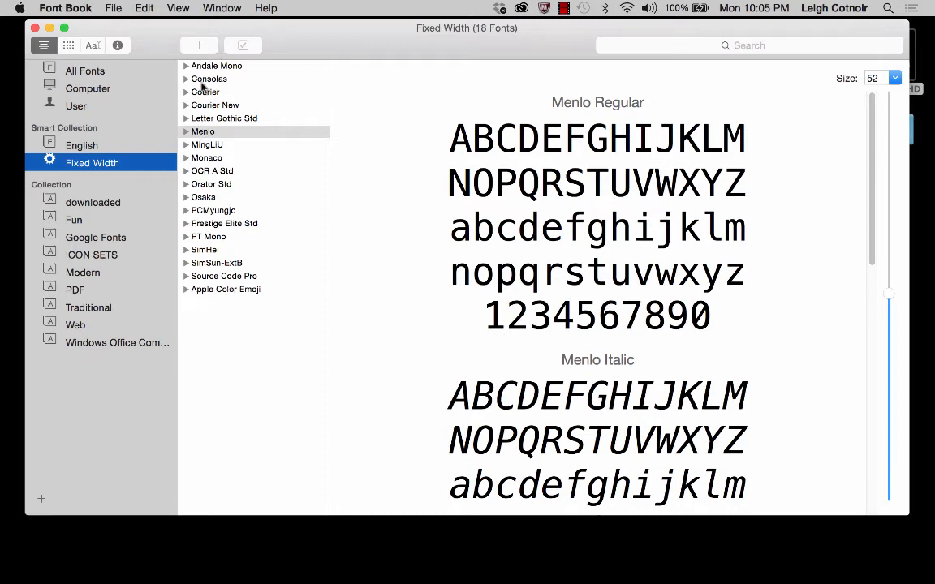
mouse_move(216, 75)
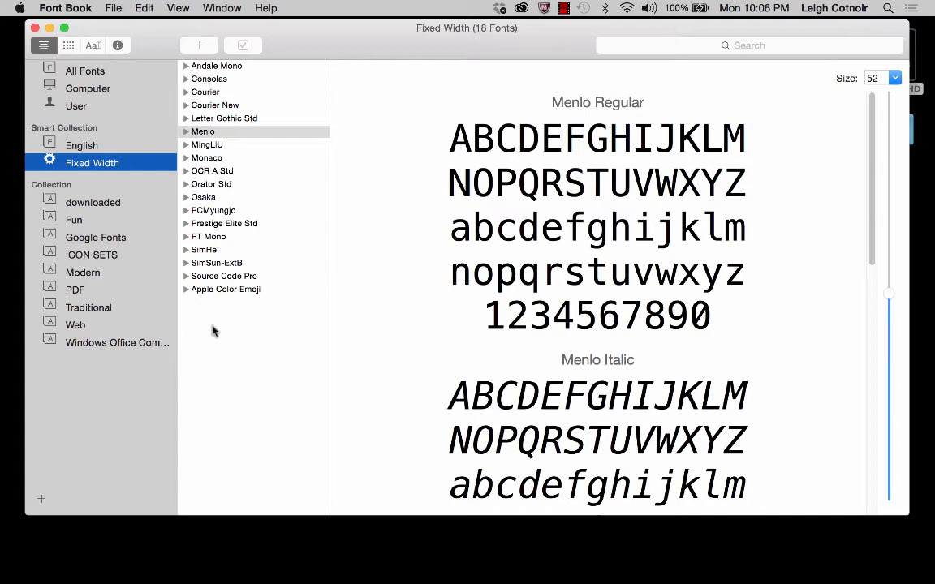
mouse_move(201, 149)
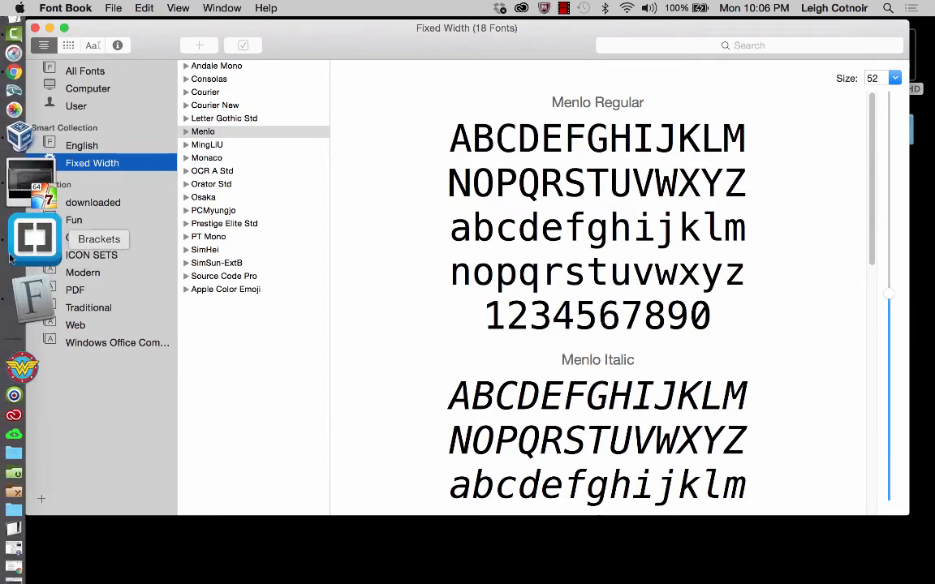
- Return to Brackets and apply the SourceCodePro-Light font family via View > Themes
click(35, 239)
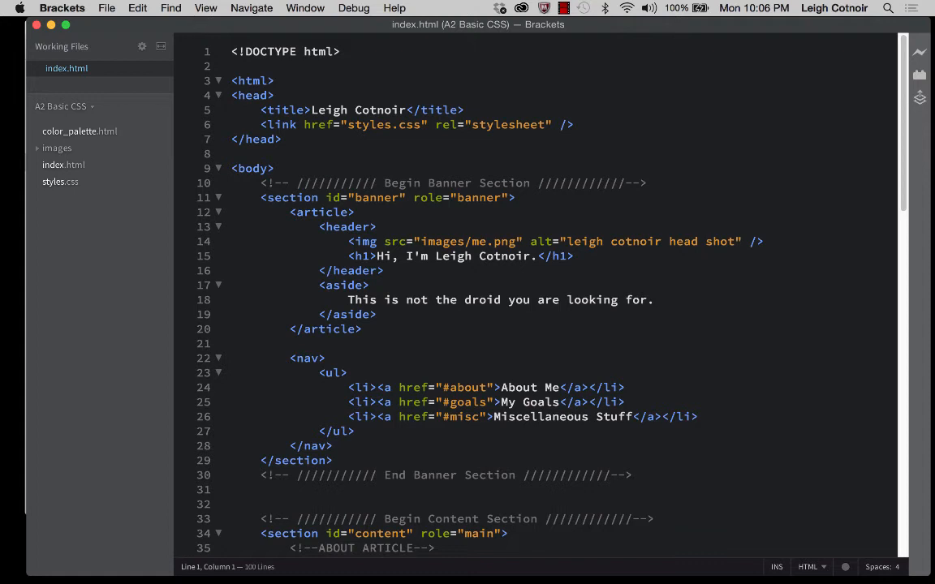
click(205, 7)
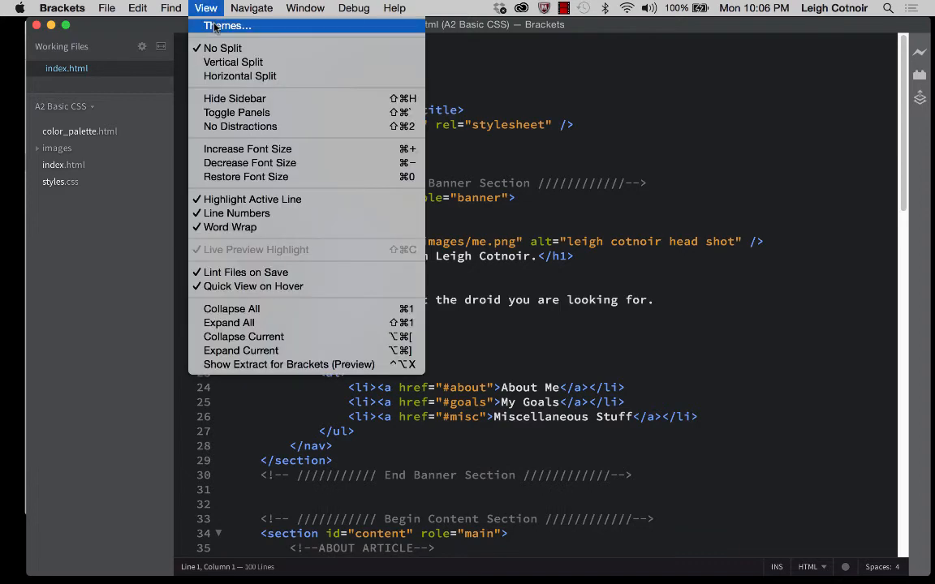
click(226, 25)
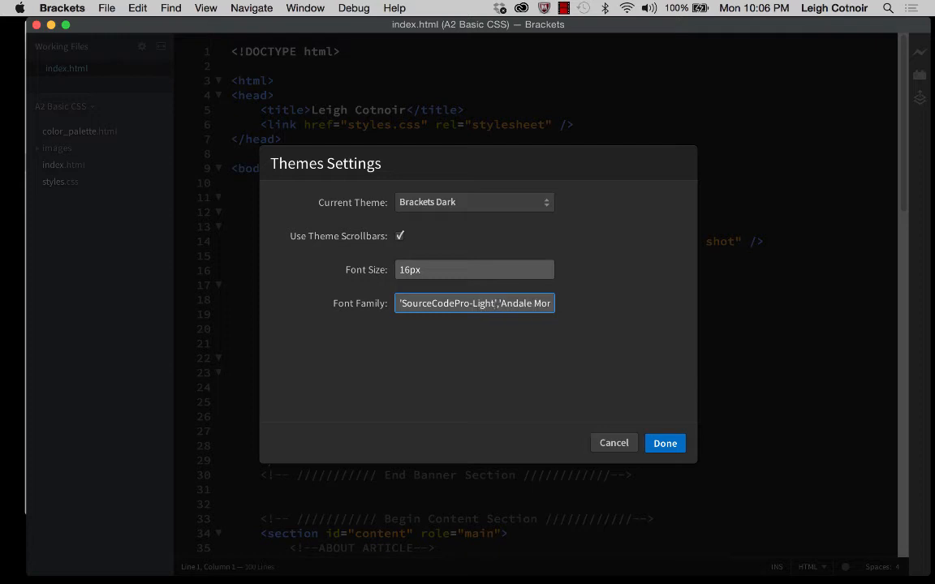
click(665, 443)
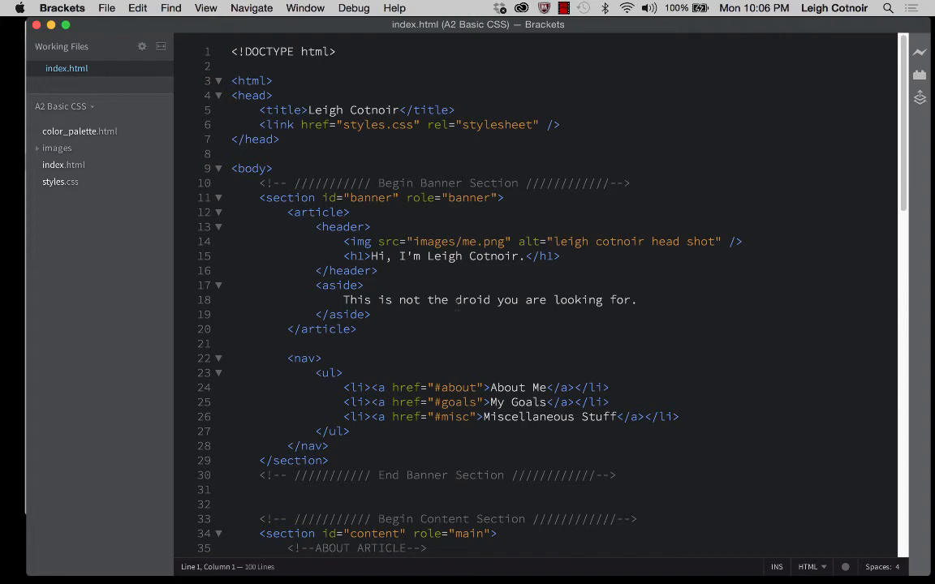
- Add 'Menlo' to the front of the Font Family list, apply it, then dismiss the reopened theme settings
click(205, 8)
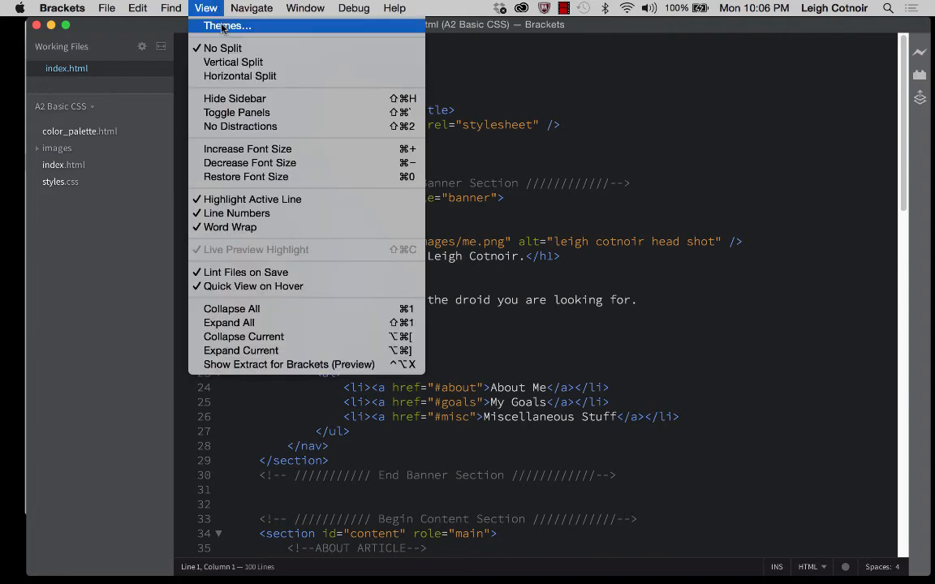
click(227, 25)
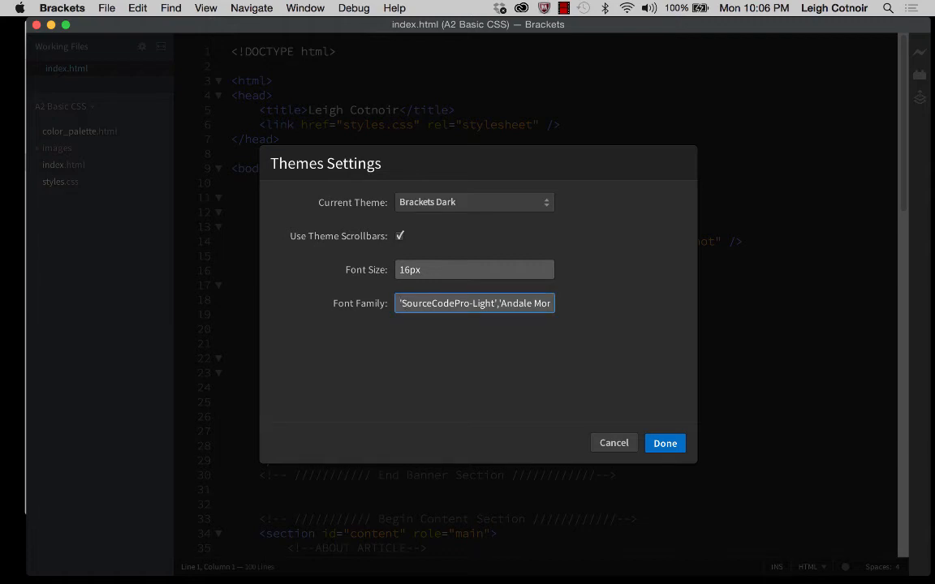
text('Menlo',)
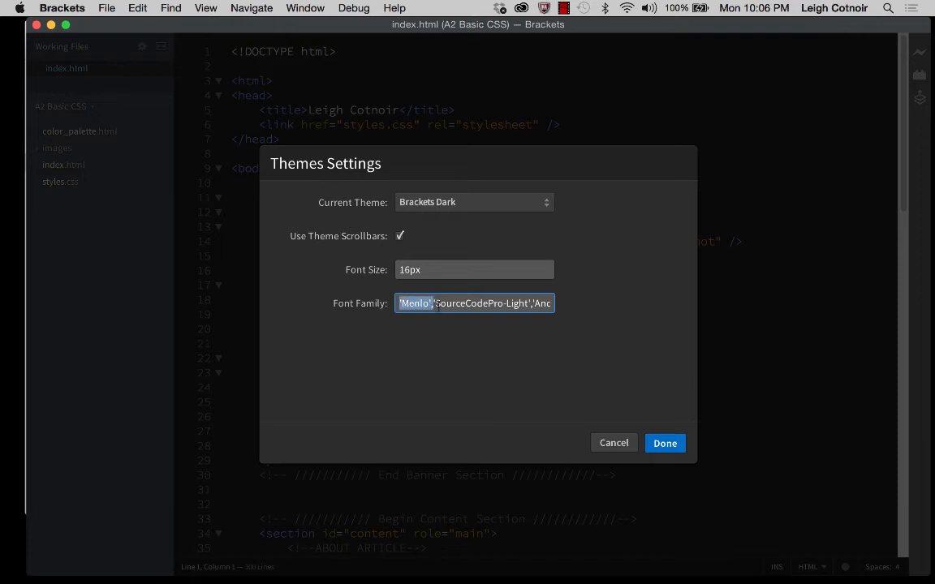
click(665, 443)
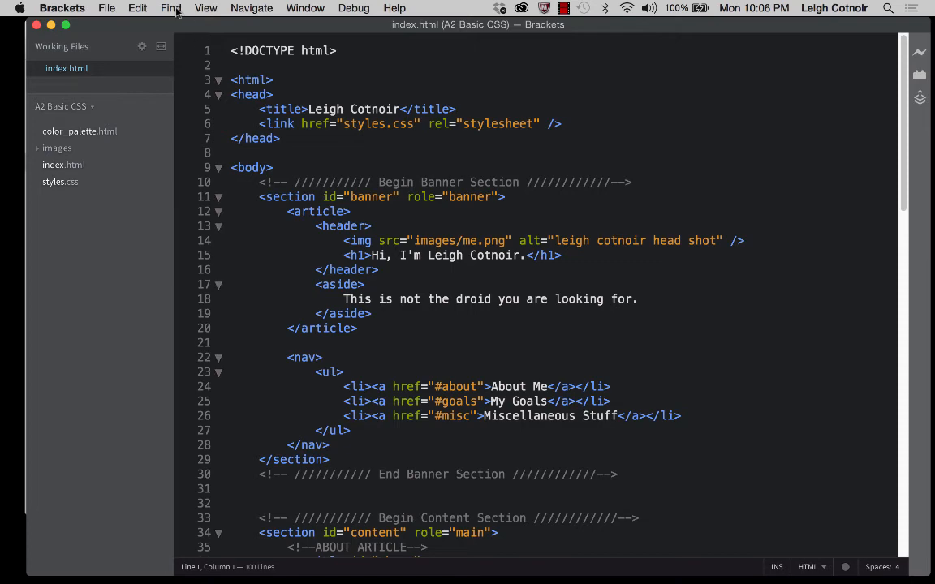
mouse_move(206, 8)
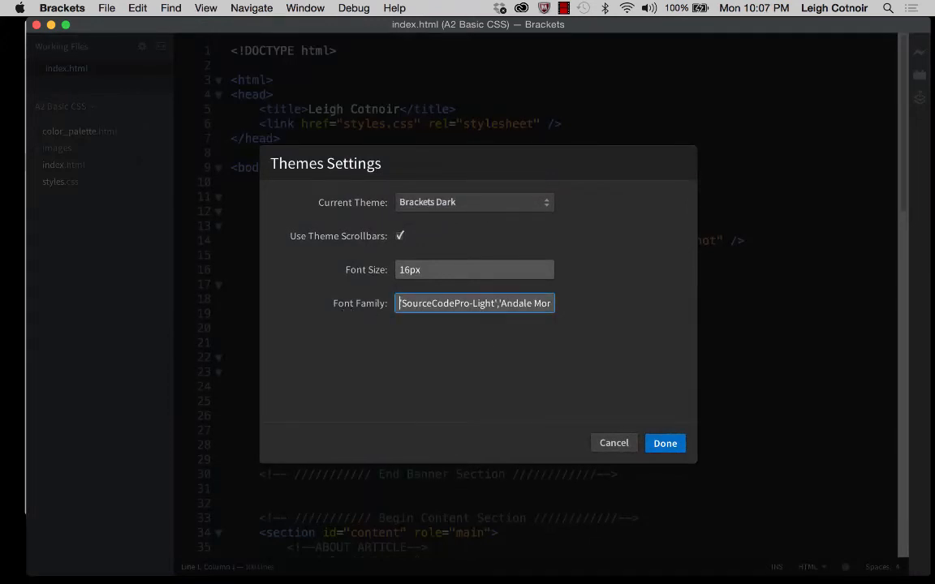
click(665, 443)
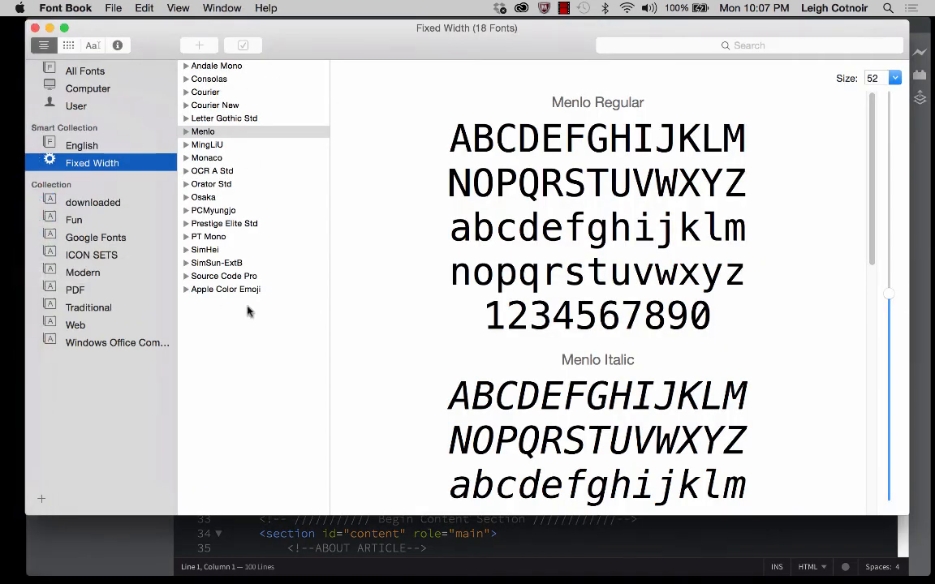
mouse_move(232, 349)
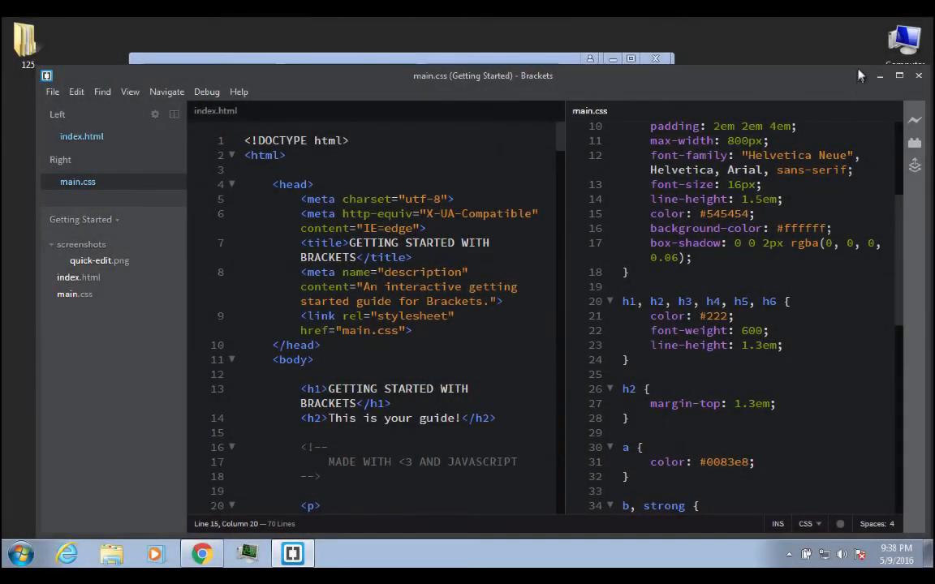
mouse_move(915, 146)
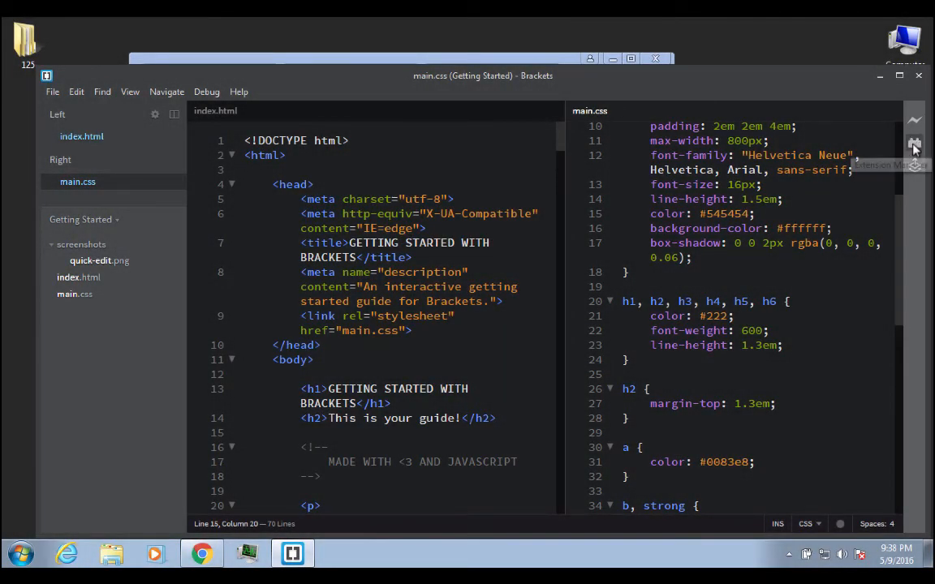
- Search available extensions for 'icons' and scroll to Brackets File Icons
click(915, 143)
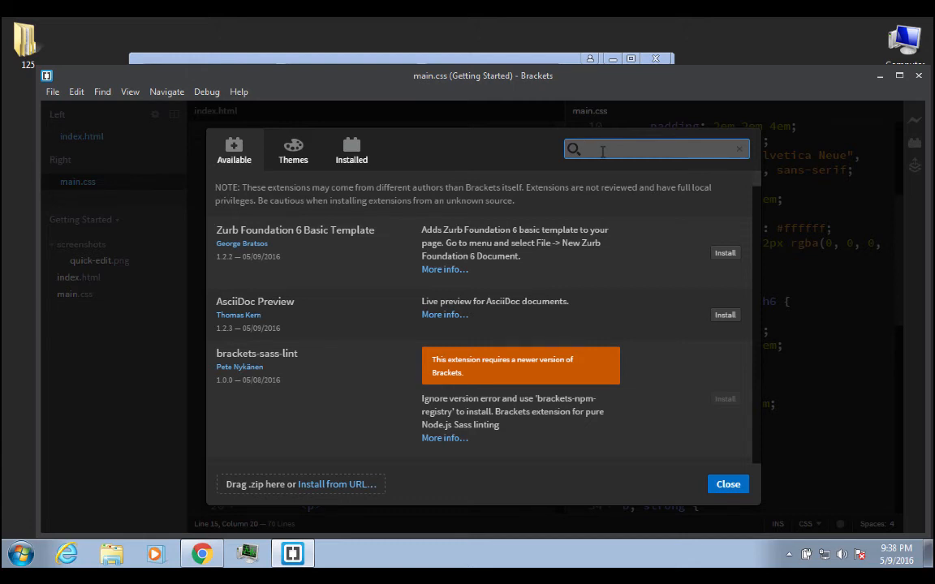
text(icons)
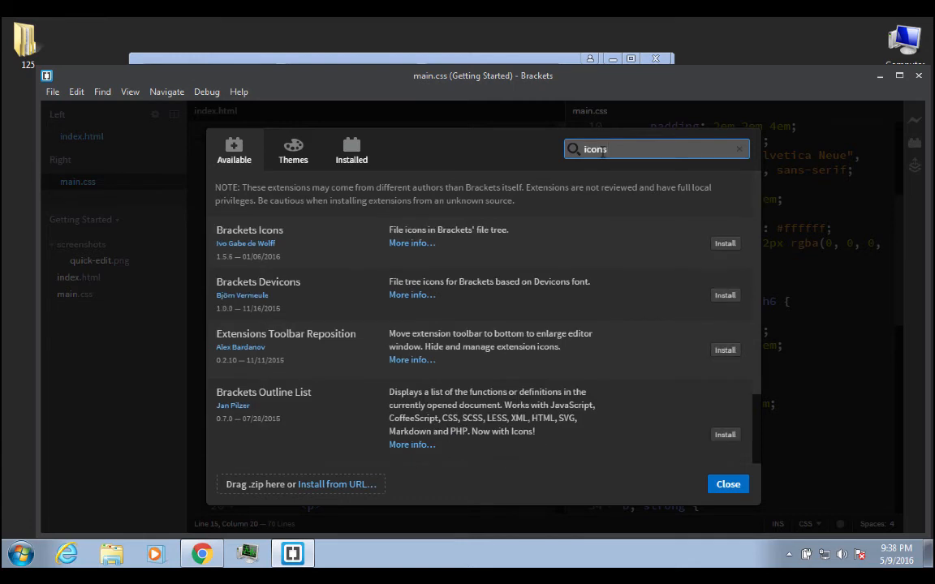
mouse_move(278, 409)
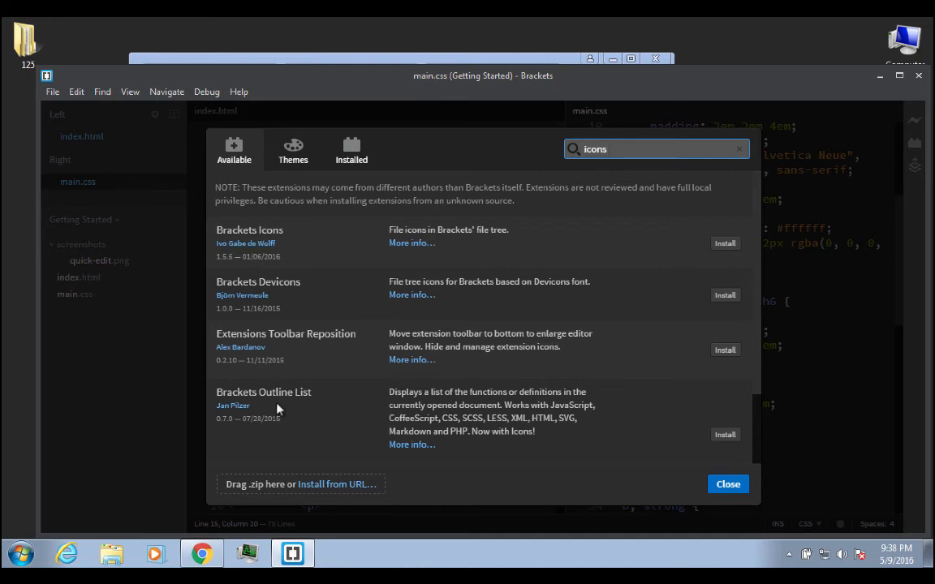
mouse_move(256, 357)
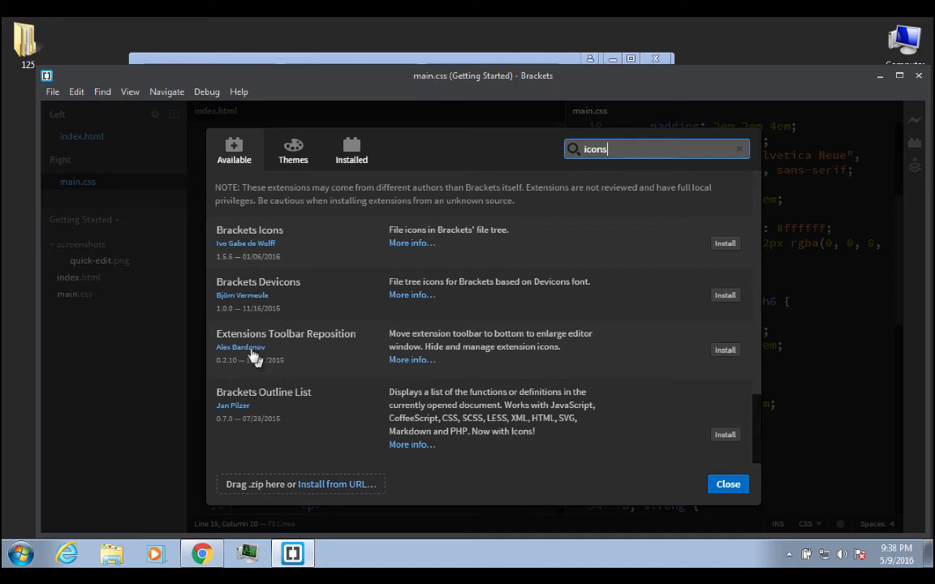
mouse_move(319, 428)
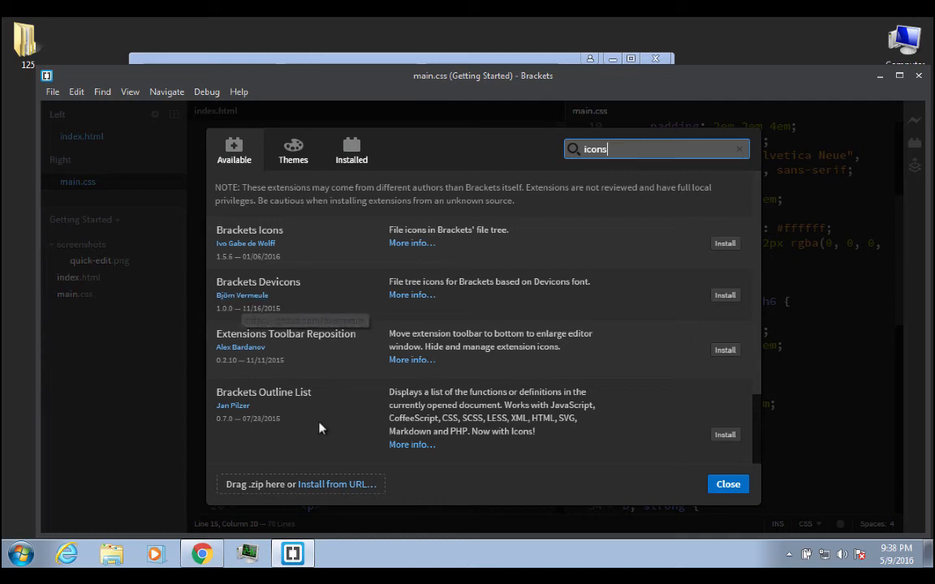
scroll(down, 3)
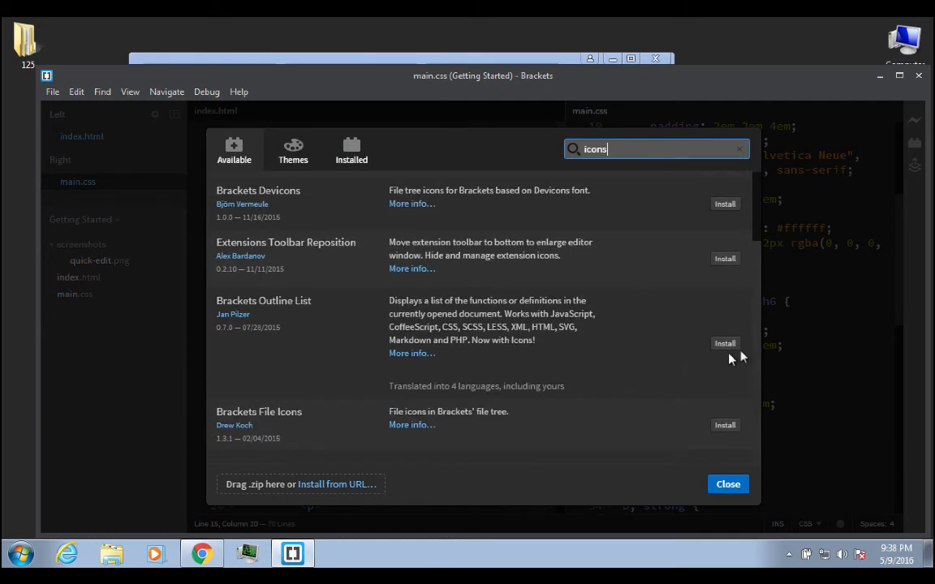
mouse_move(735, 359)
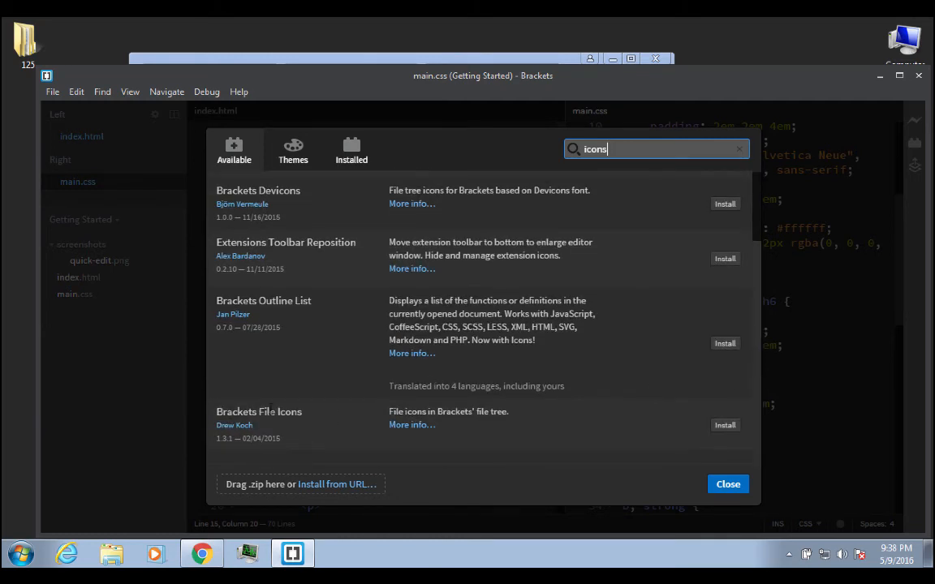
mouse_move(250, 437)
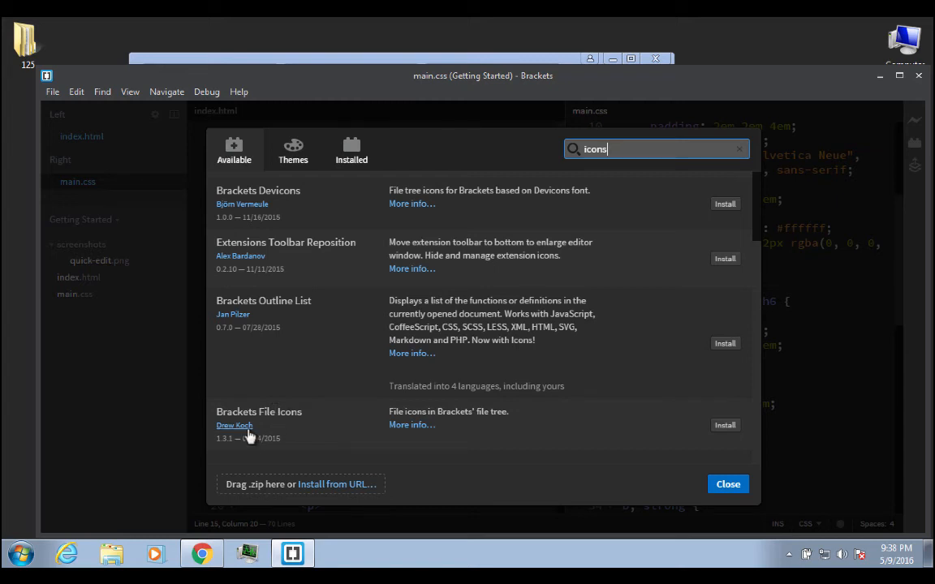
mouse_move(271, 408)
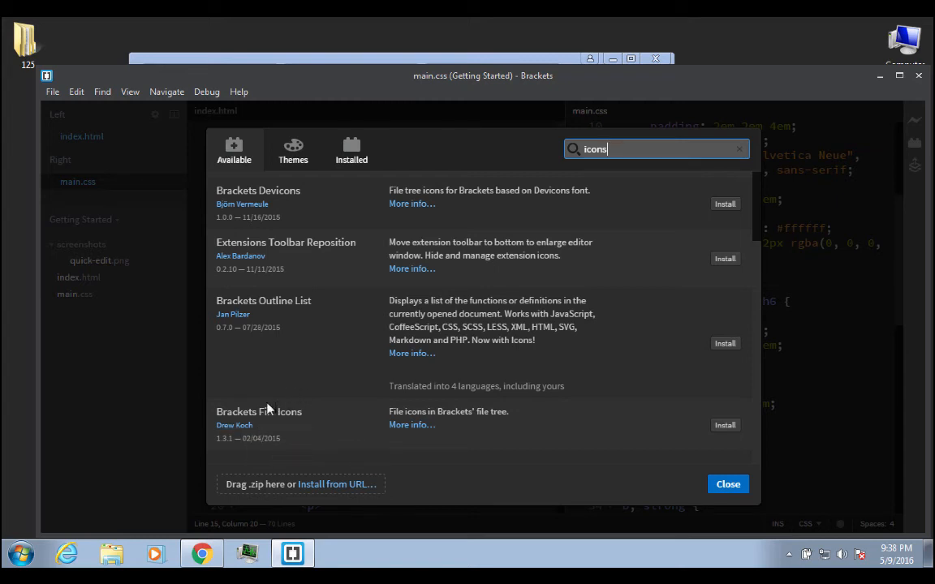
mouse_move(412, 424)
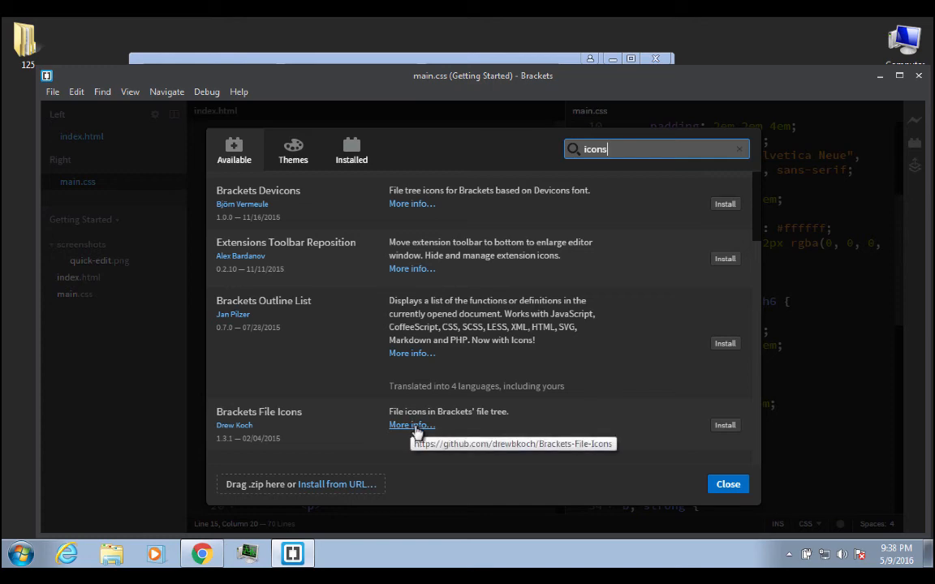
- Open the Brackets File Icons GitHub page and scroll through its screenshots
click(411, 425)
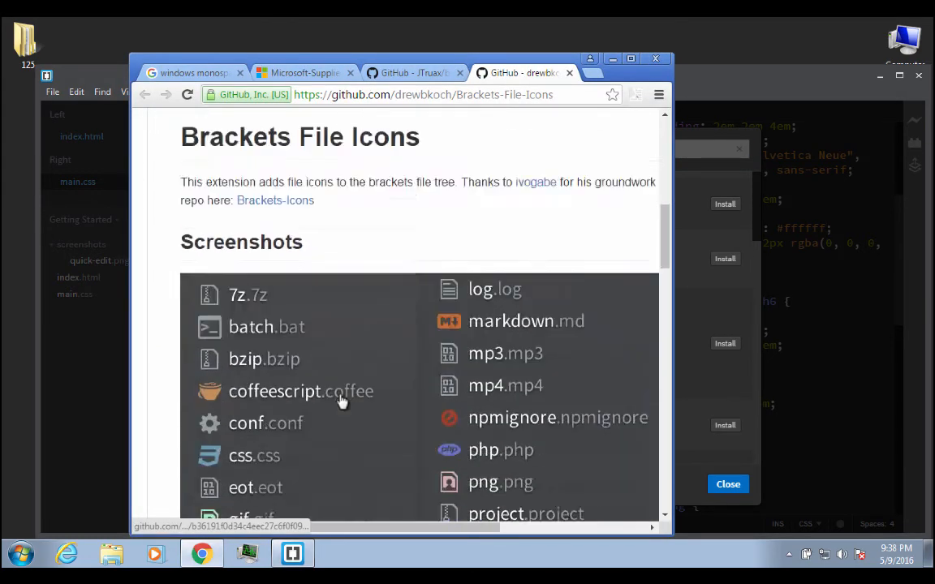
scroll(down, 3)
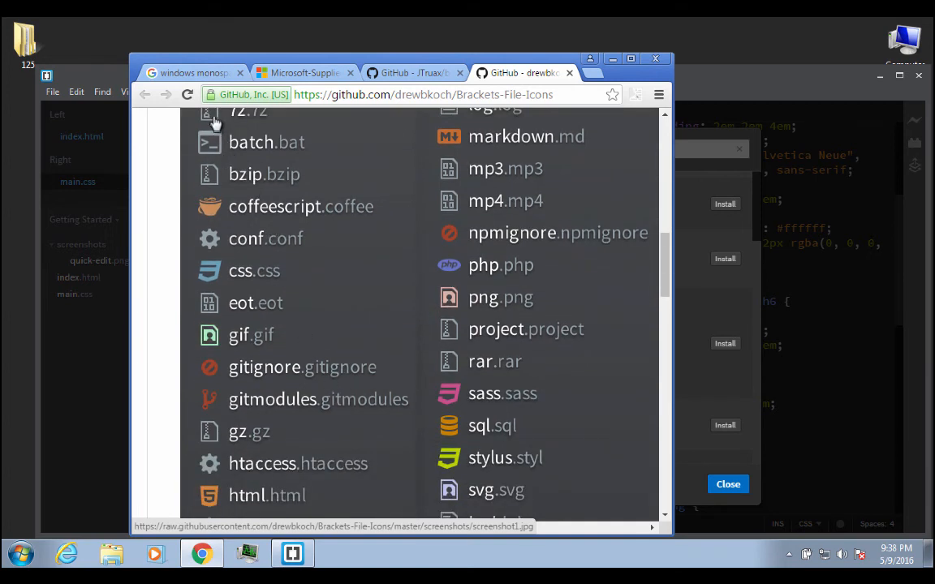
mouse_move(216, 371)
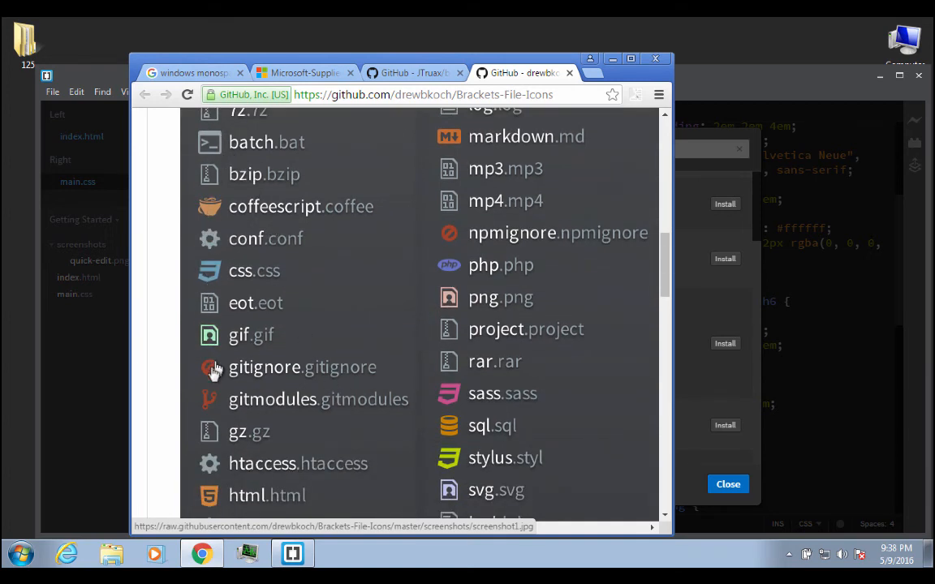
mouse_move(217, 493)
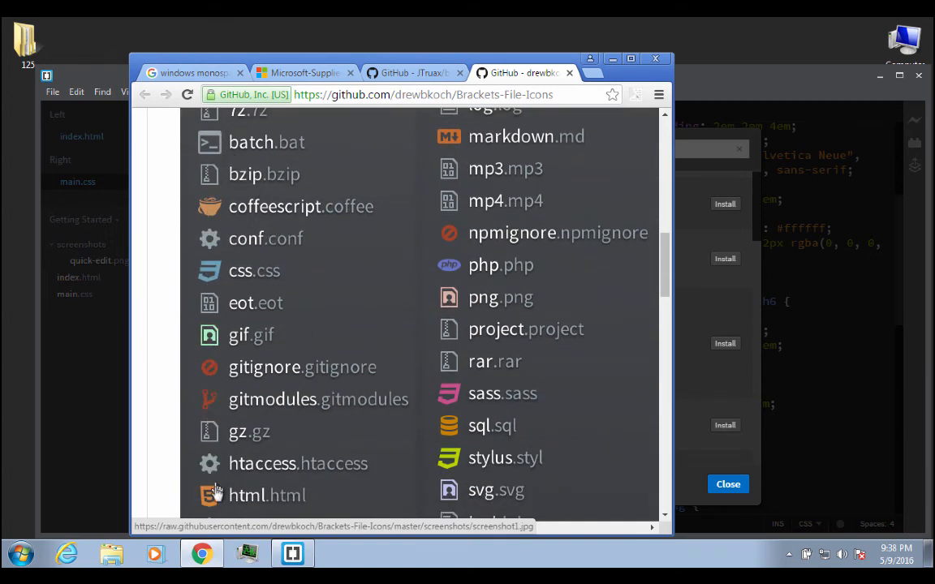
mouse_move(268, 501)
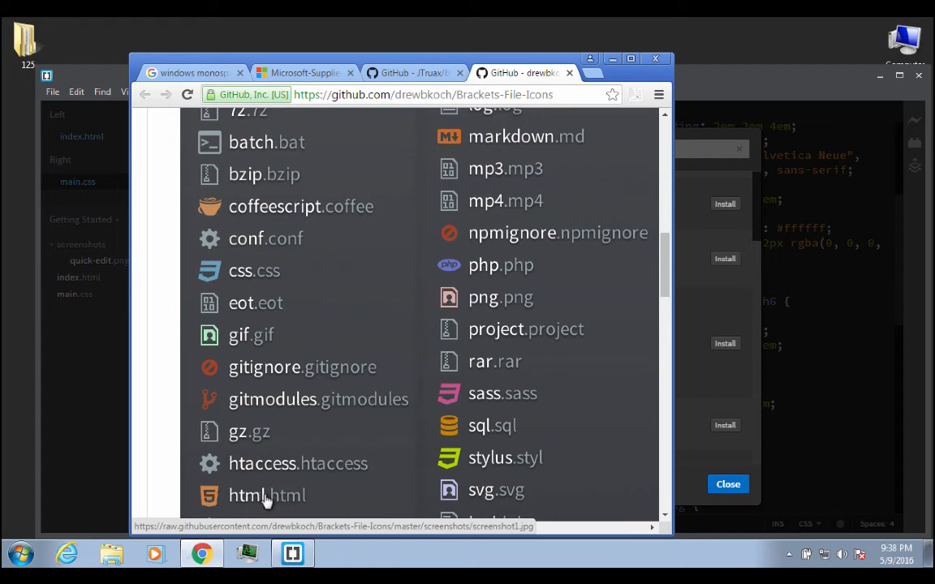
mouse_move(215, 496)
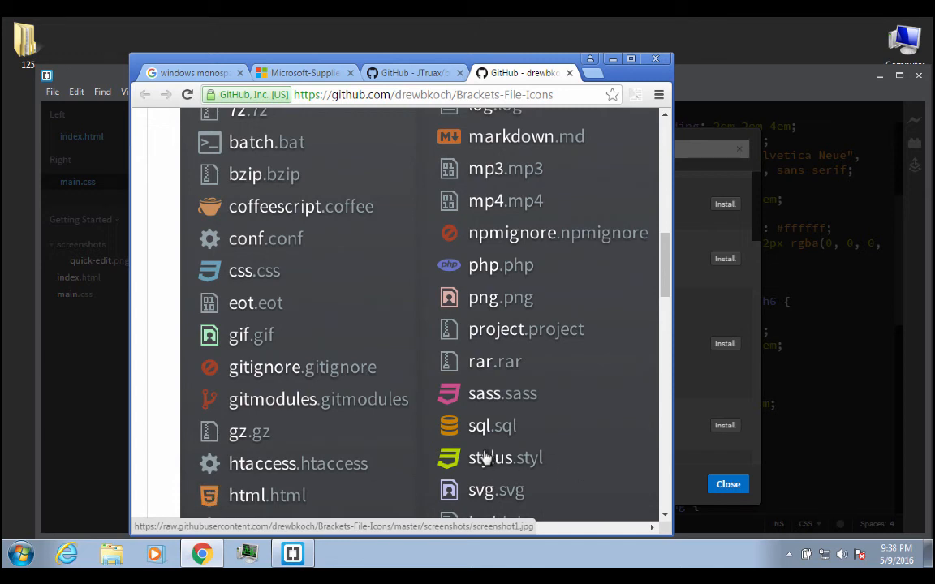
scroll(up, 3)
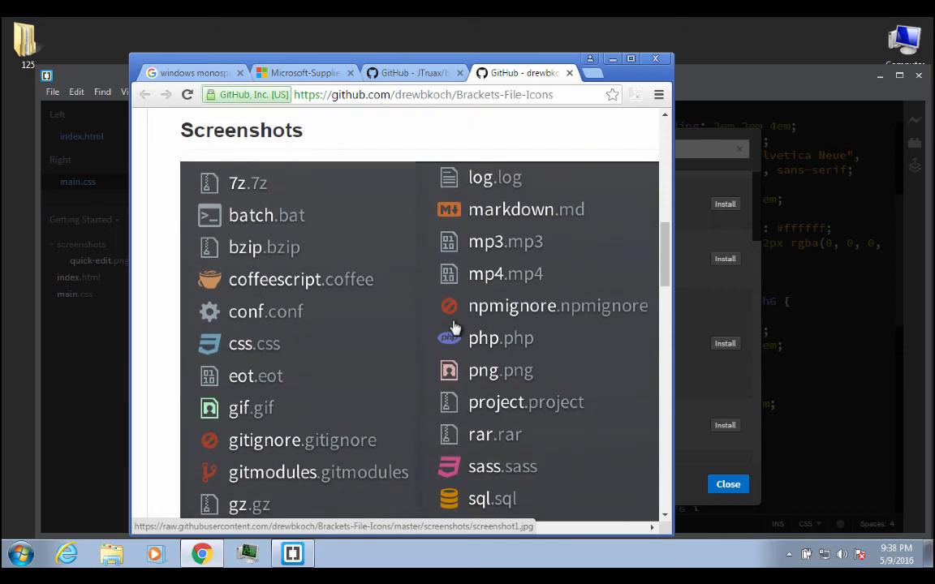
mouse_move(554, 120)
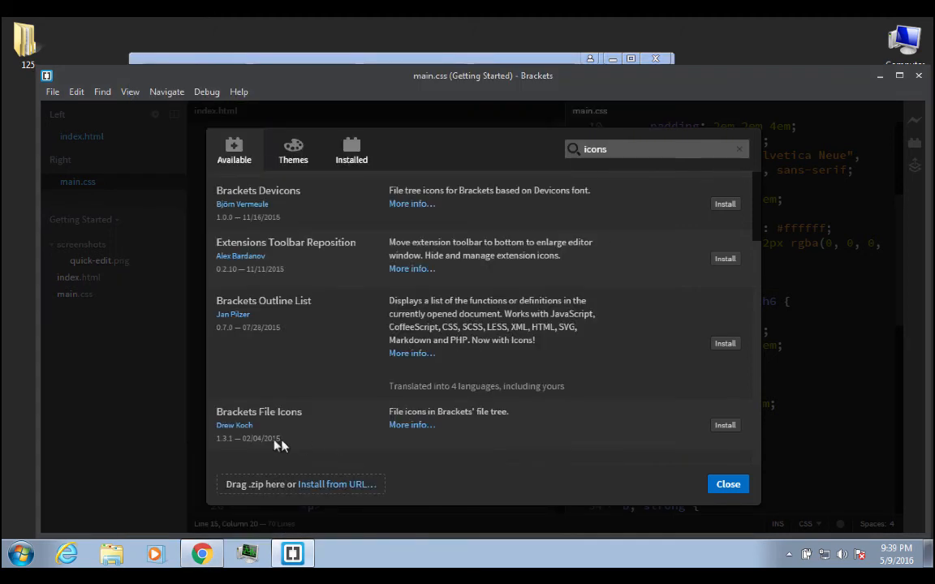
mouse_move(725, 424)
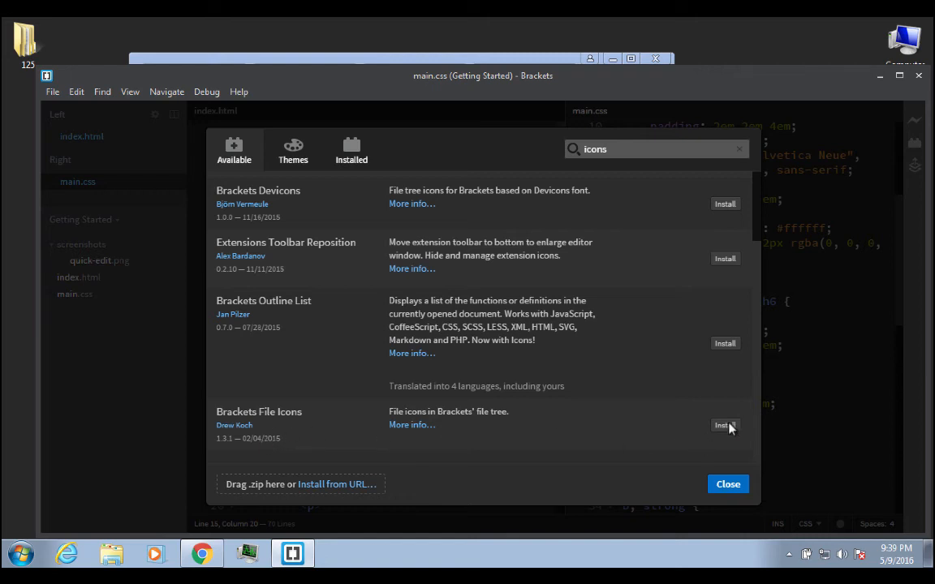
- Install Brackets File Icons and dismiss the finished installation notice
click(723, 425)
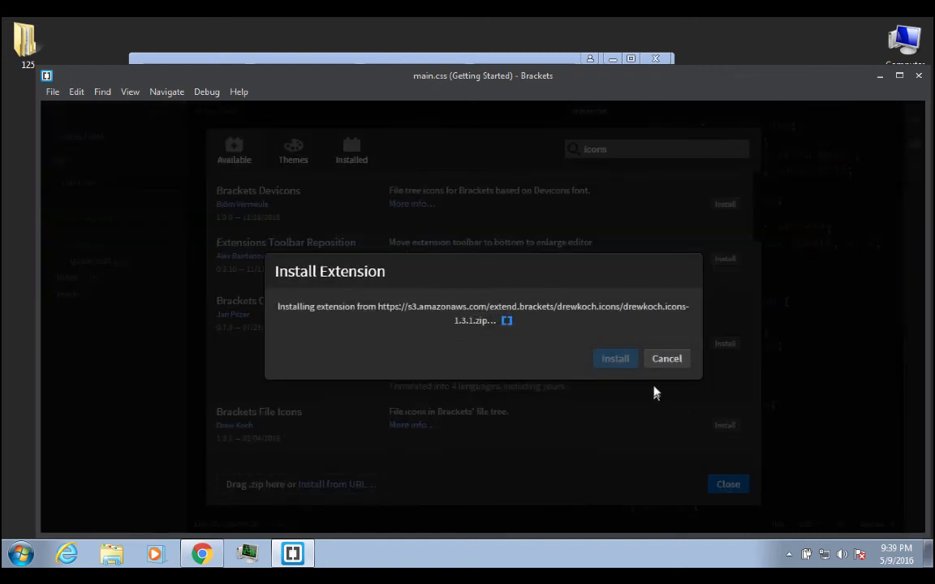
click(616, 358)
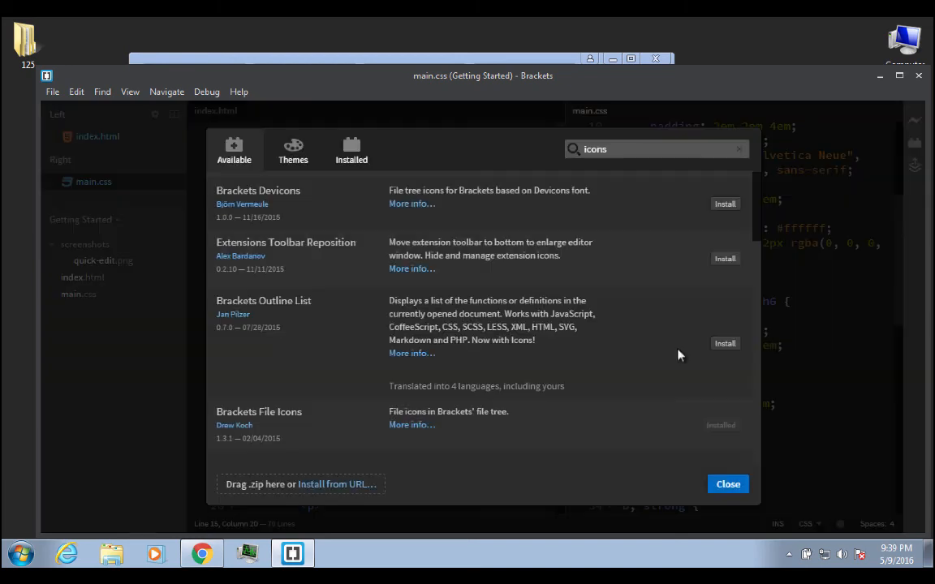
mouse_move(619, 428)
text(autoprefixer)
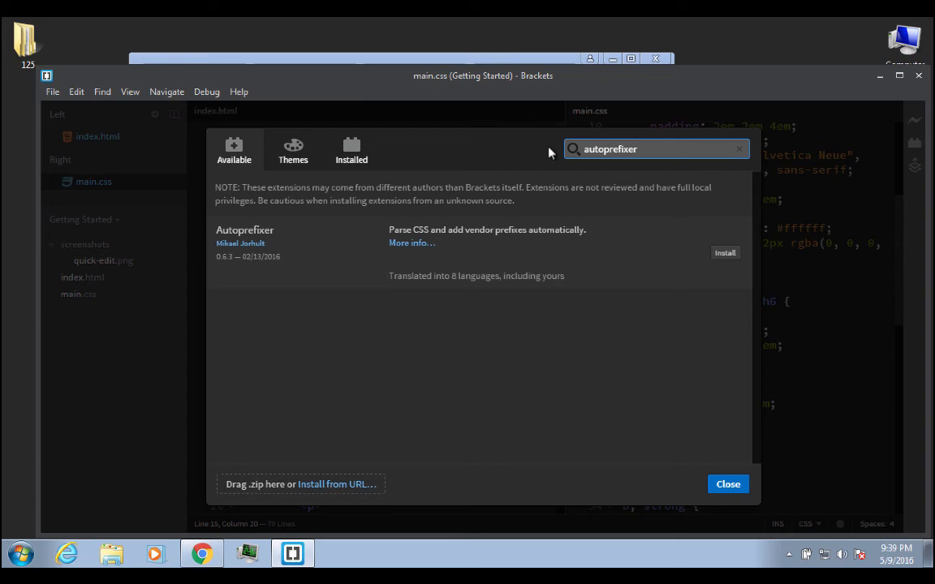
mouse_move(657, 148)
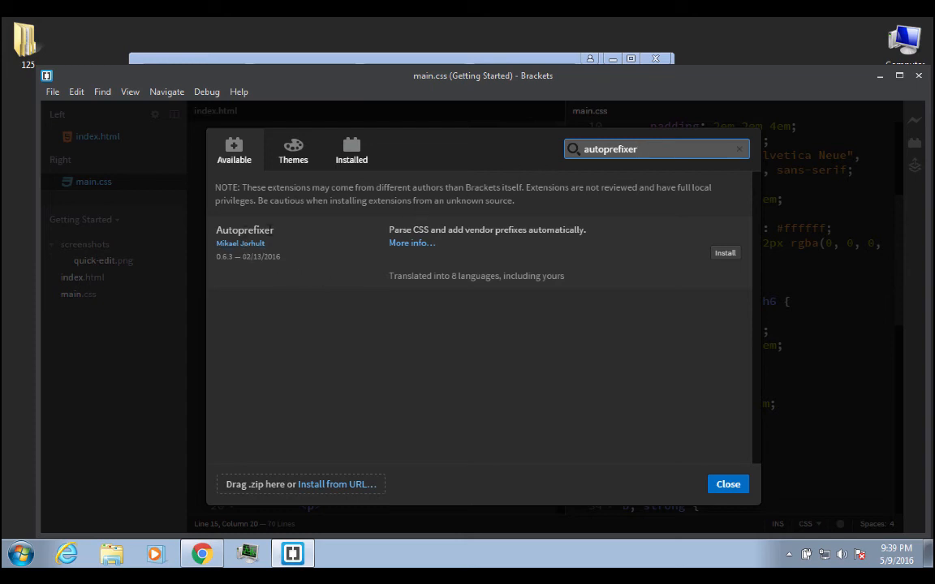
mouse_move(262, 262)
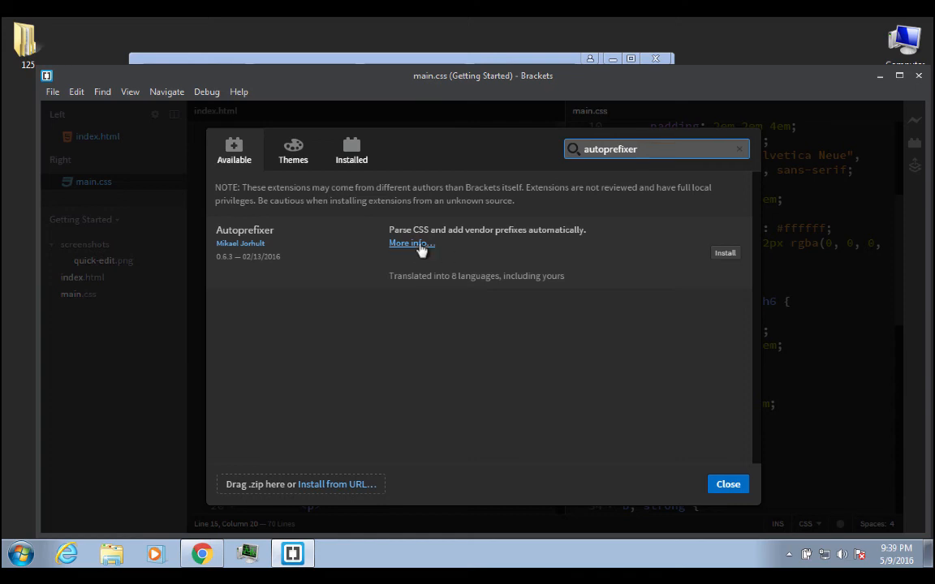
mouse_move(620, 258)
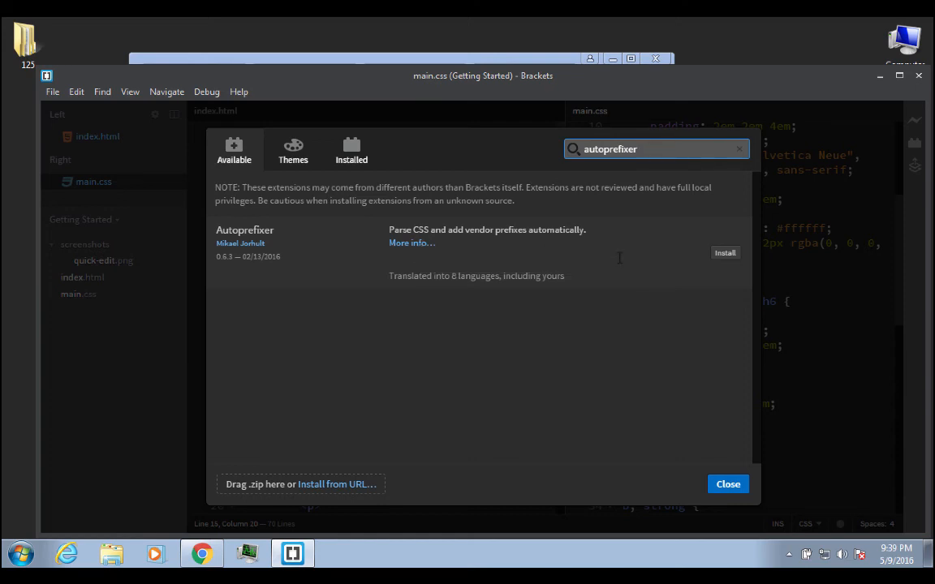
mouse_move(488, 243)
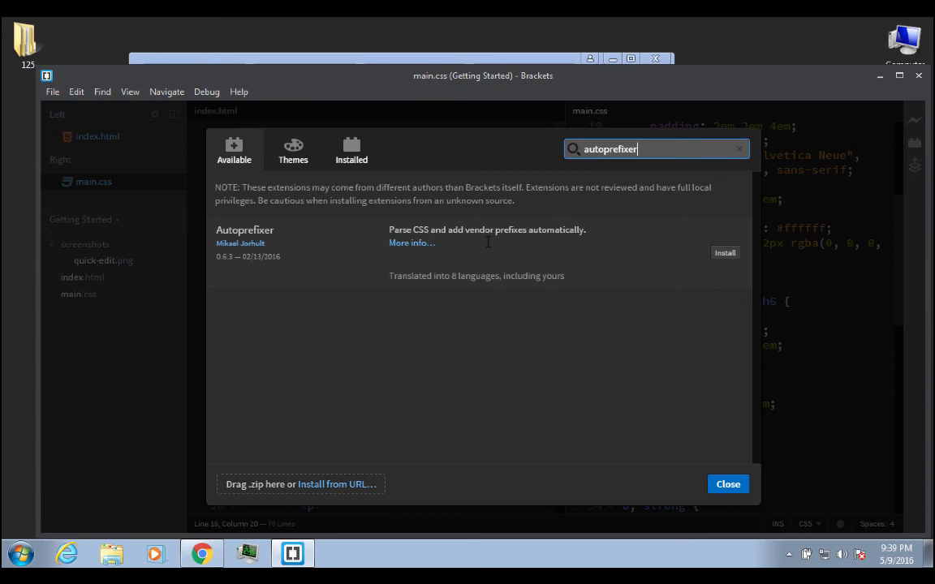
mouse_move(677, 279)
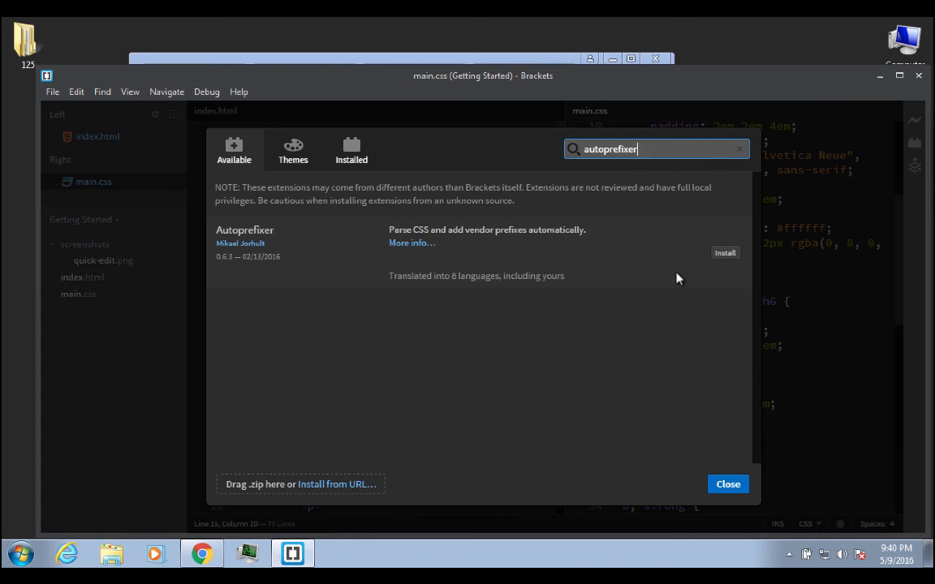
mouse_move(355, 201)
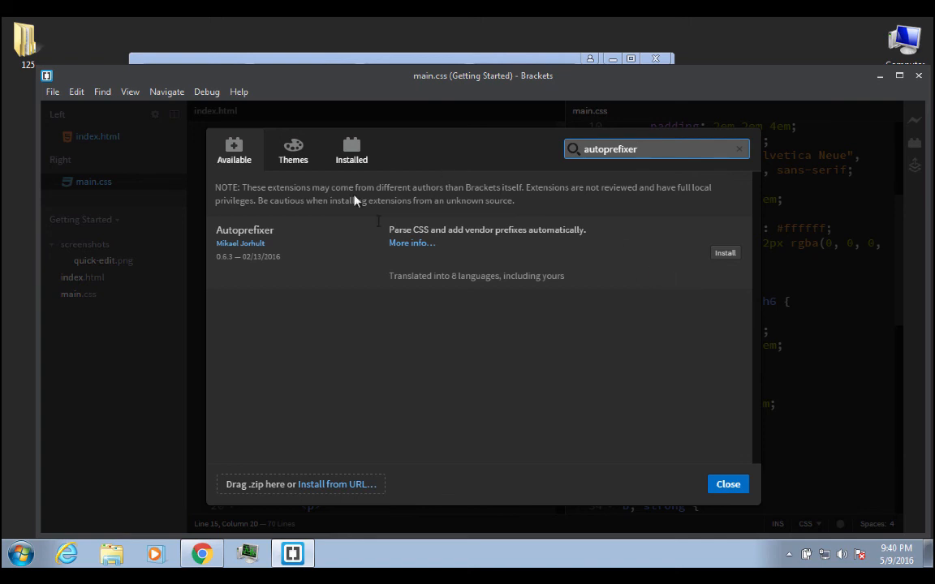
mouse_move(501, 340)
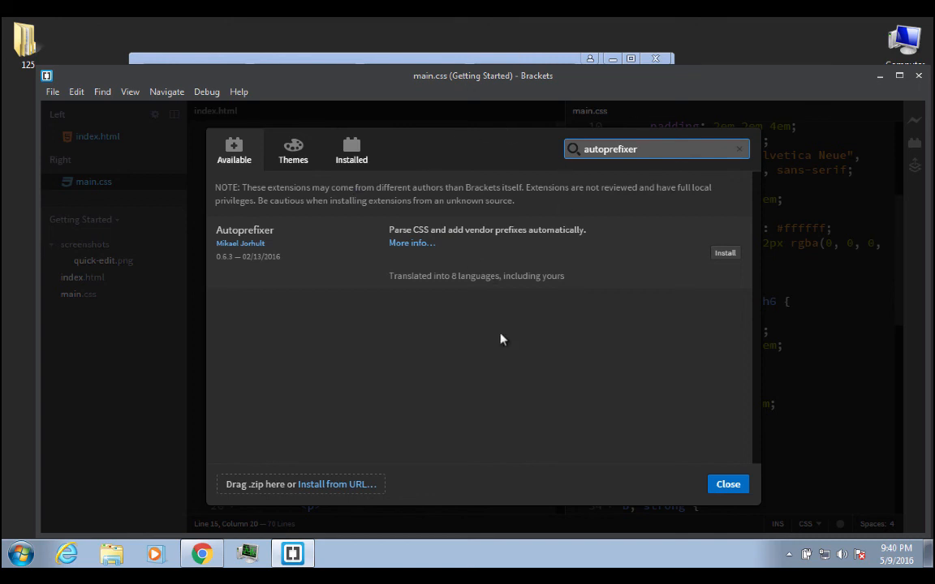
mouse_move(428, 348)
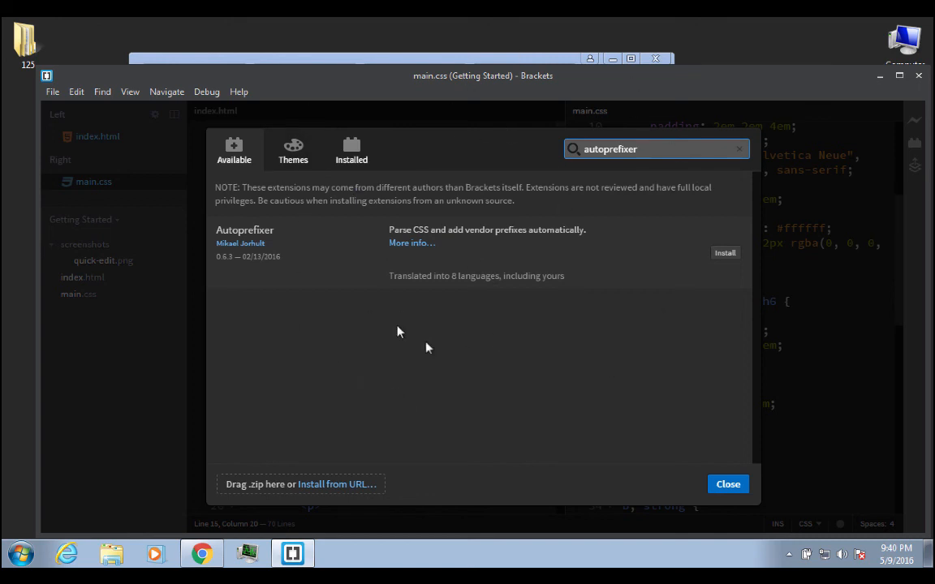
mouse_move(240, 244)
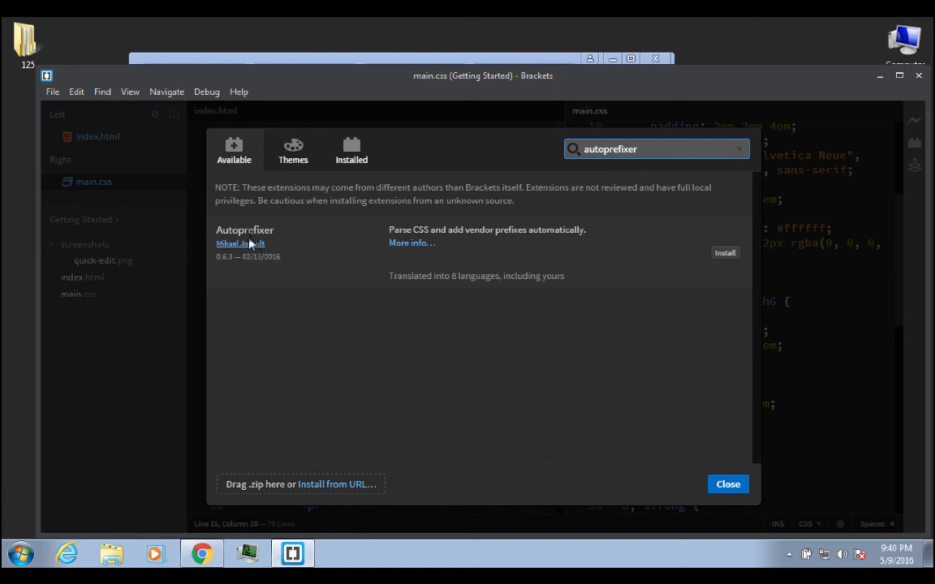
- Install Autoprefixer from the search results and dismiss the installation notice
click(725, 253)
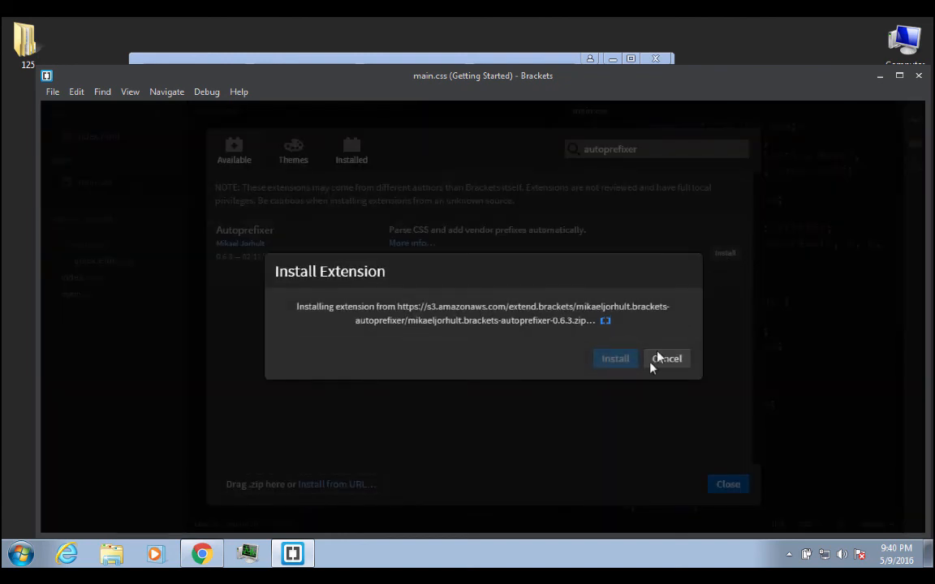
click(615, 358)
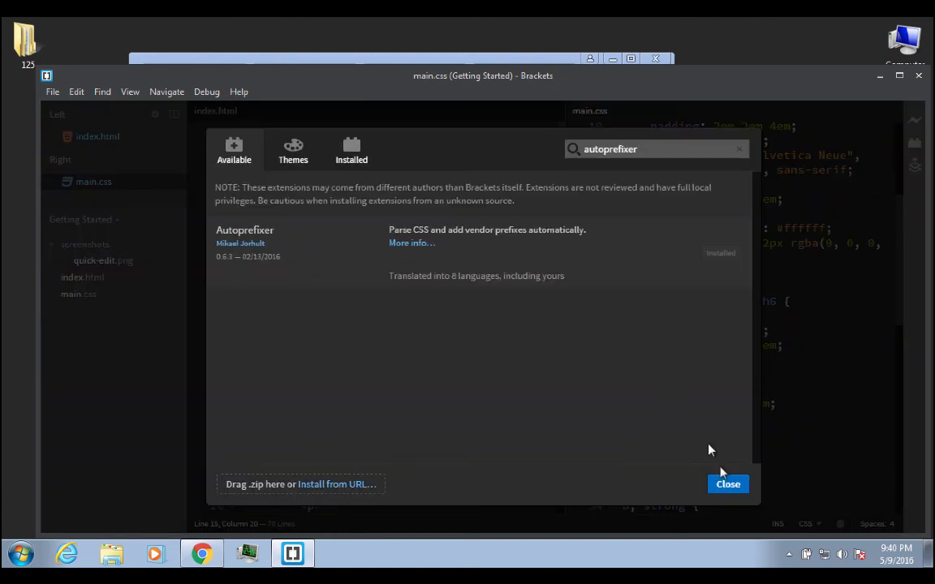
- Close the Extension Manager to return to index.html and main.css
click(727, 484)
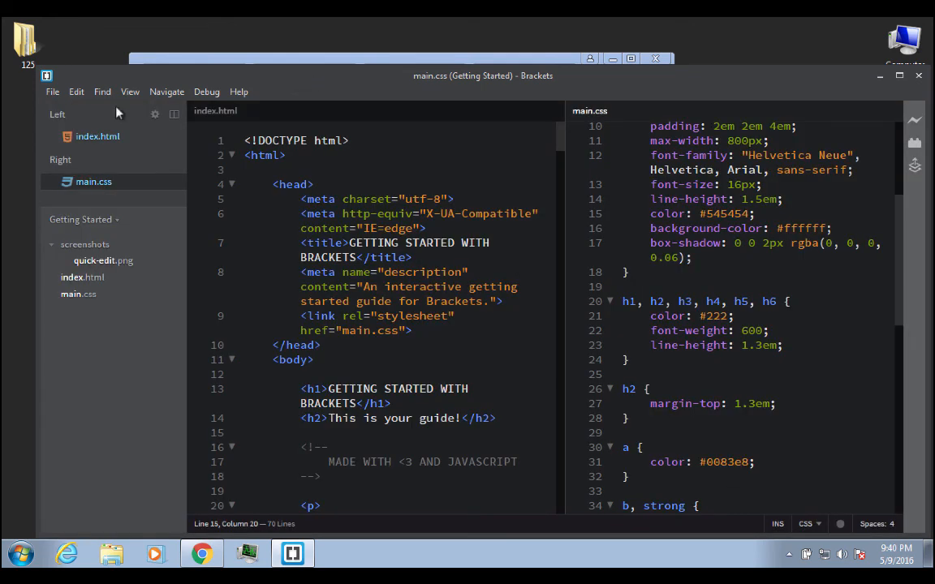
mouse_move(69, 280)
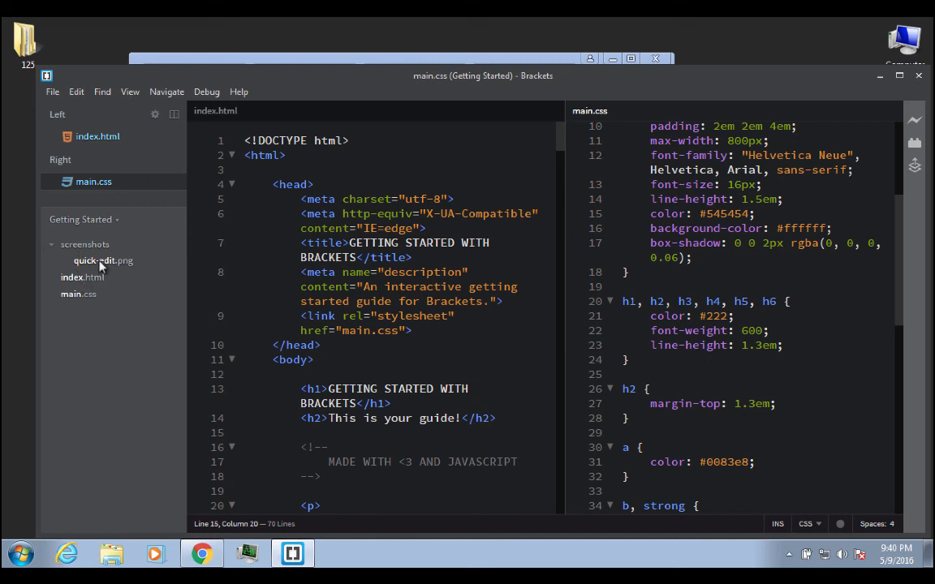
- Open the quick-edit.png screenshot from the screenshots folder, then close its preview
click(103, 261)
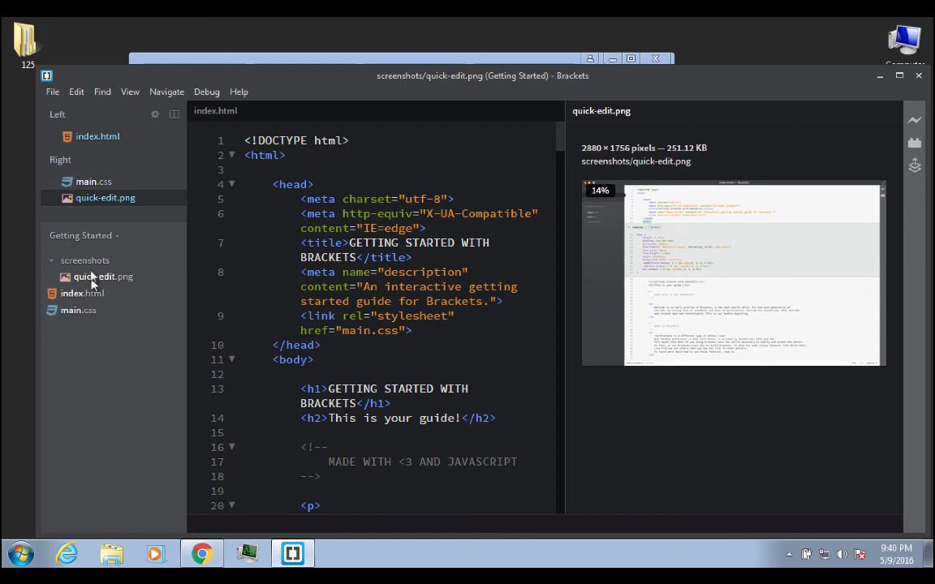
mouse_move(792, 137)
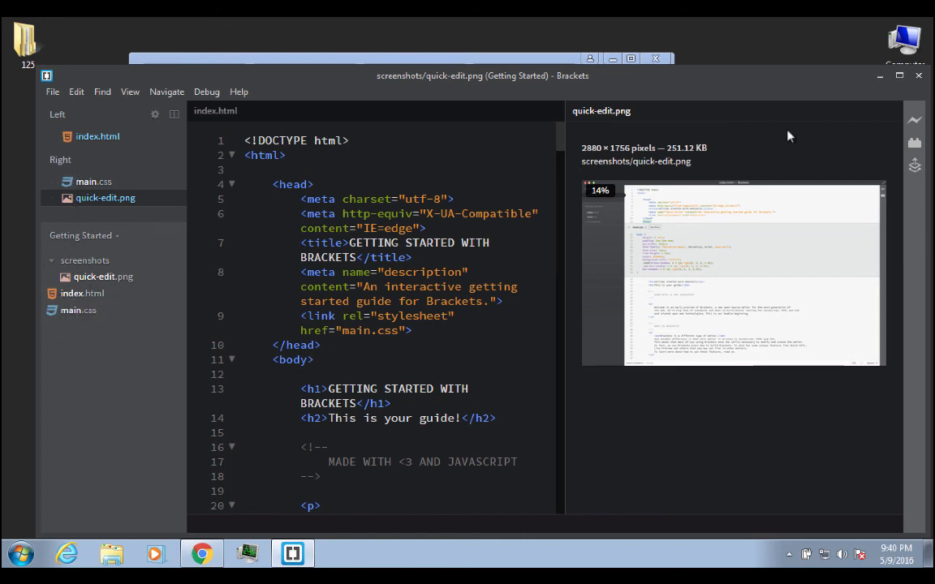
mouse_move(867, 174)
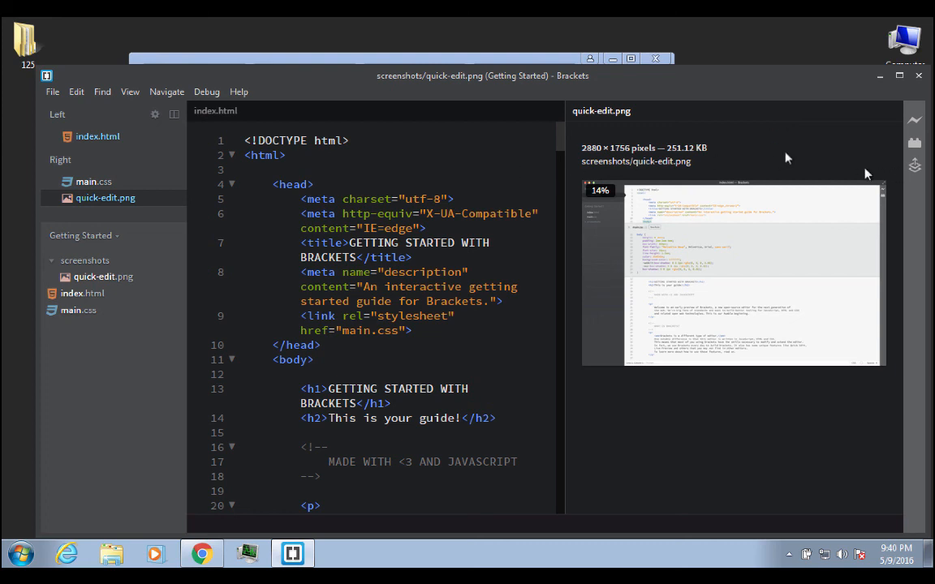
mouse_move(888, 120)
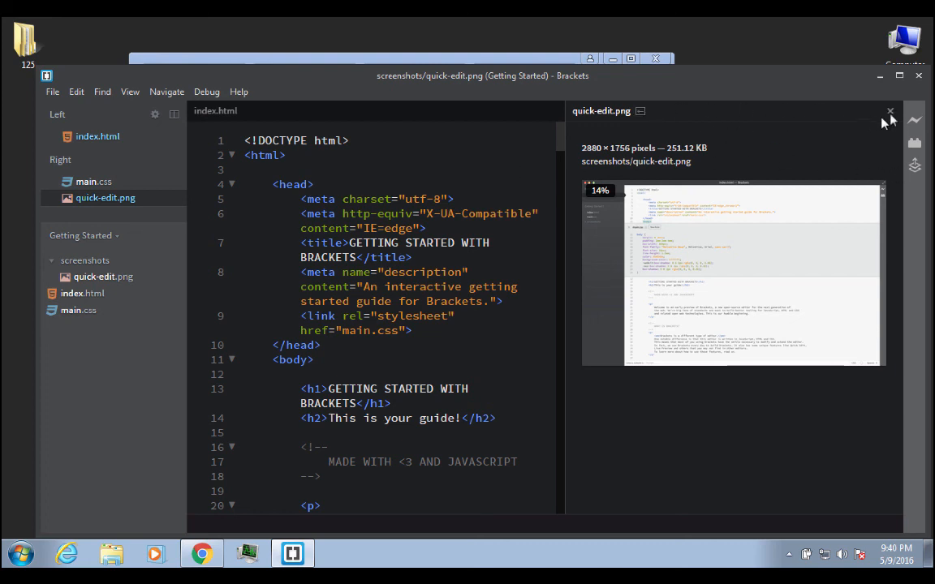
click(890, 111)
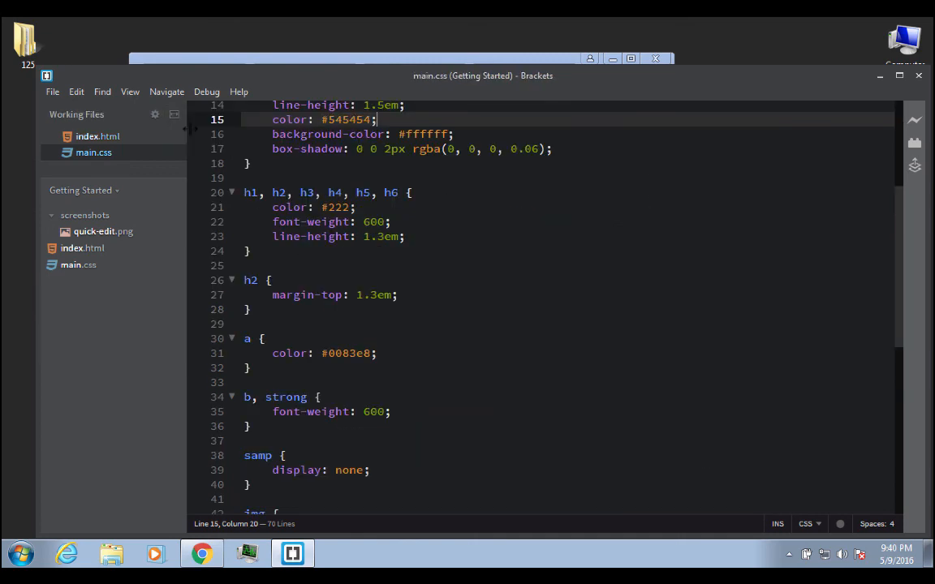
- Scroll main.css back to its opening html and body rules
scroll(up, 3)
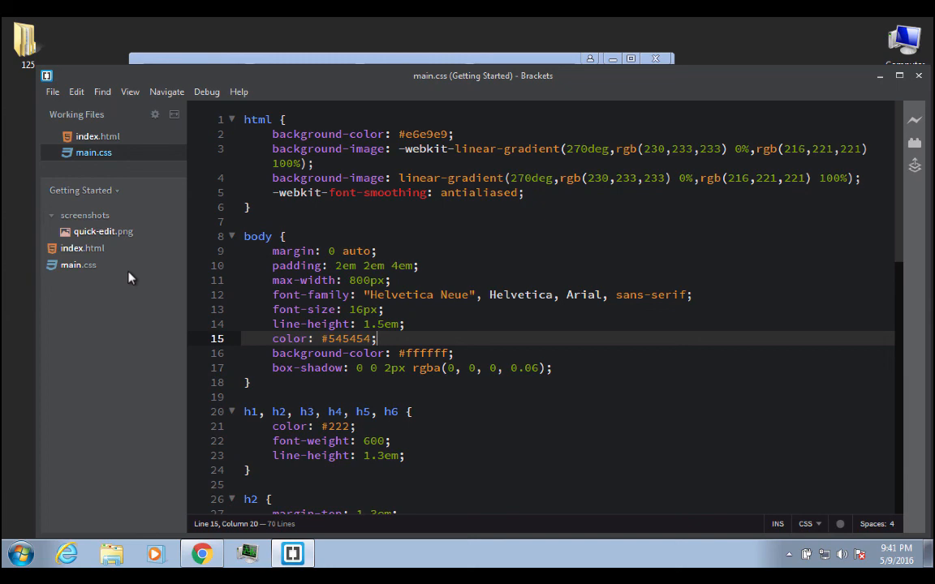
mouse_move(187, 331)
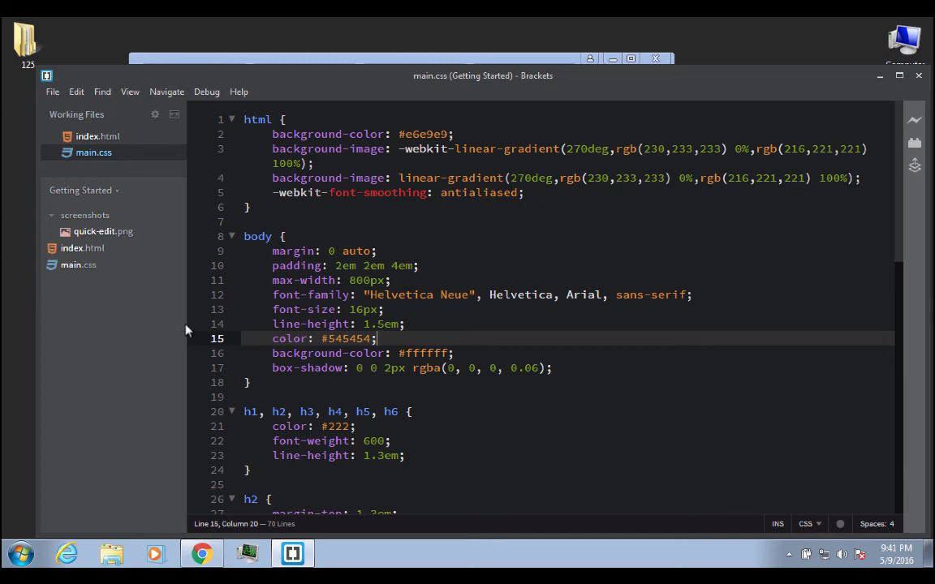